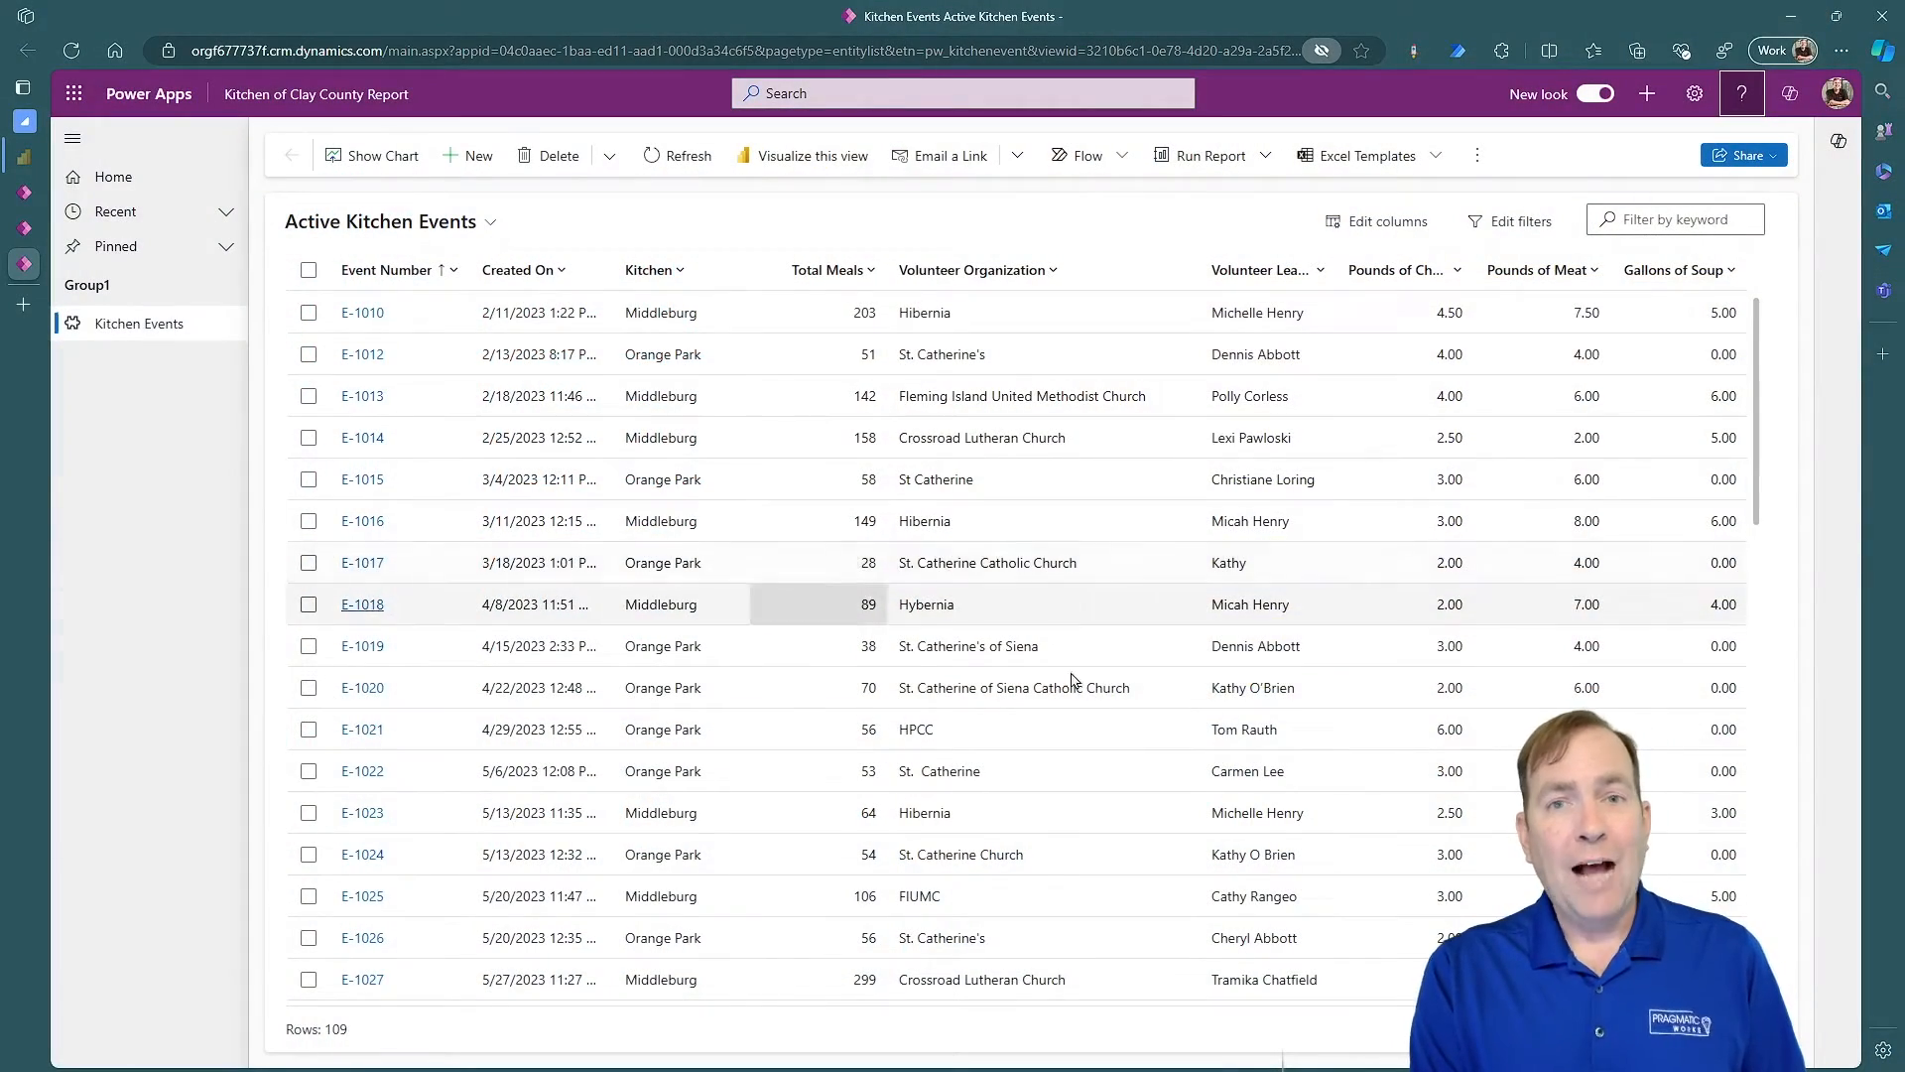
Open the default help from the Kitchen Events list, landing on the Dynamics 365 documentation page
left_click(927, 603)
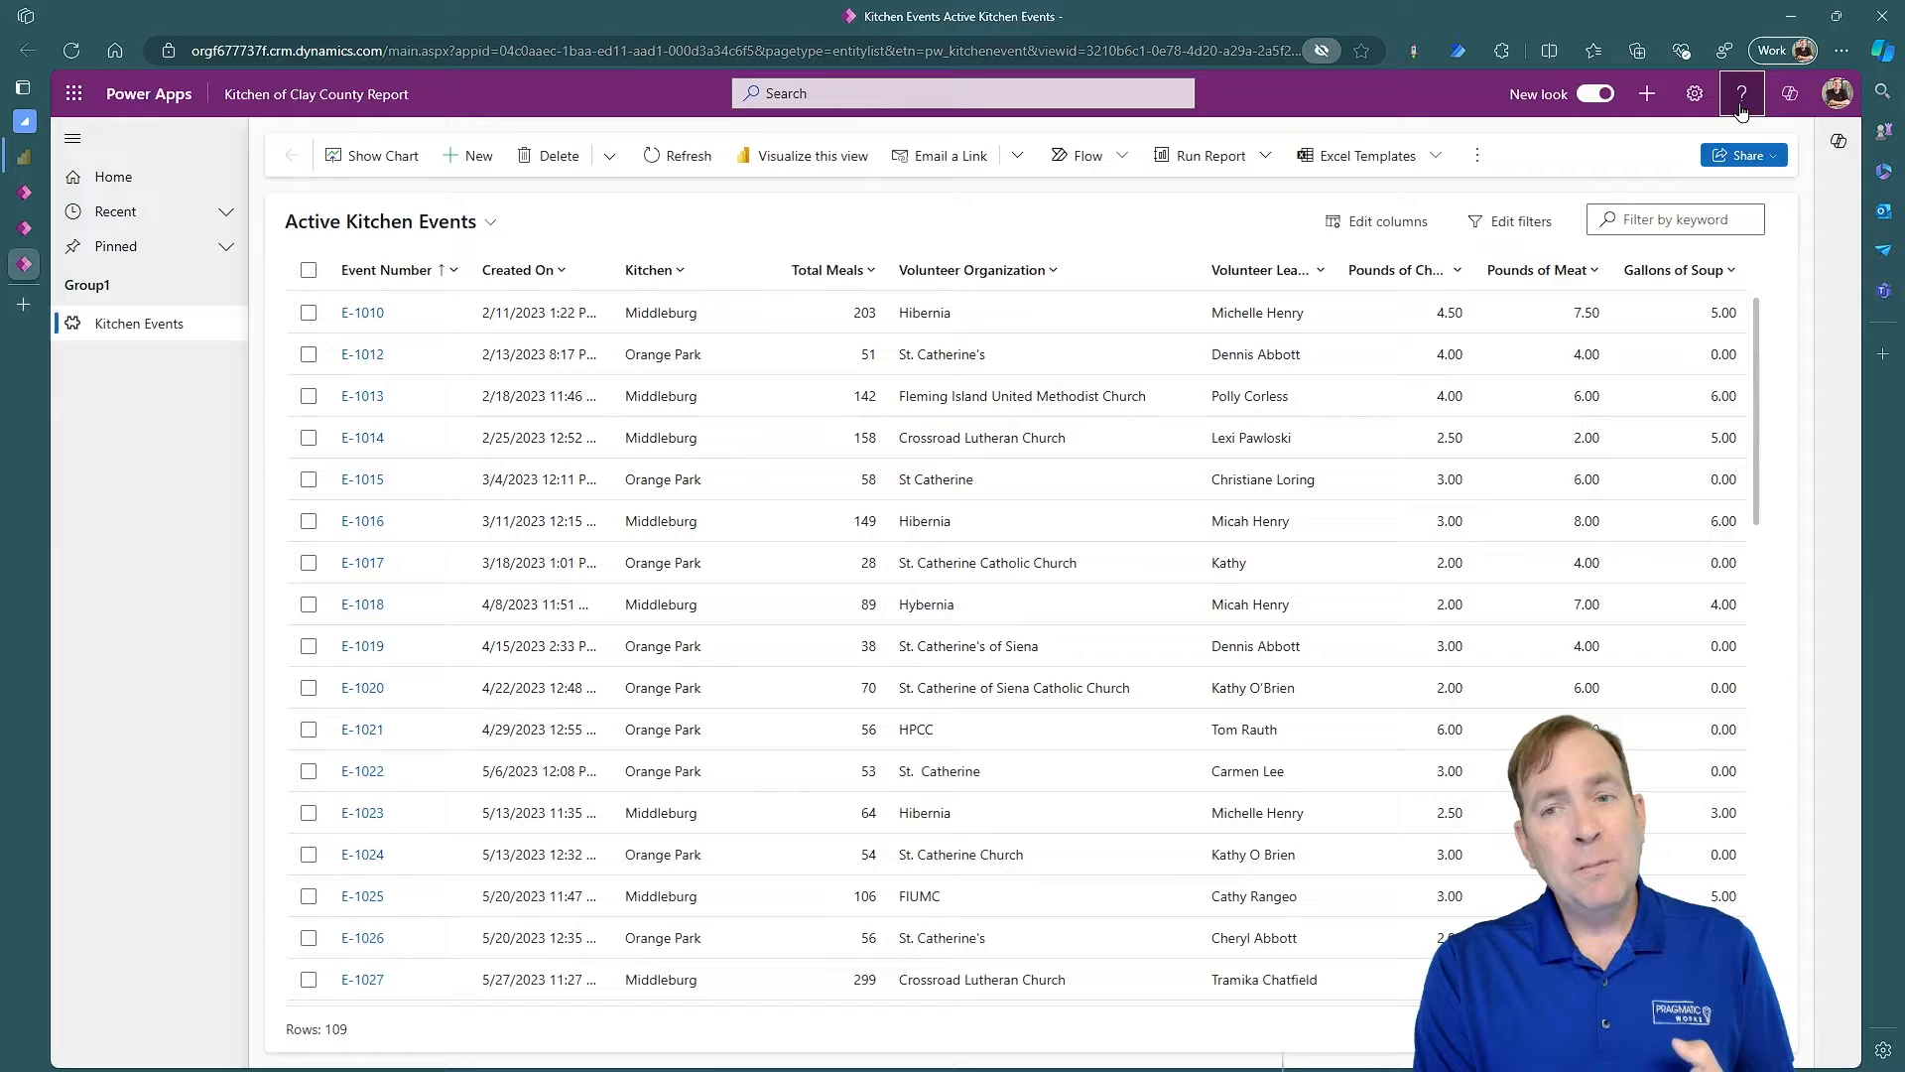
left_click(1741, 93)
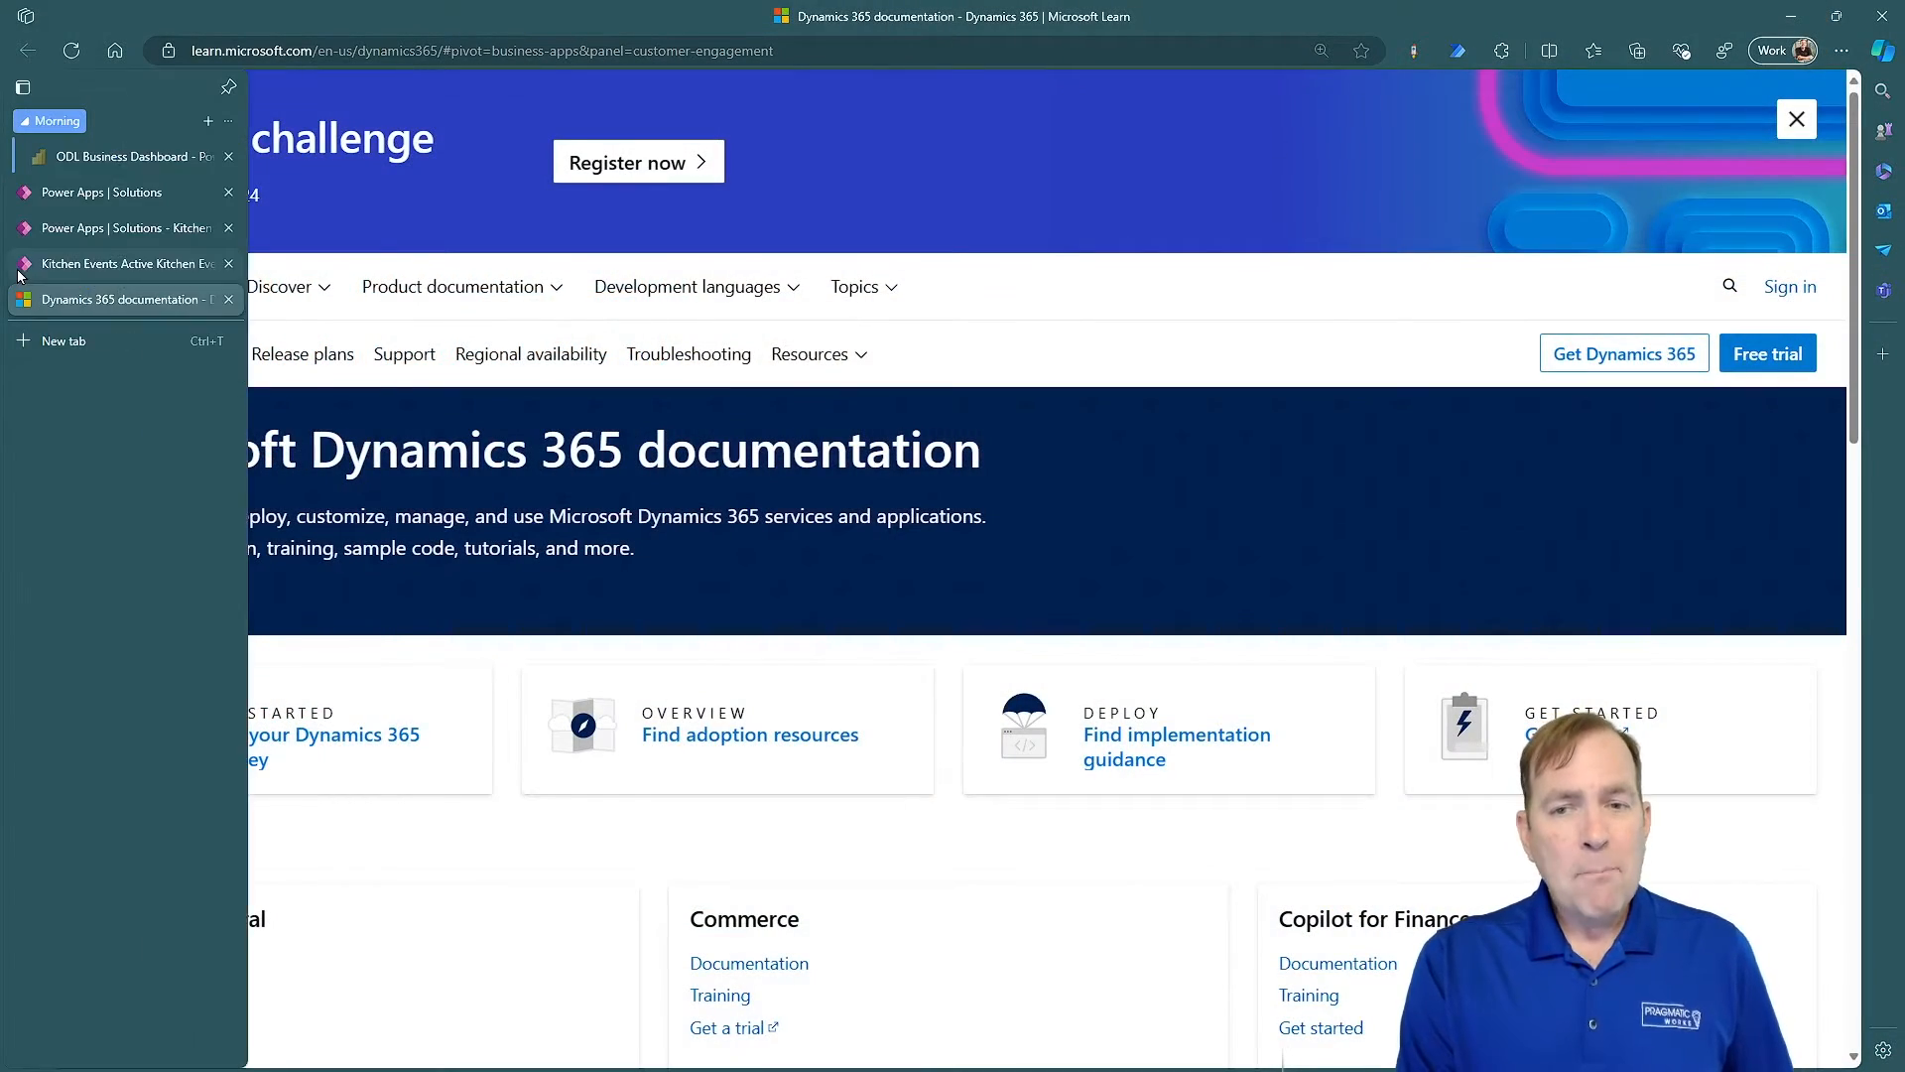
Switch back to the Kitchen Events Active Kitchen Events browser tab
left_click(121, 264)
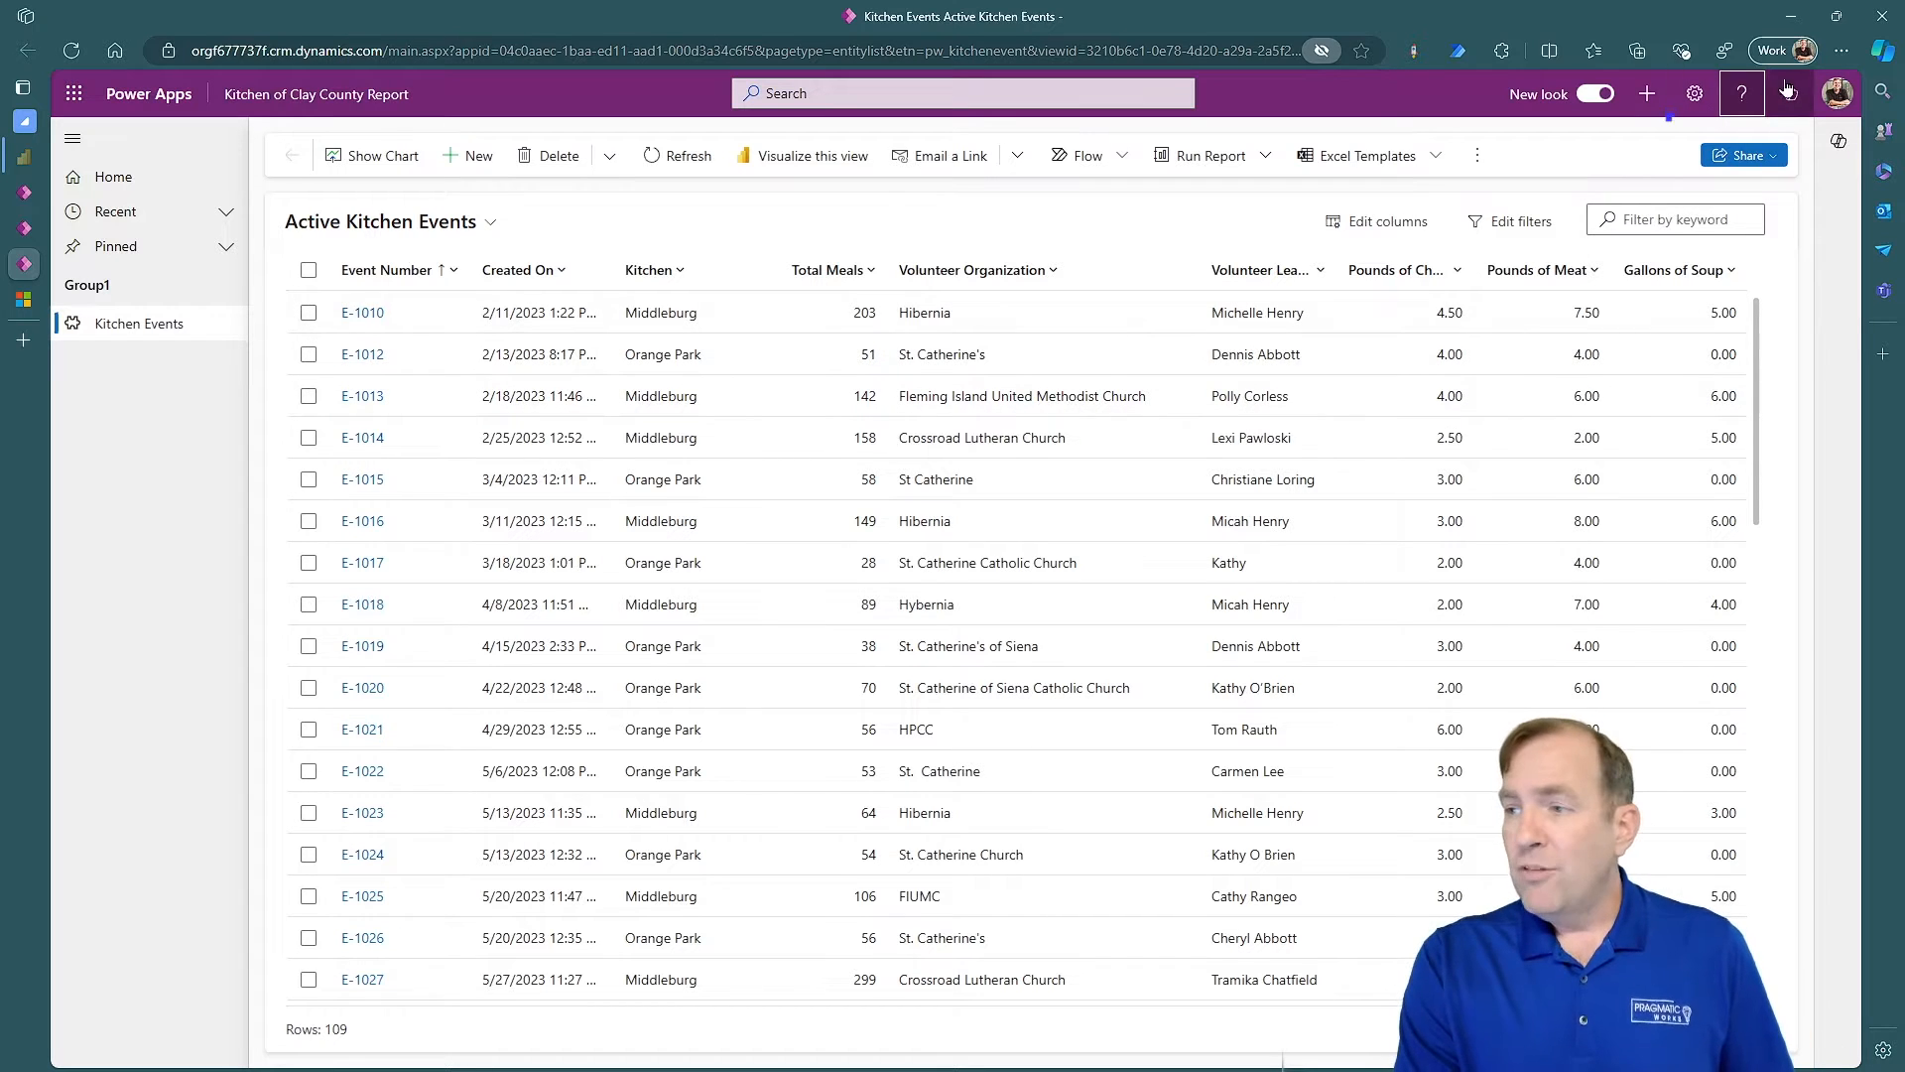
Reach the Administration area through the Settings gear and Advanced Settings
left_click(1693, 93)
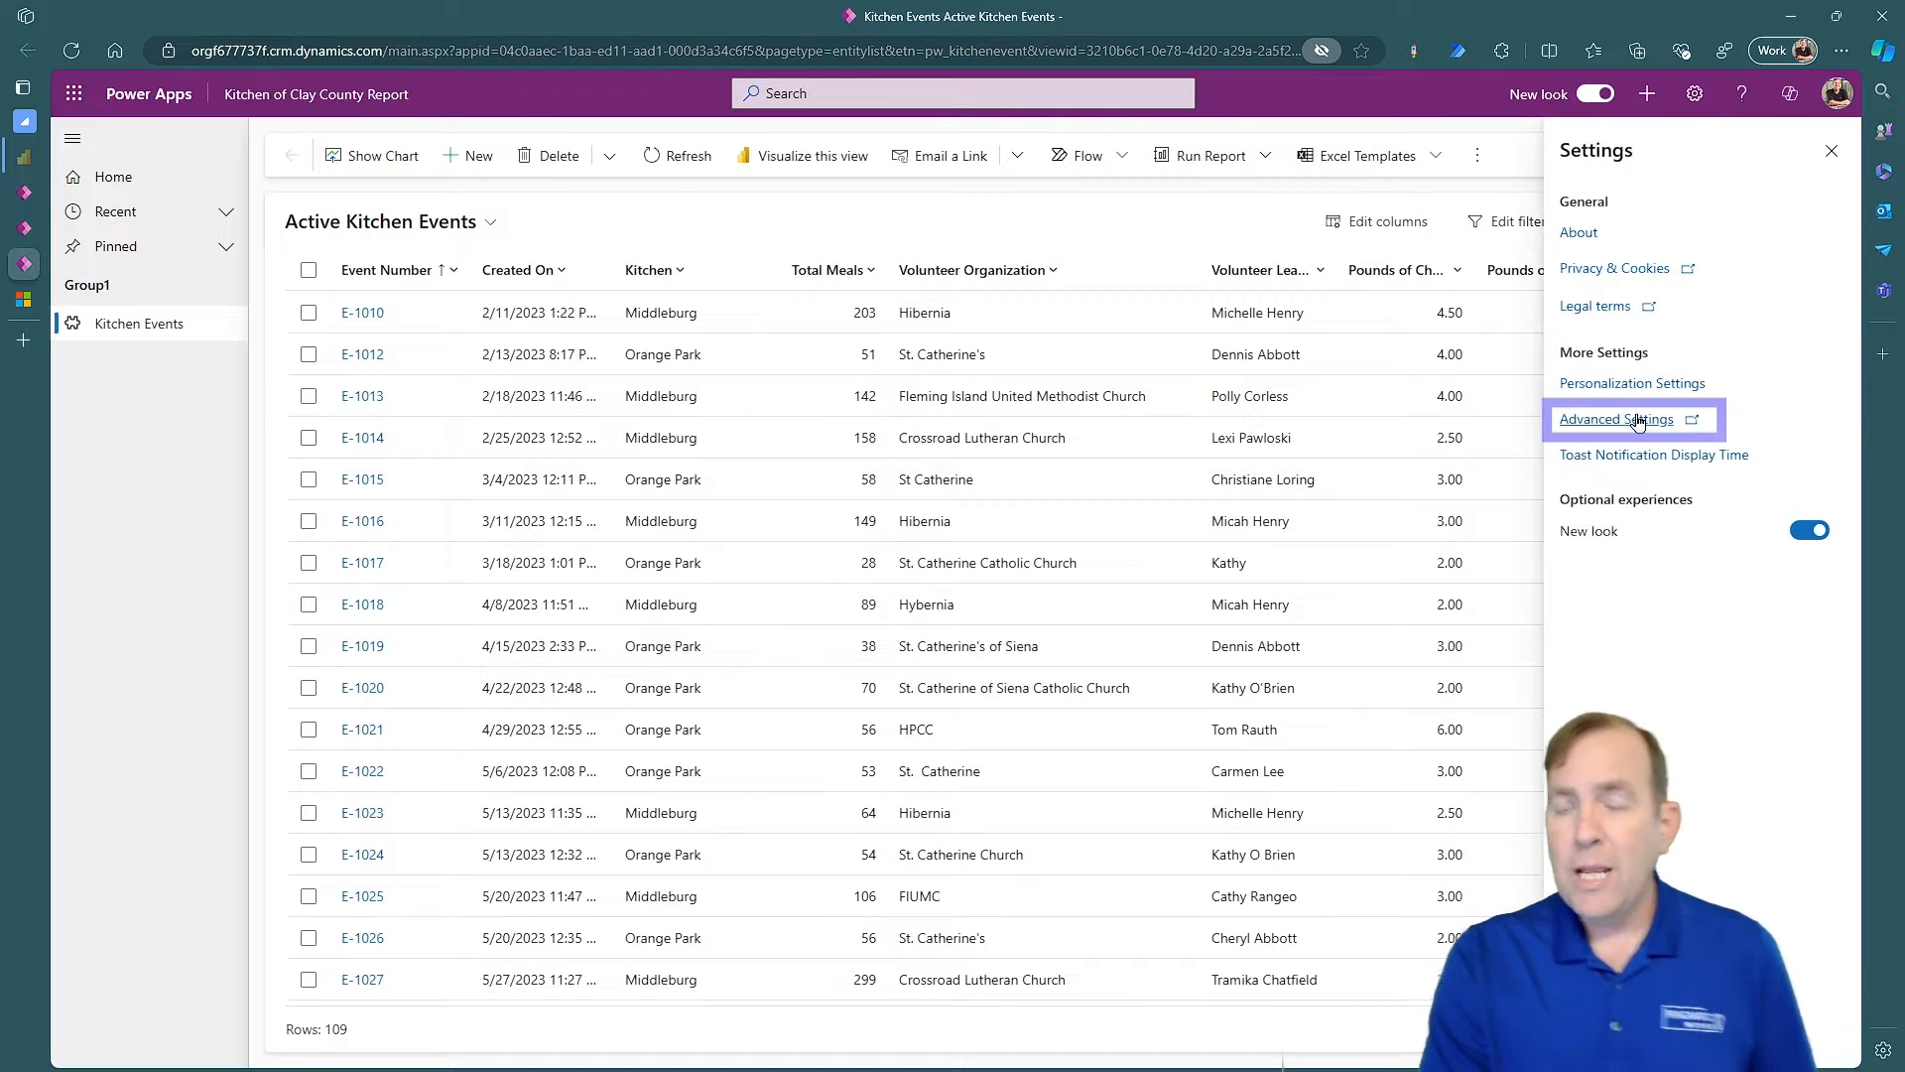
left_click(1620, 419)
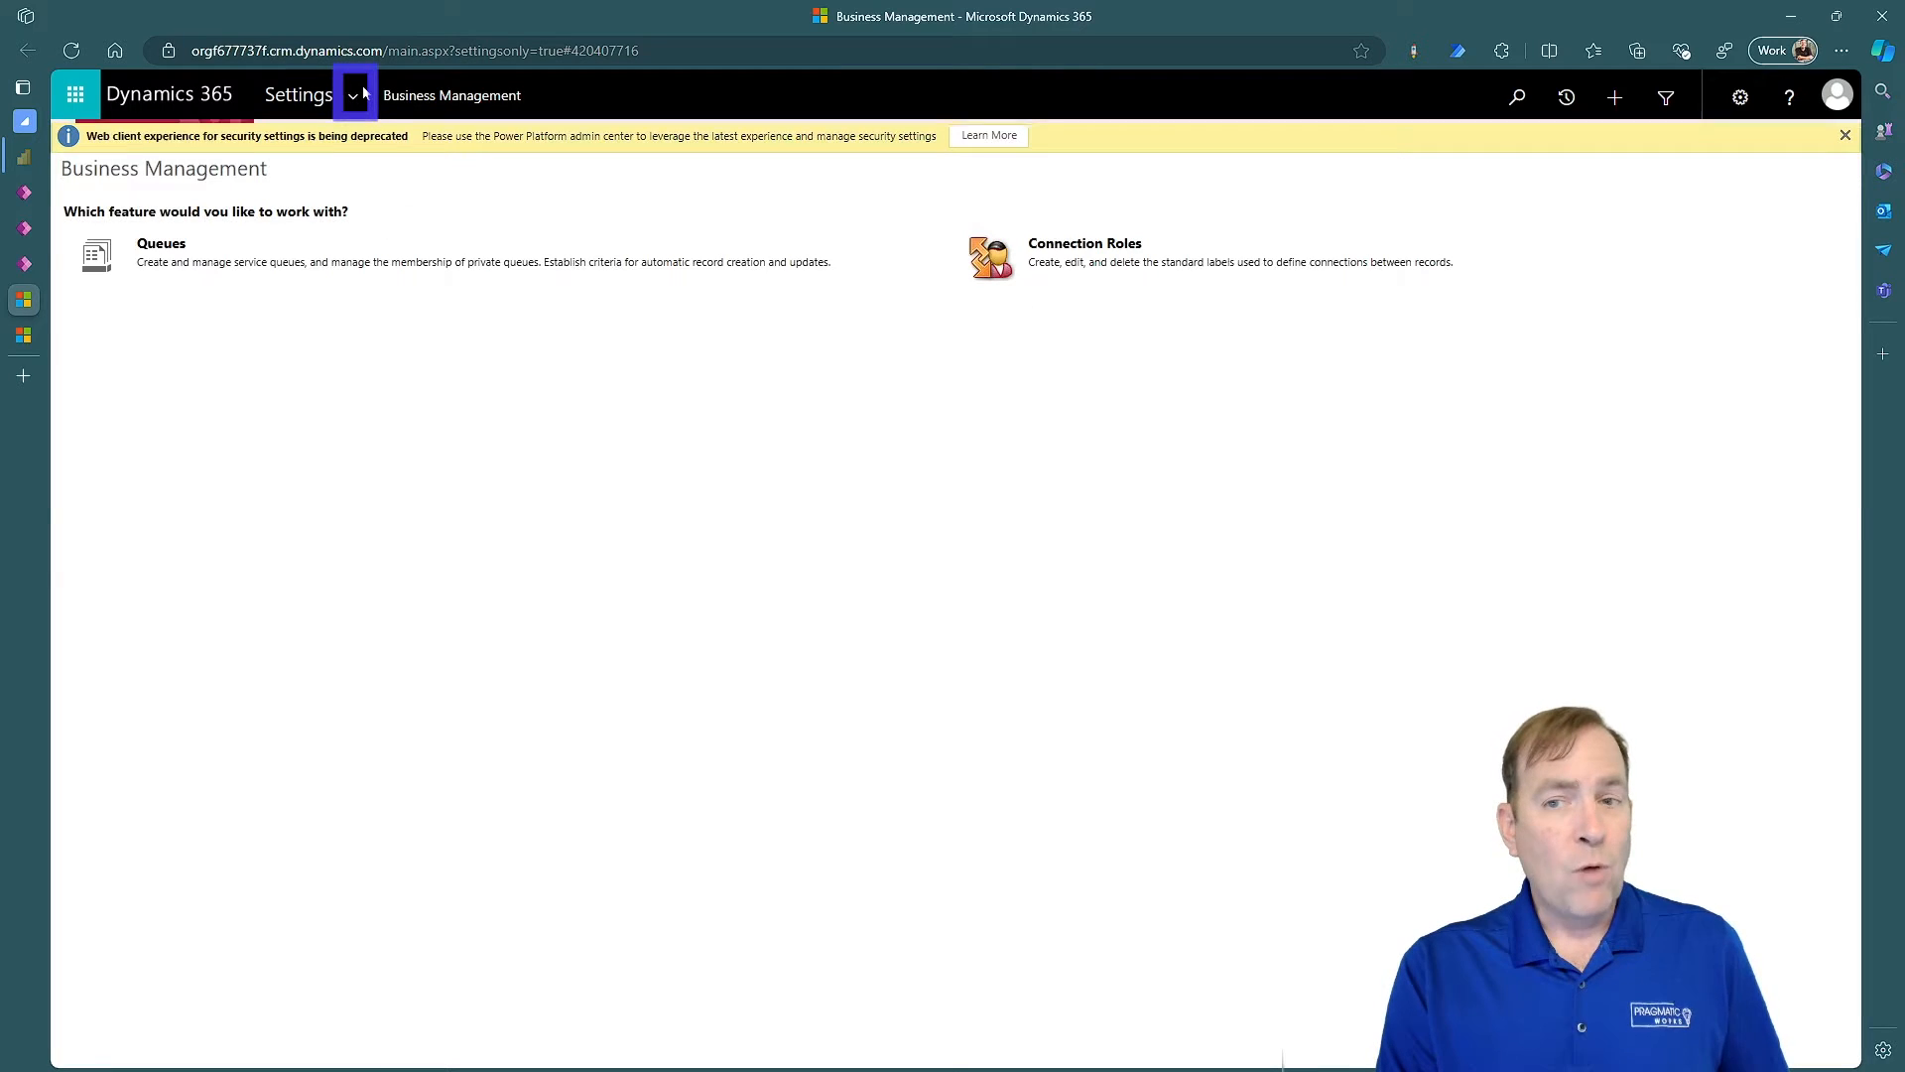
left_click(353, 95)
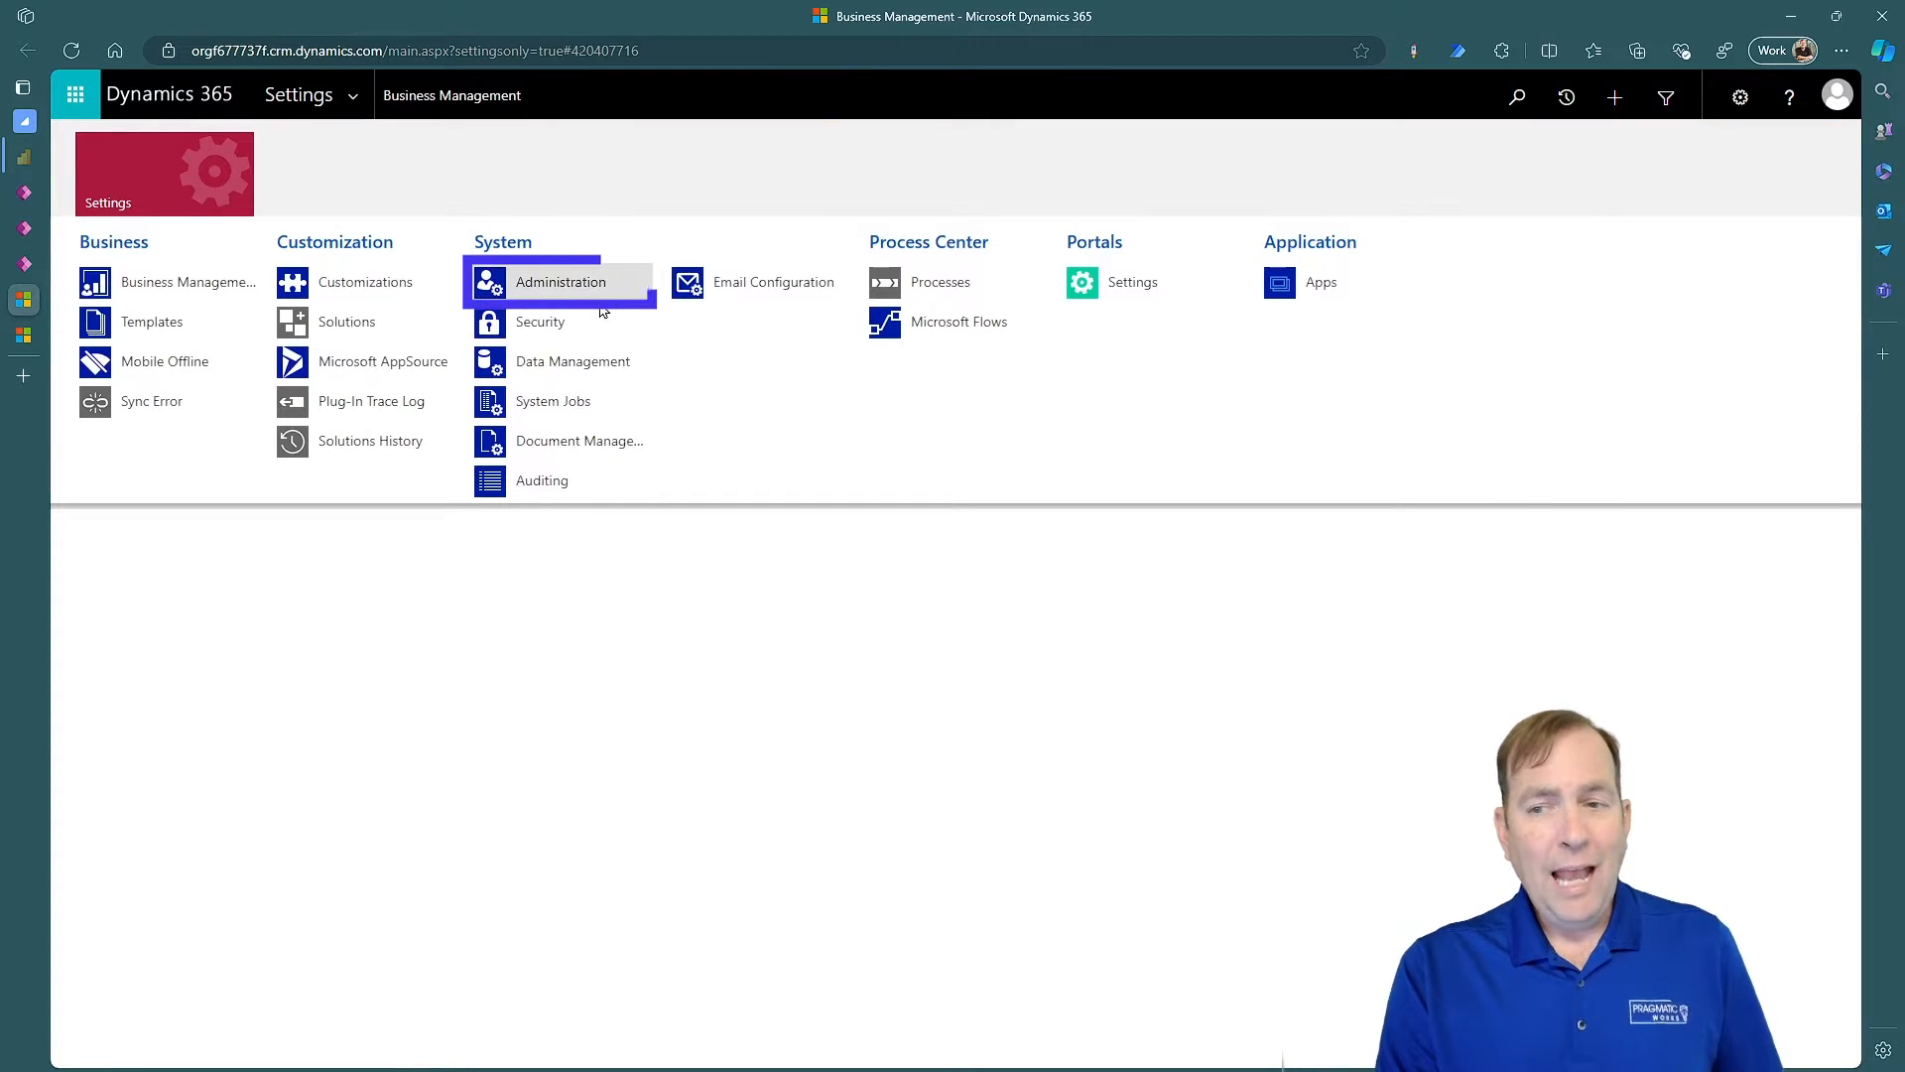
left_click(560, 282)
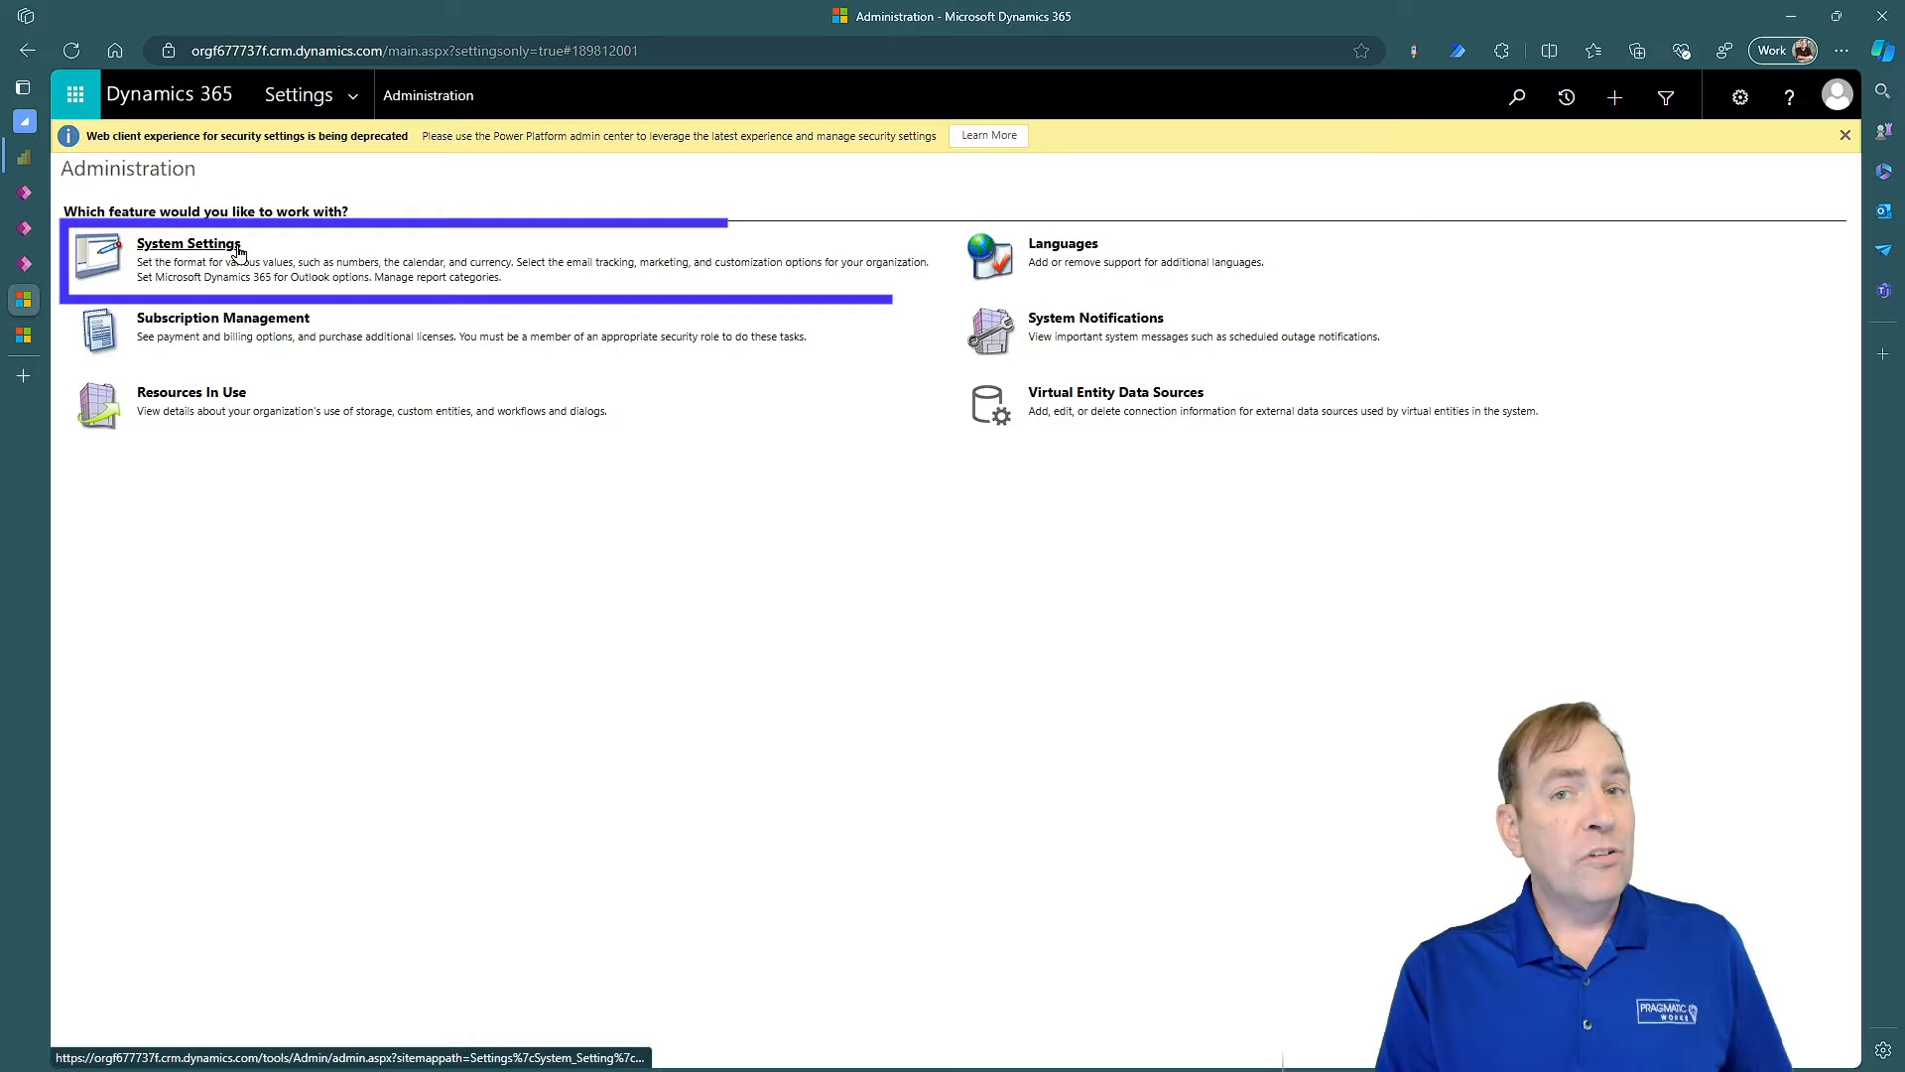
In System Settings, set Enable Custom Help Panes and Guided Tasks to Yes and confirm with OK
left_click(188, 242)
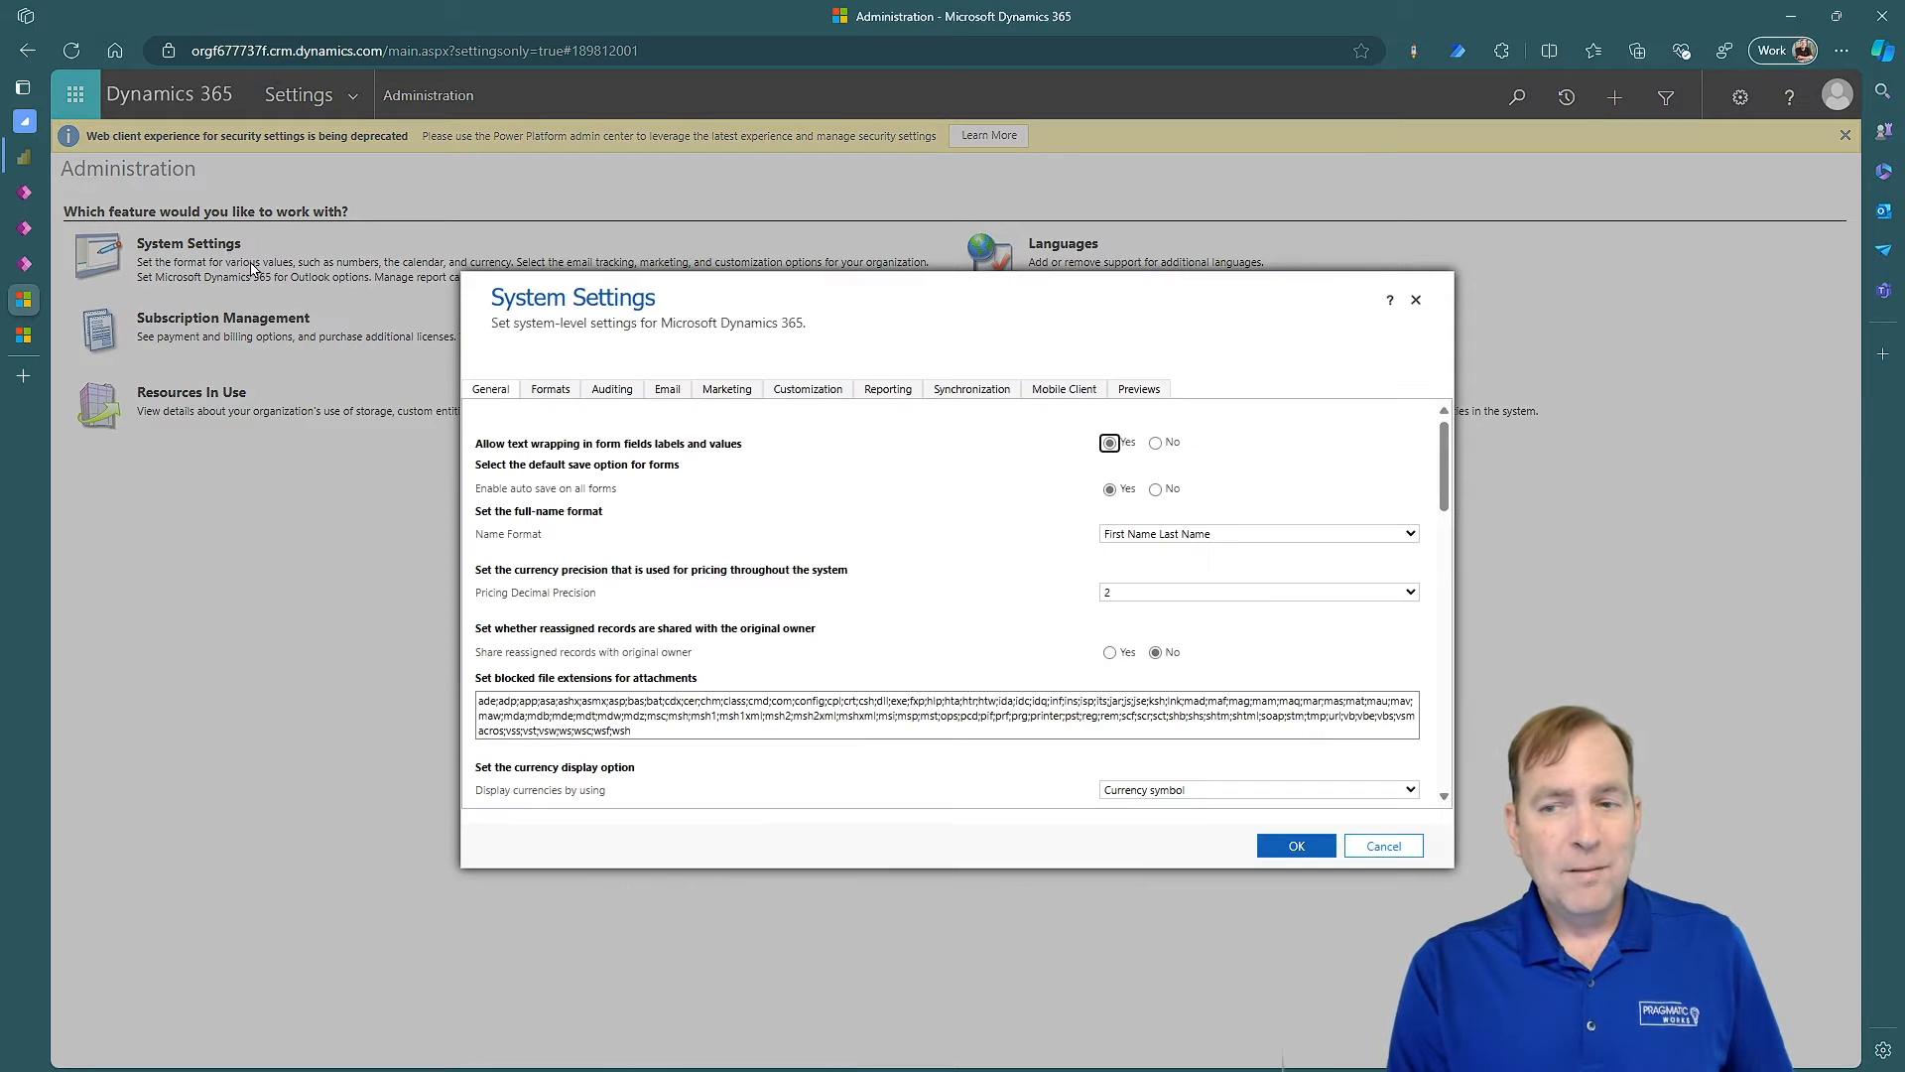
scroll("down", 3)
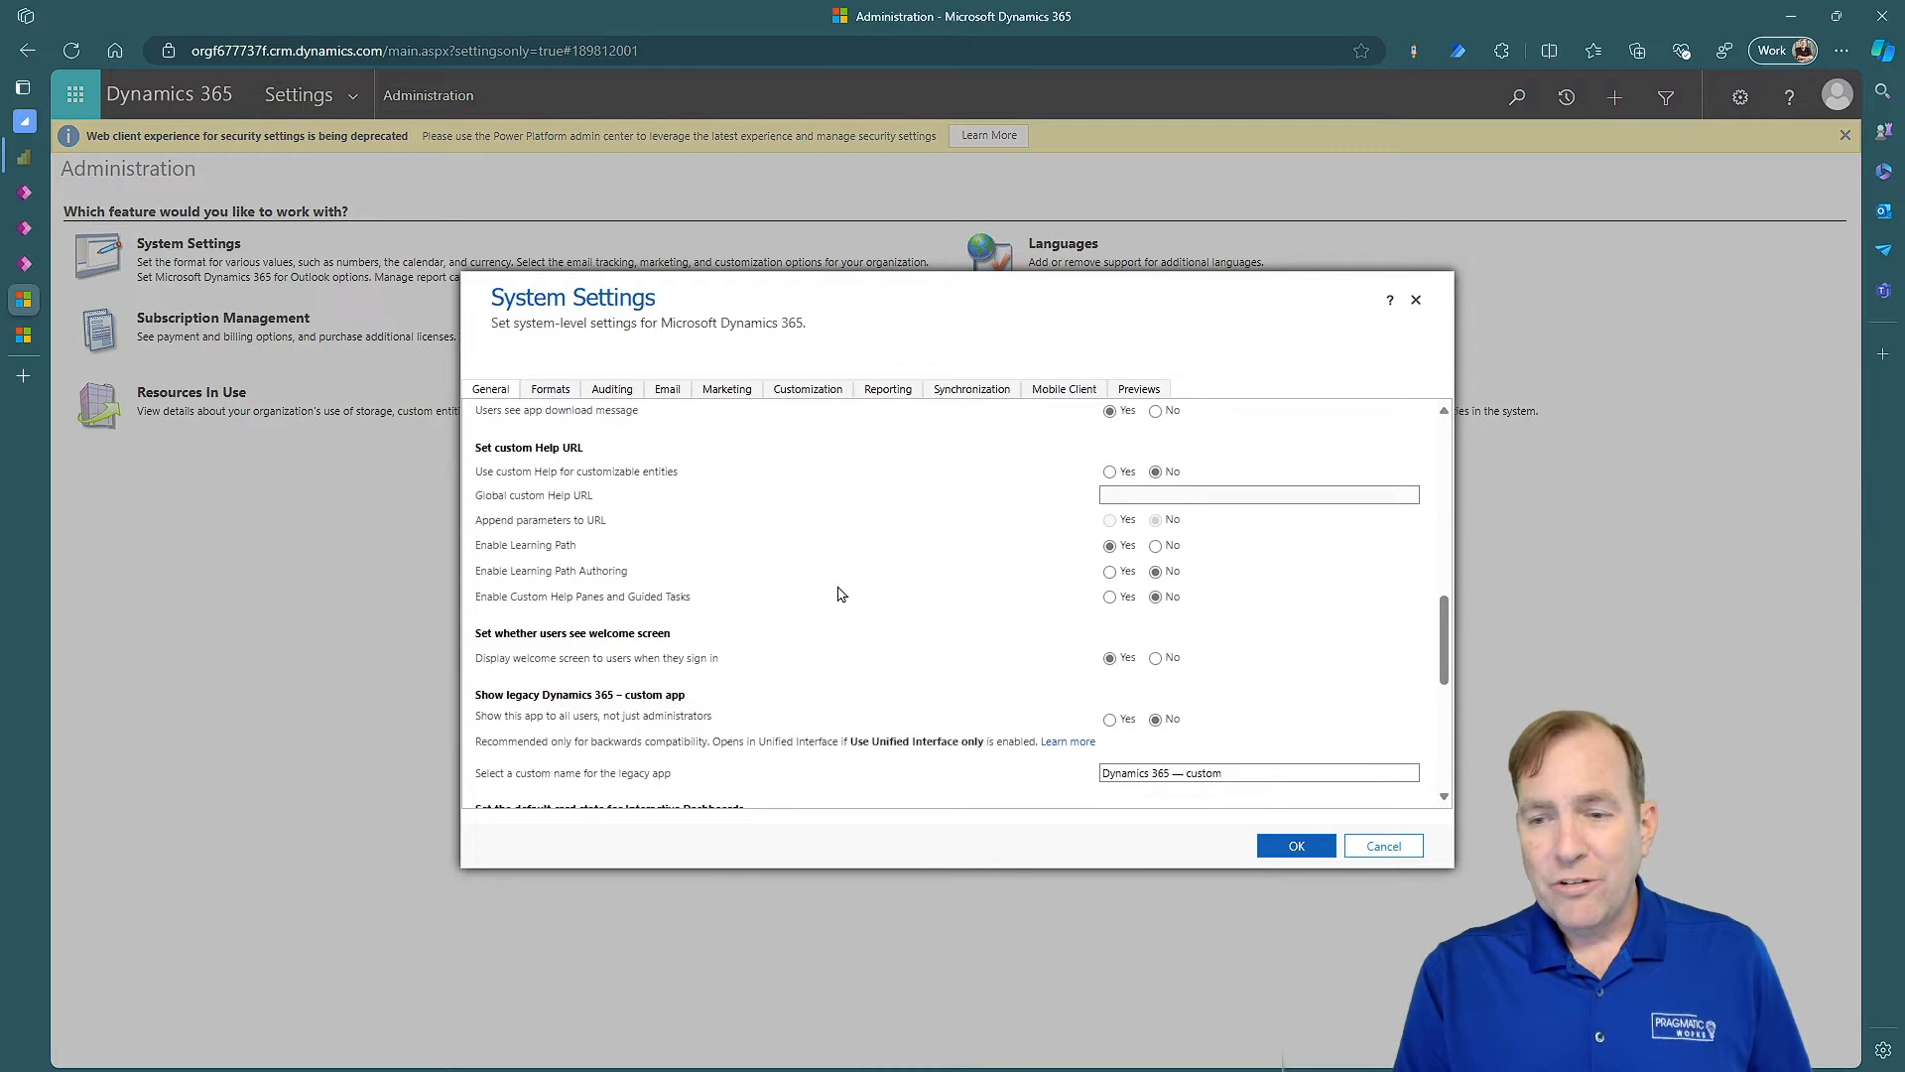
left_click(1155, 598)
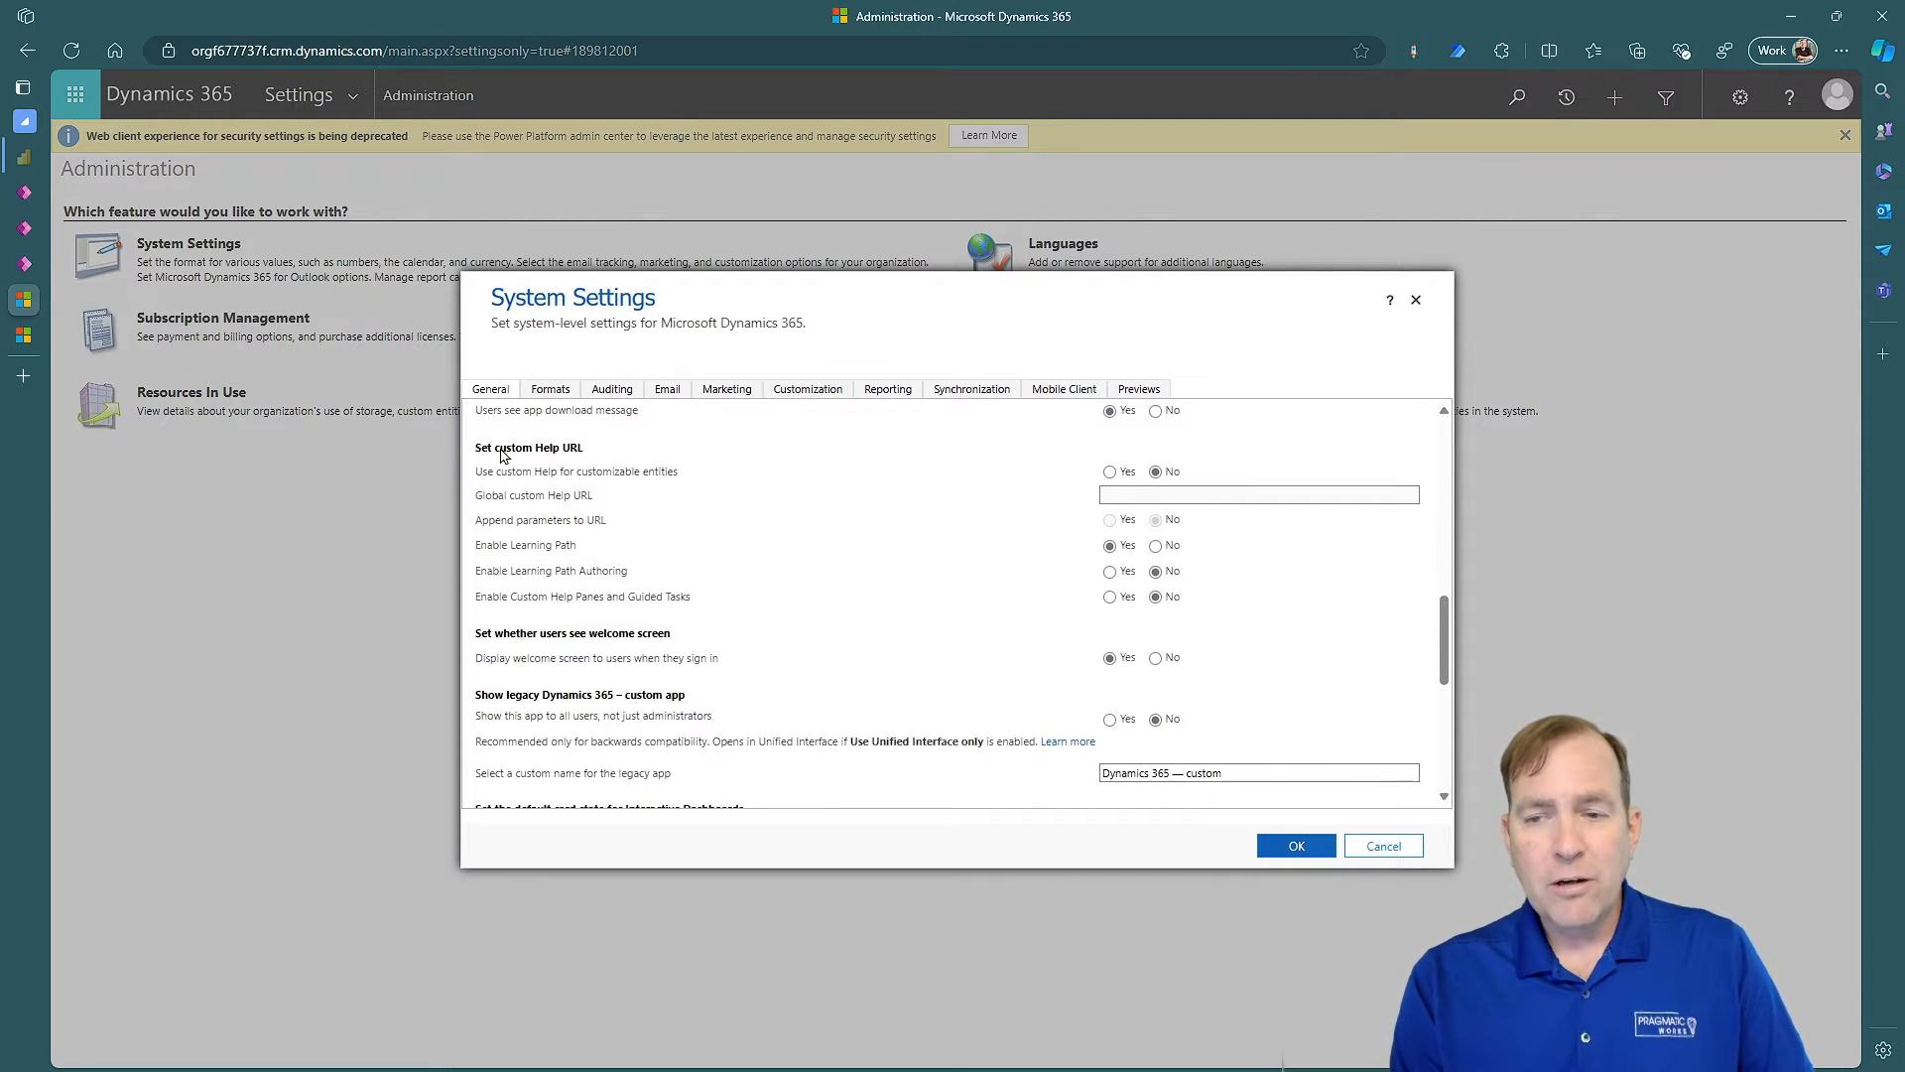
mouse_move(635, 579)
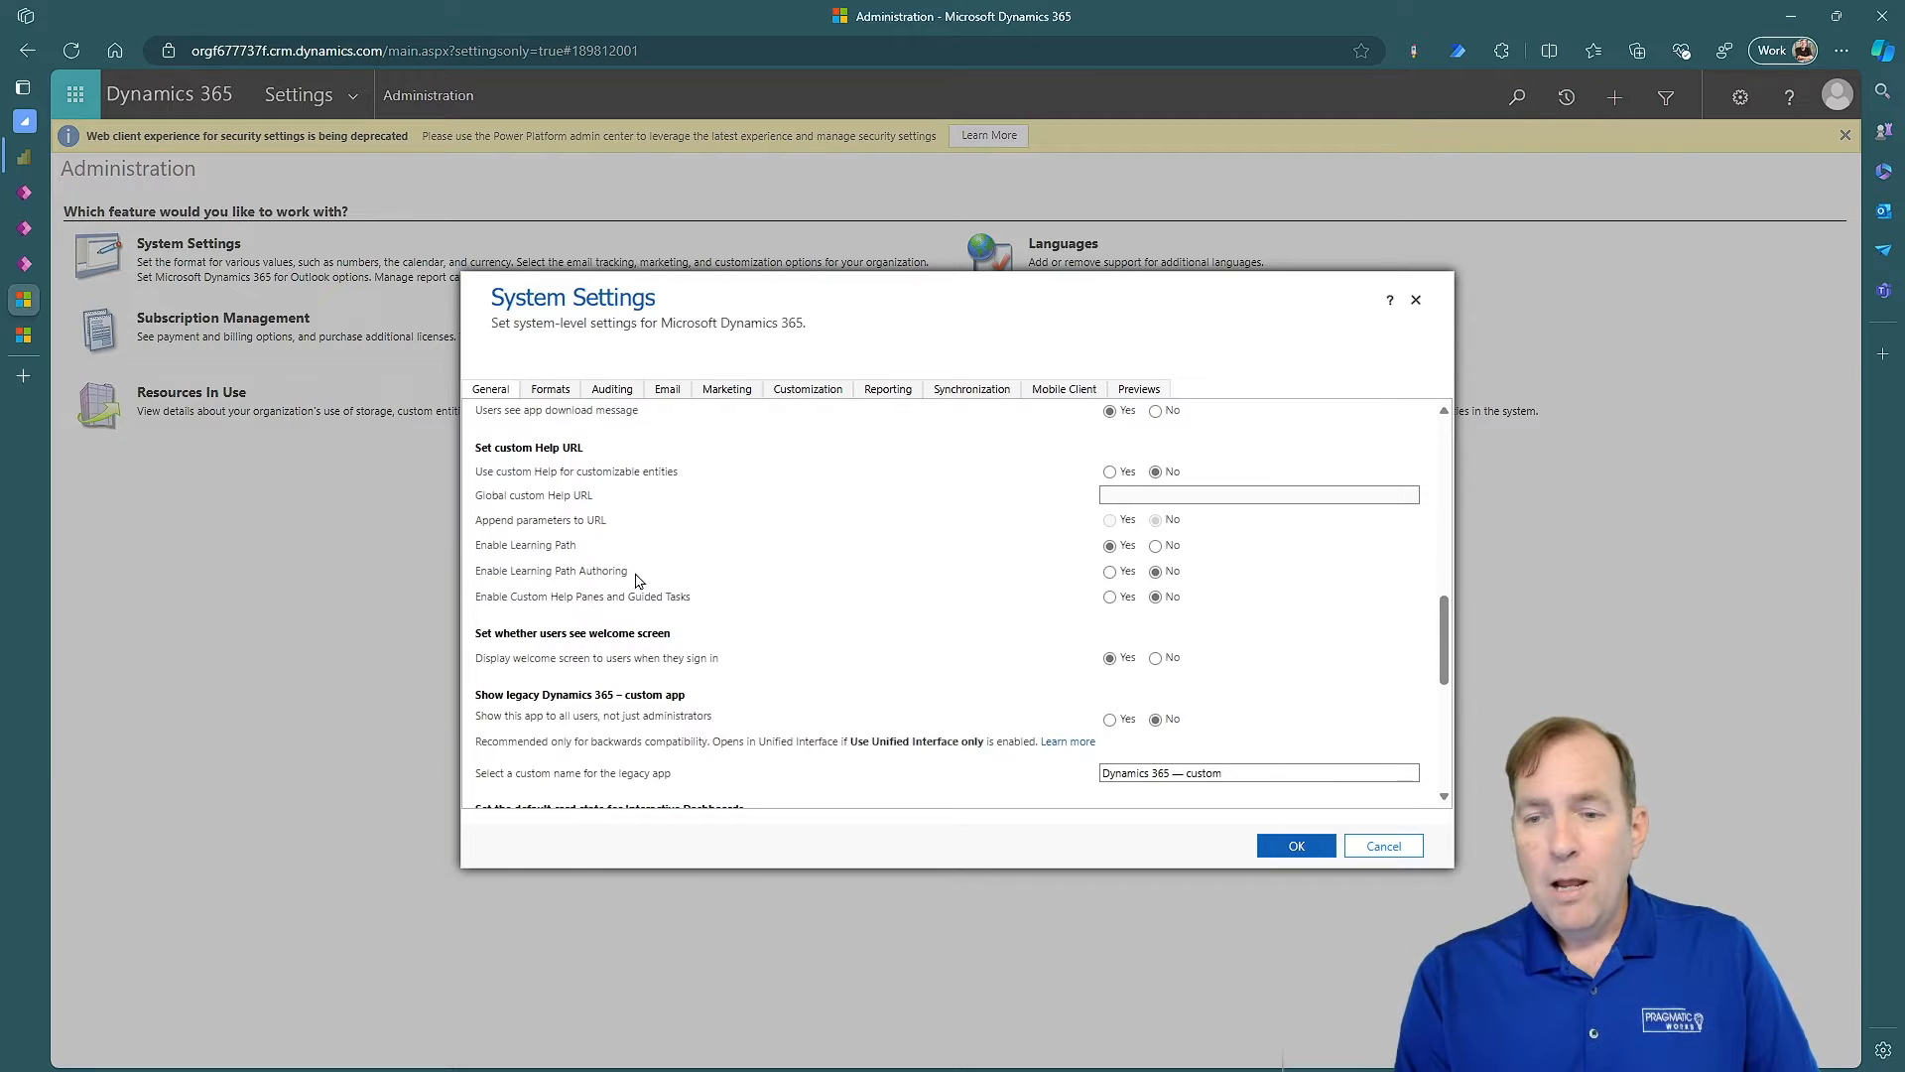
mouse_move(679, 603)
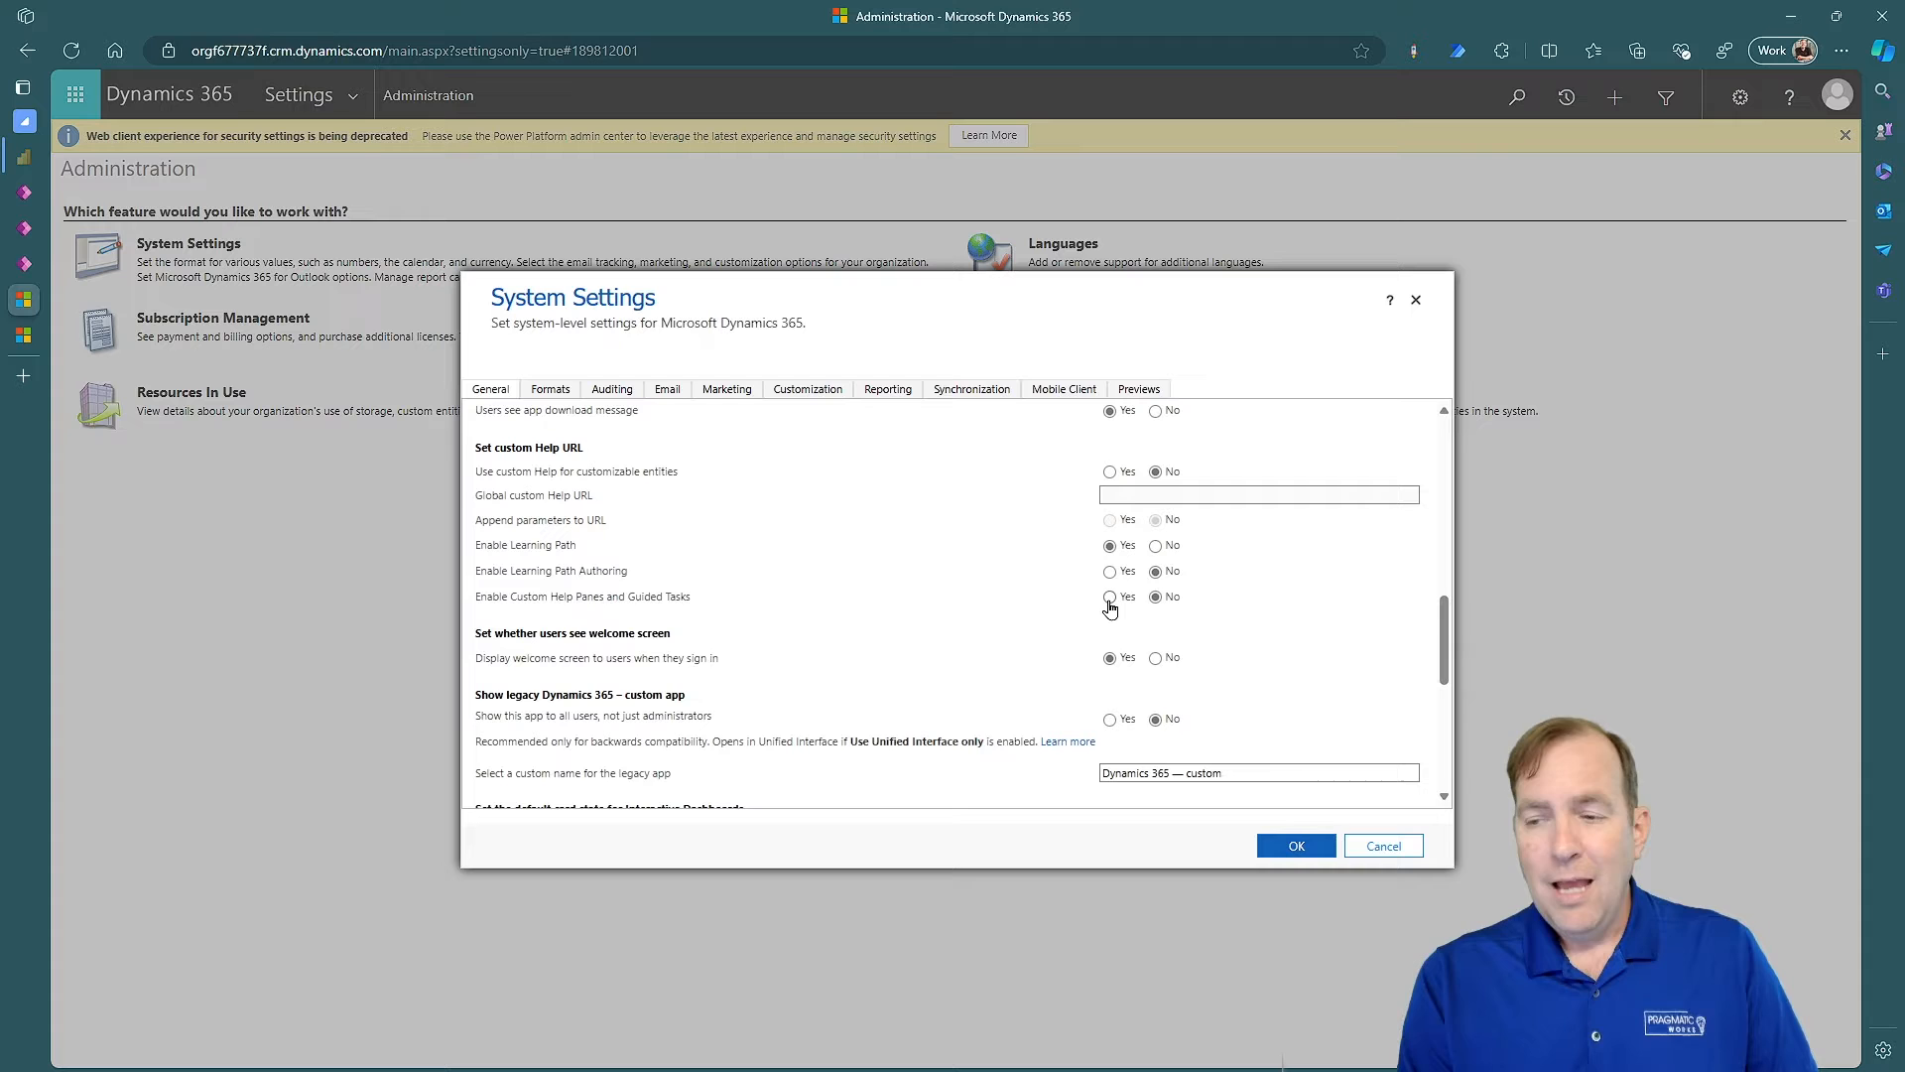
left_click(1110, 598)
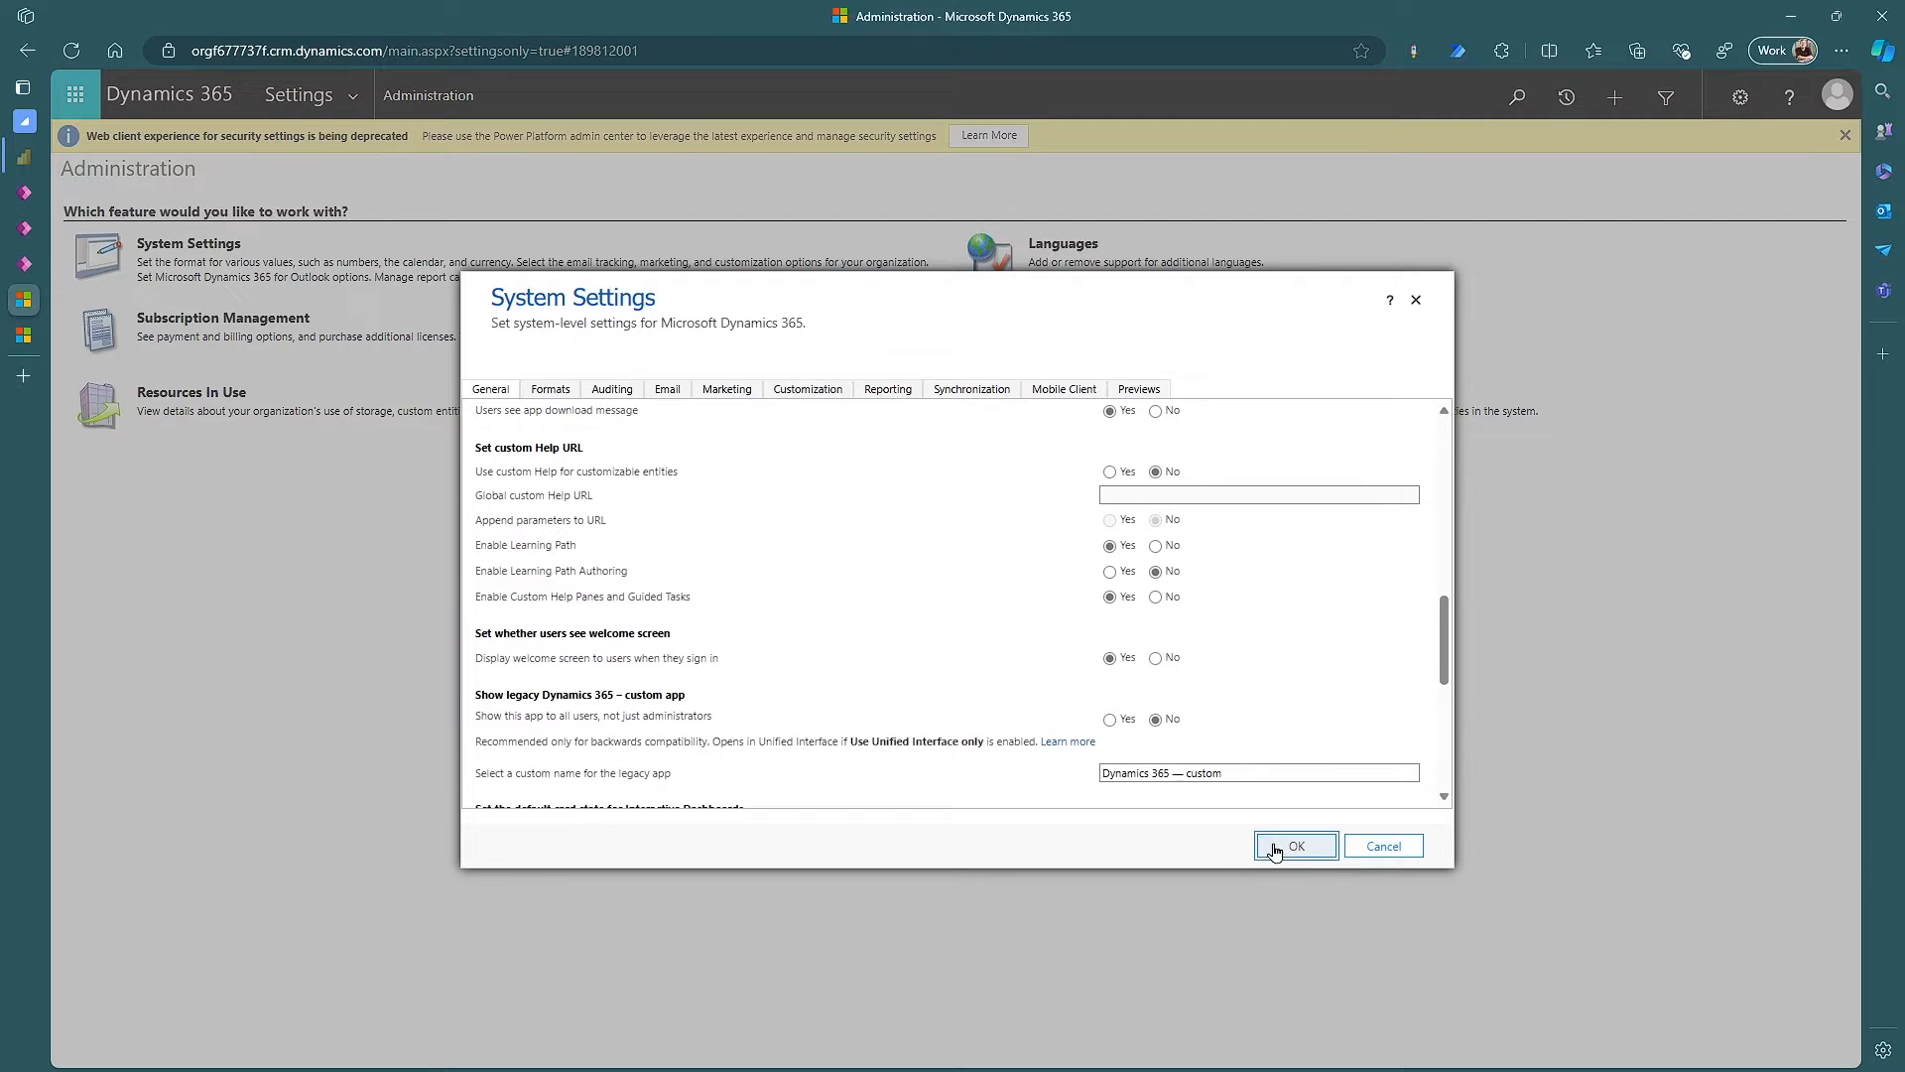
left_click(1296, 845)
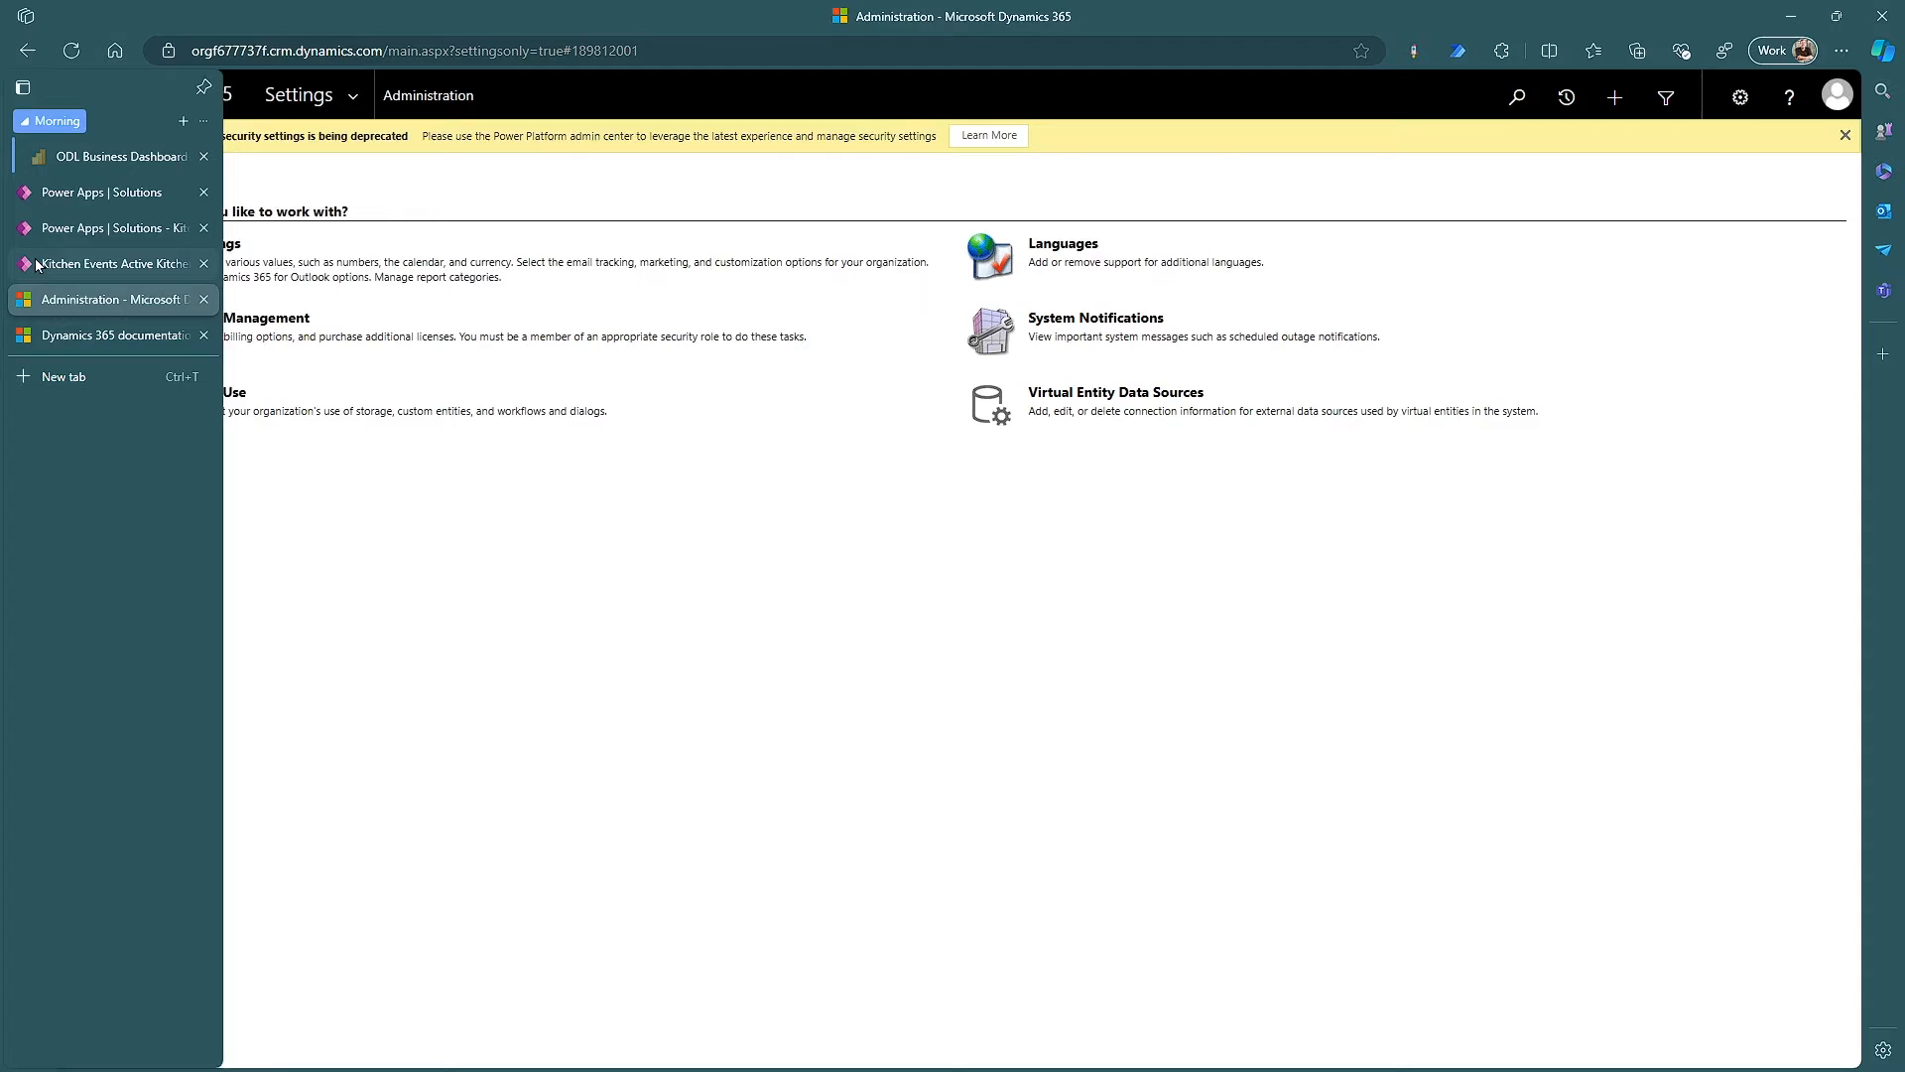
Switch back to the Kitchen Events app tab to reach its help pane
left_click(109, 264)
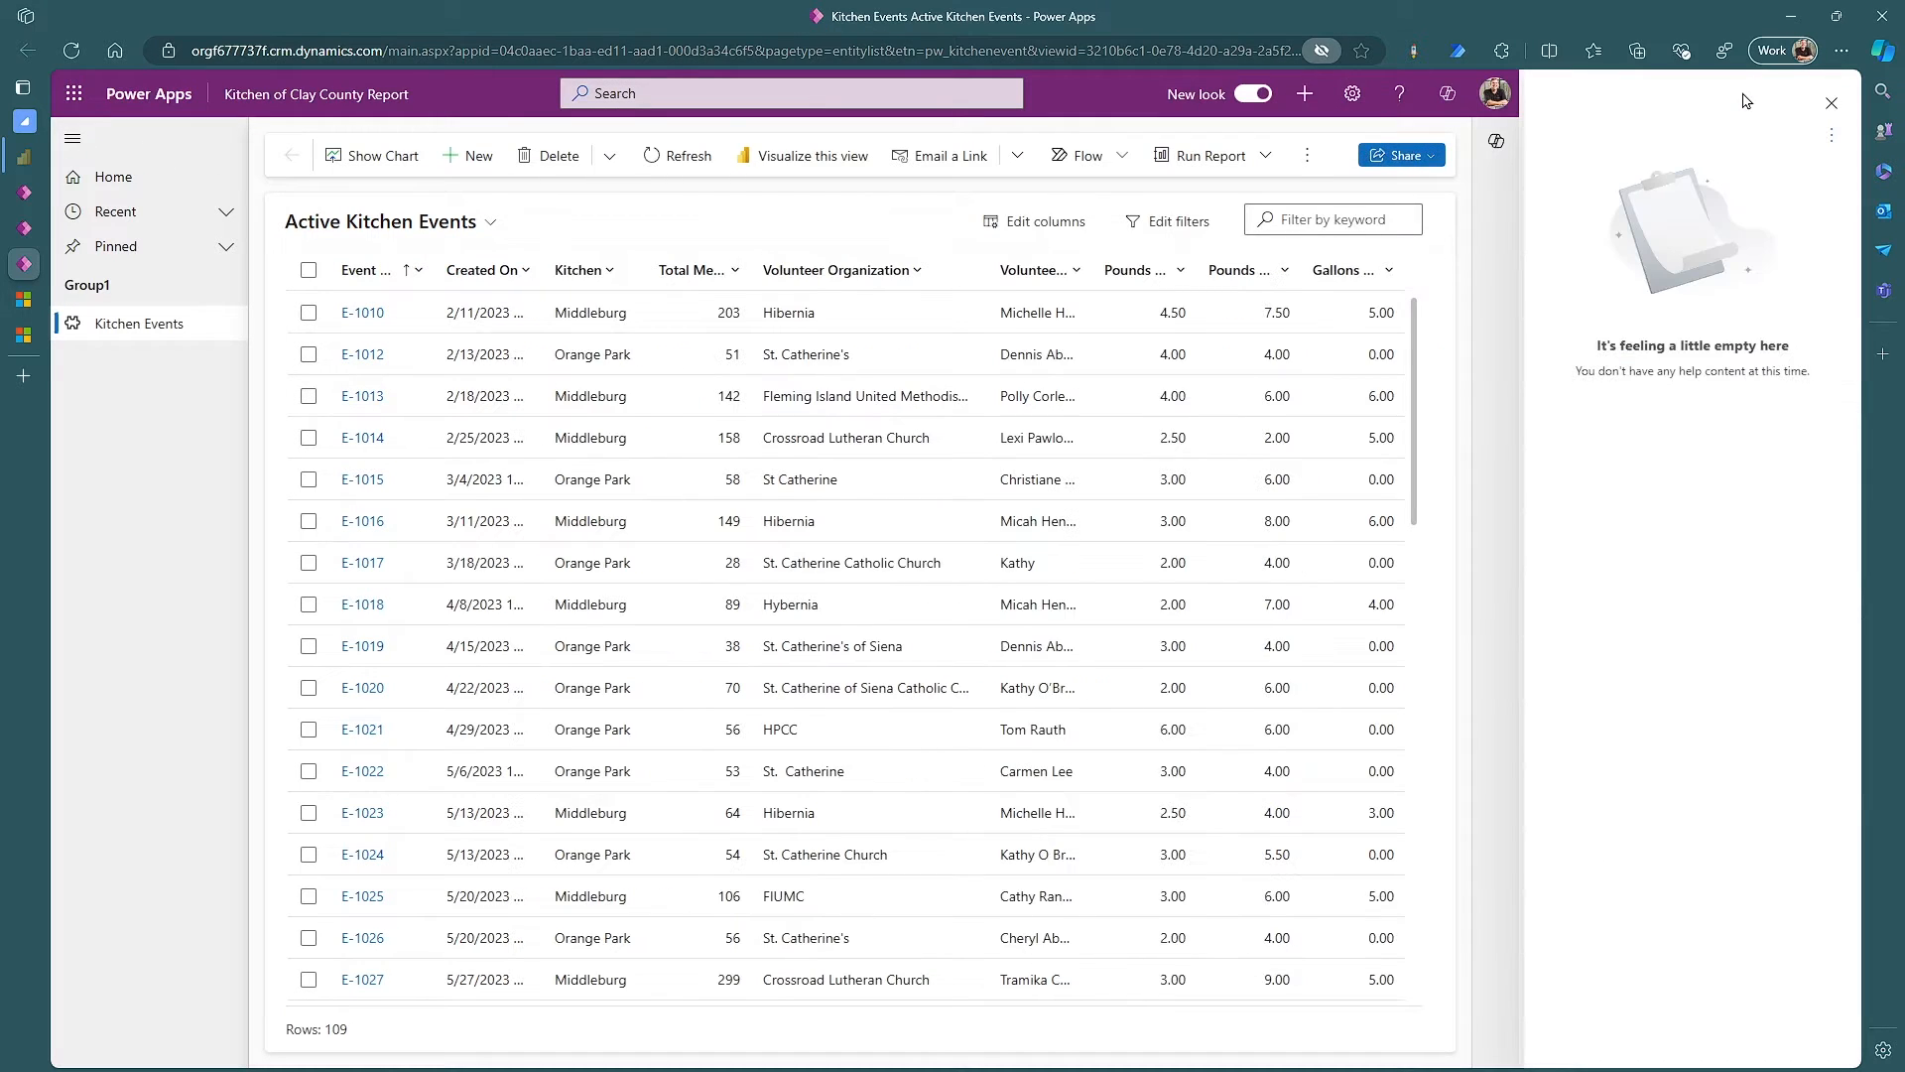
mouse_move(1612, 153)
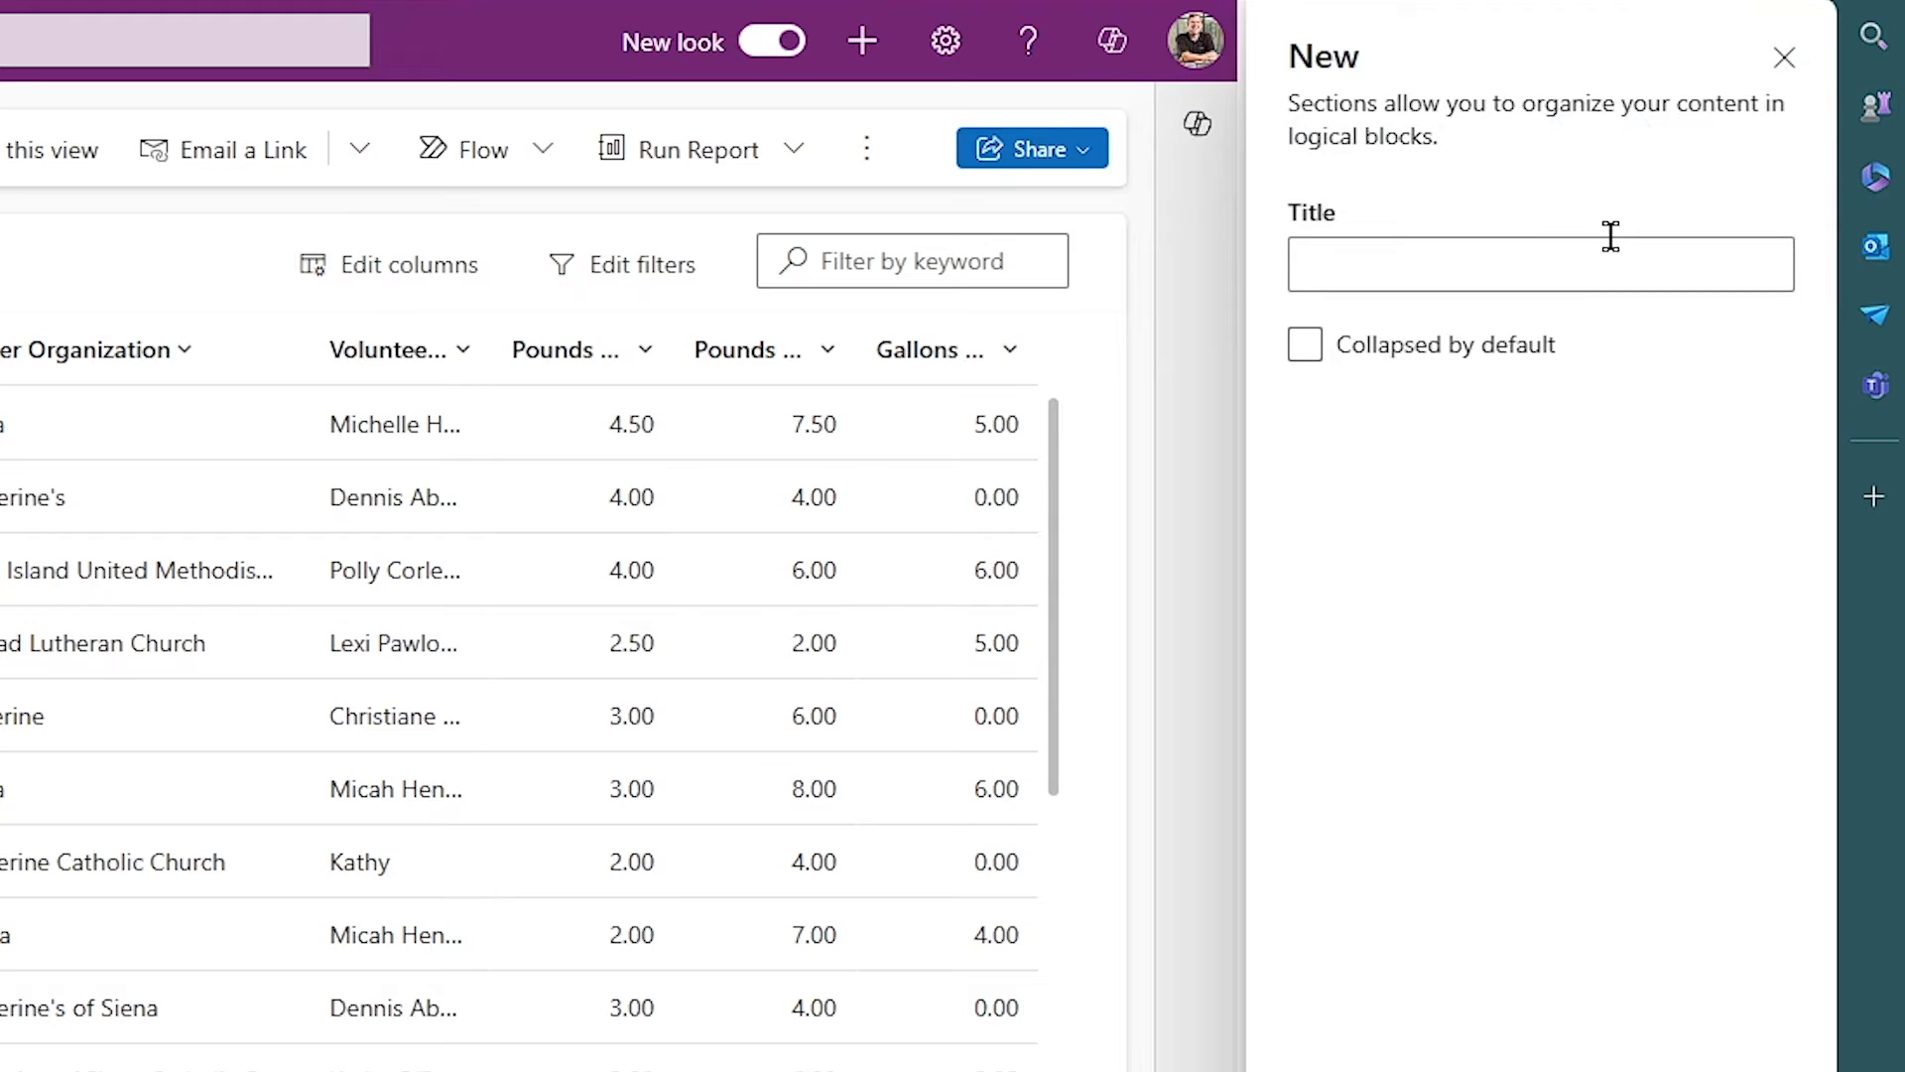
Title the section 'Intro to This Section' and write that the screen helps diagnose which soup kitchens hand out the most food
type("Intro to This Section")
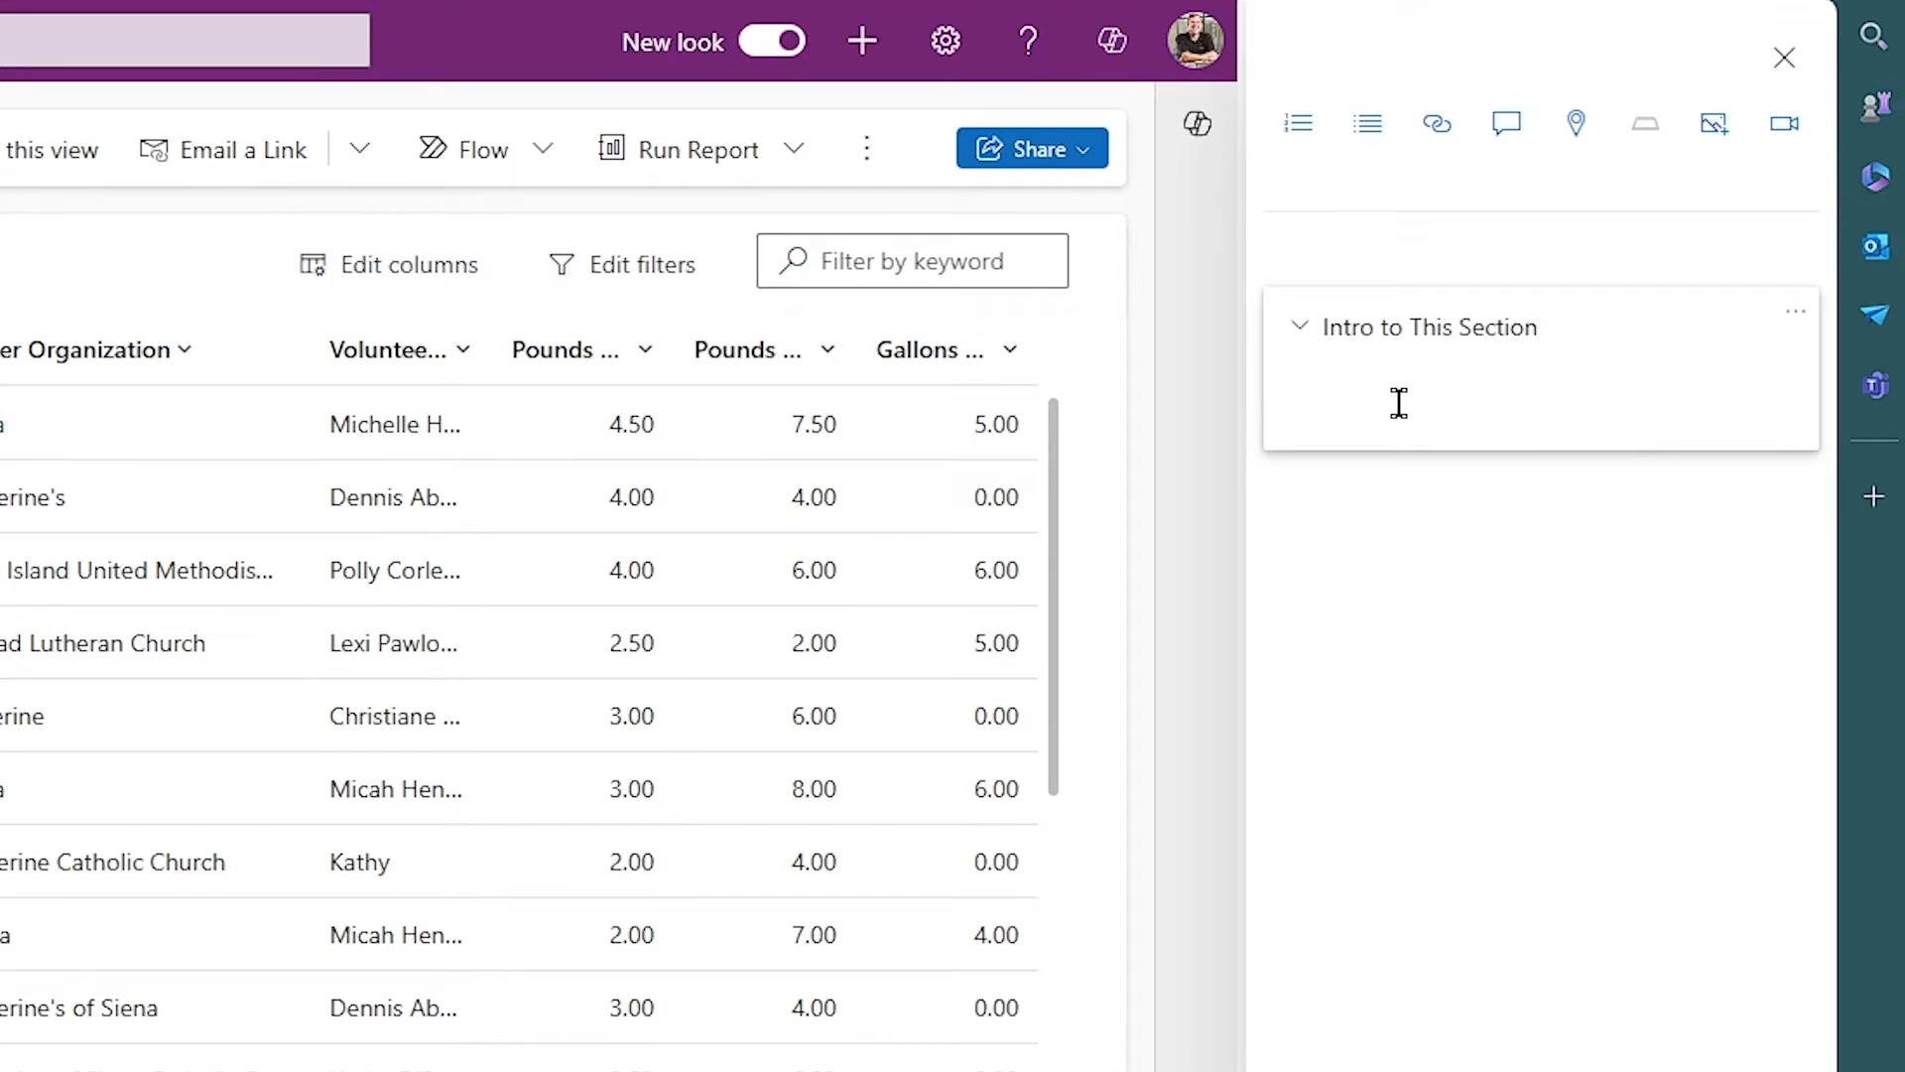
type("This screen wil")
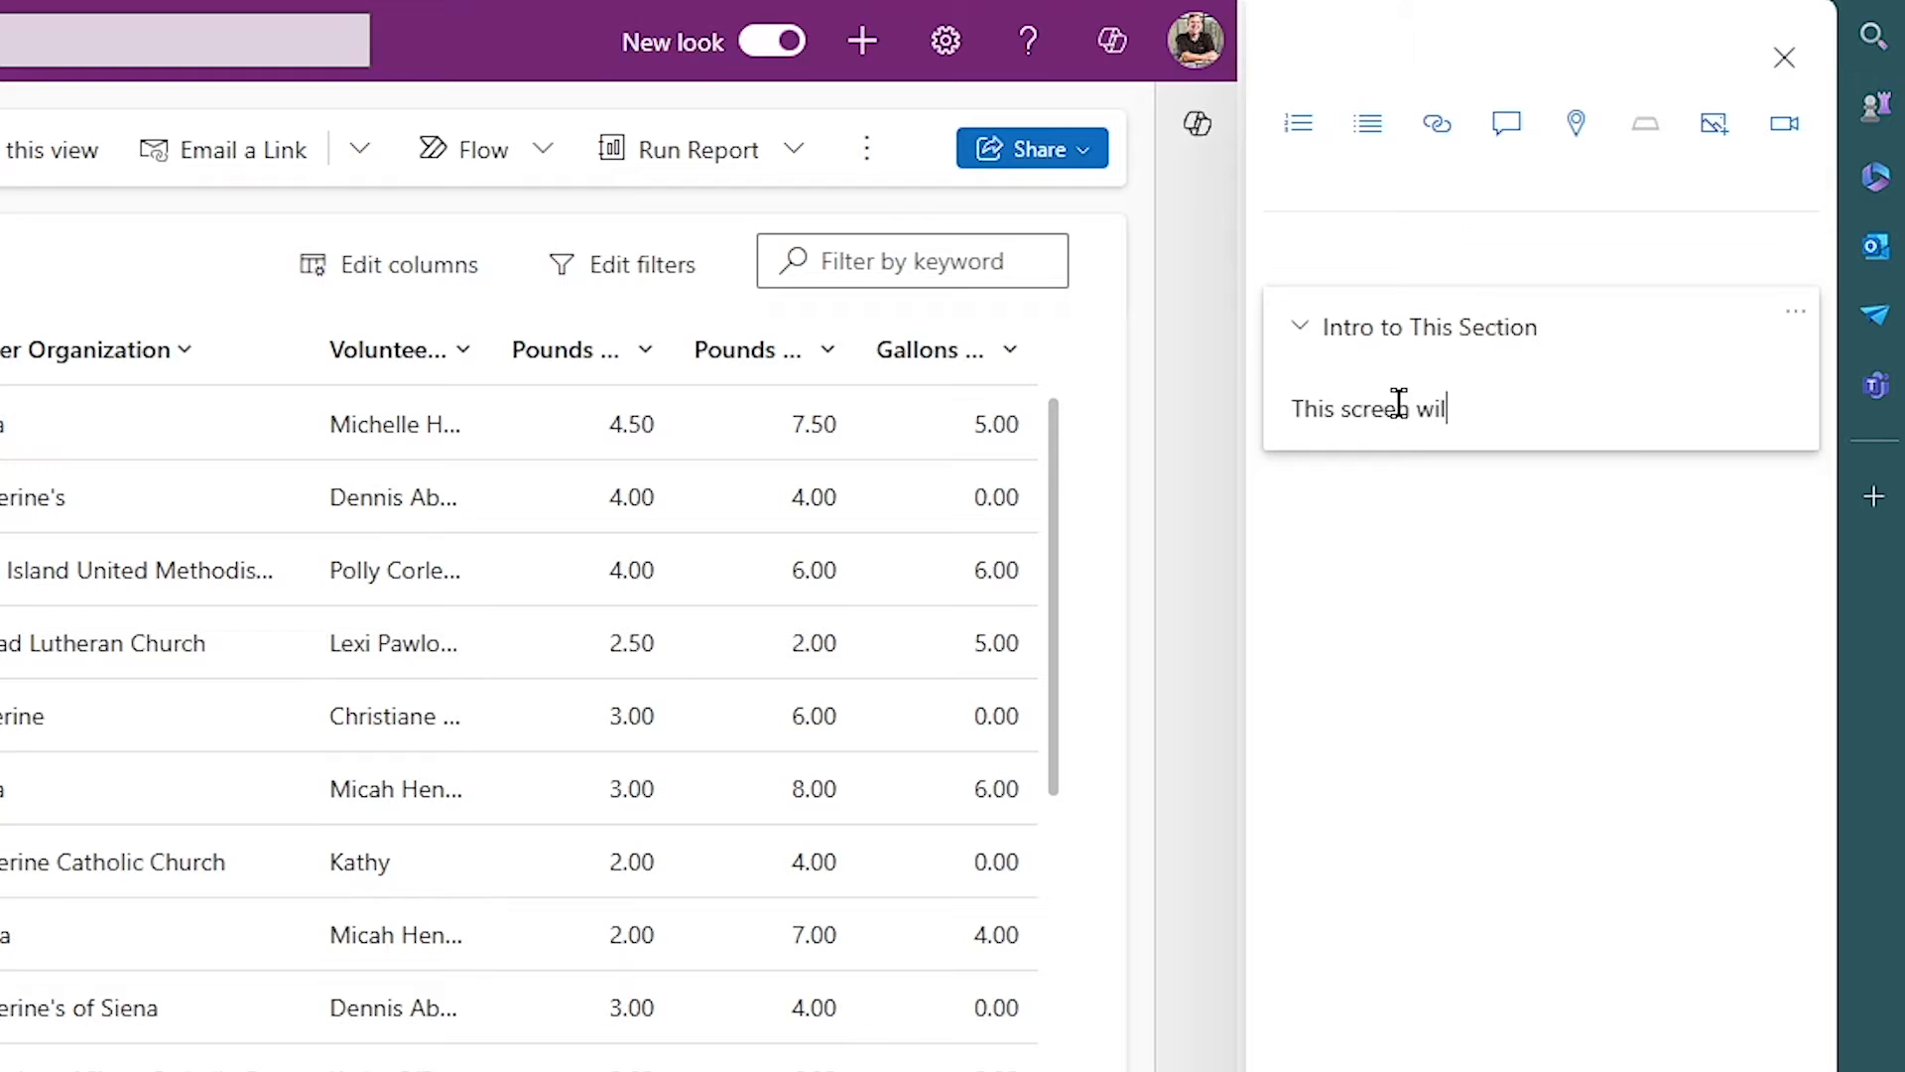
type("help you diagnose")
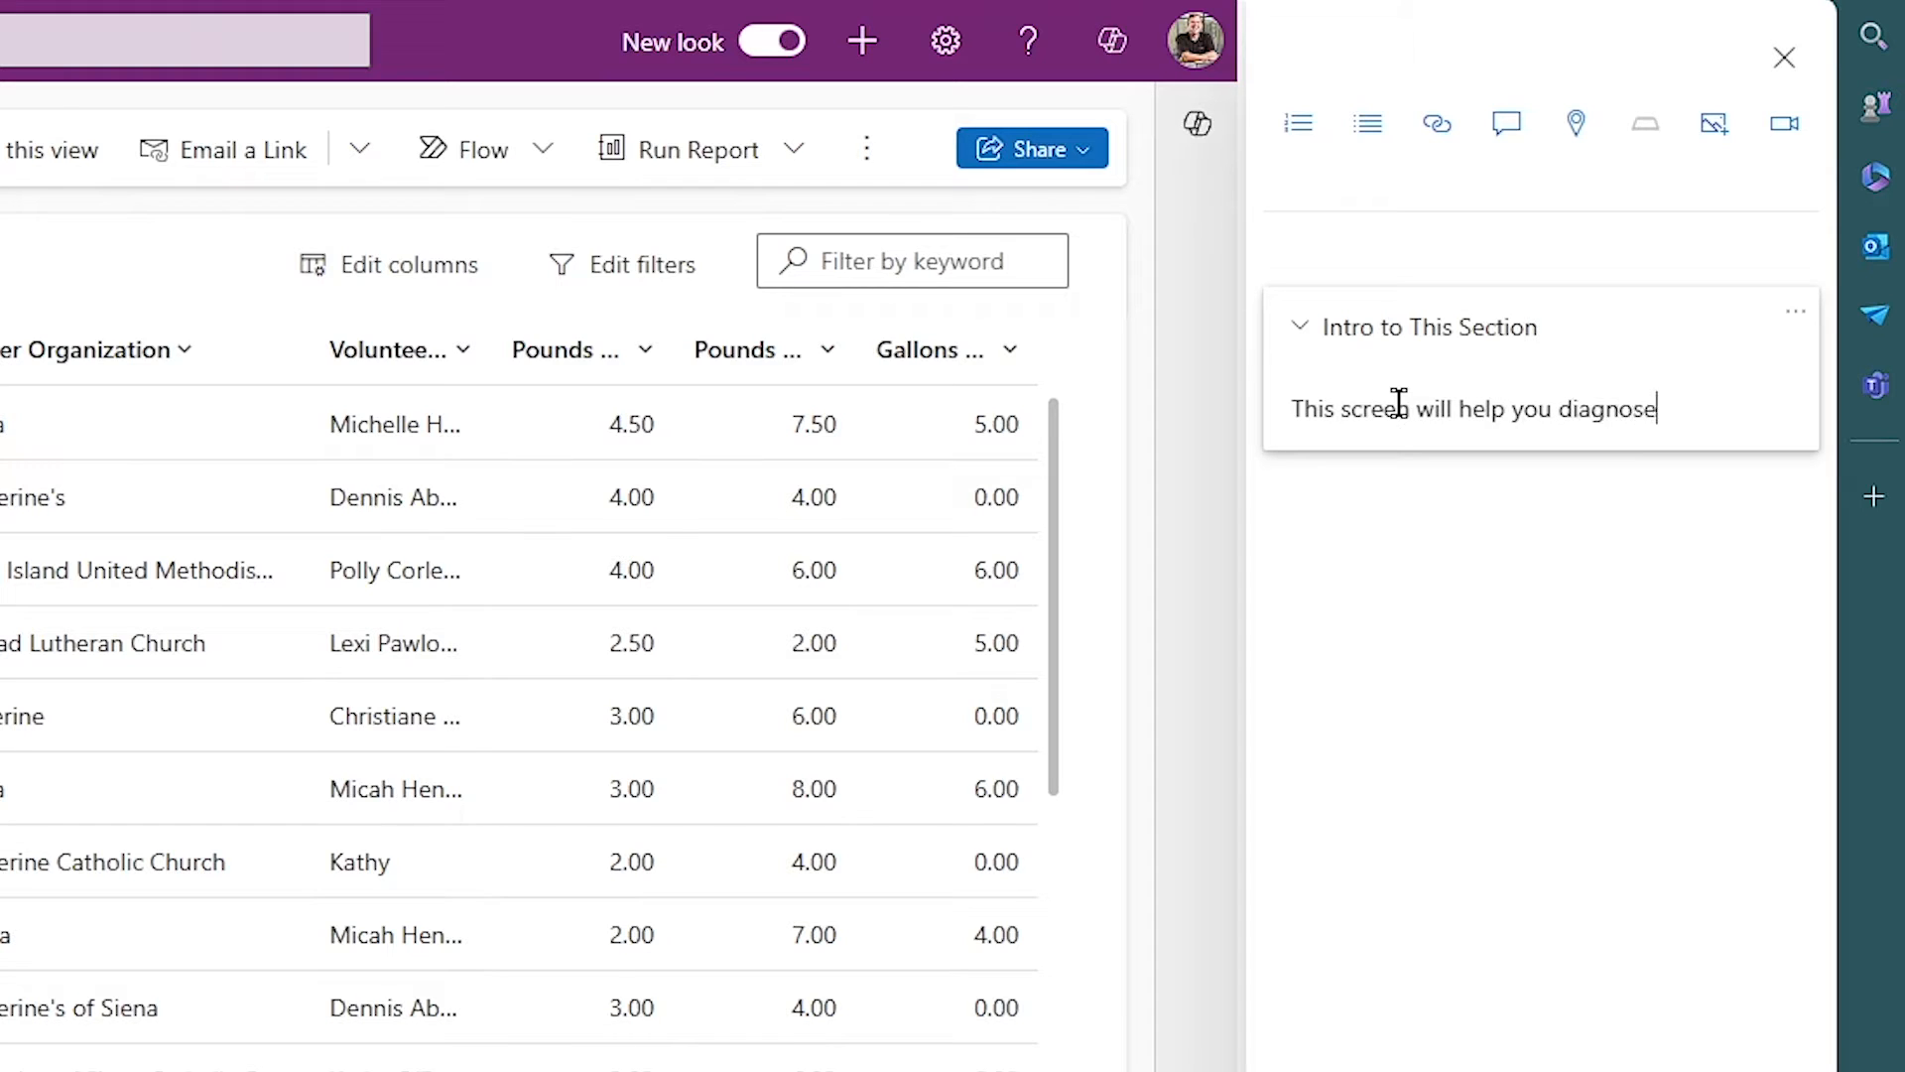
type("which soup kit")
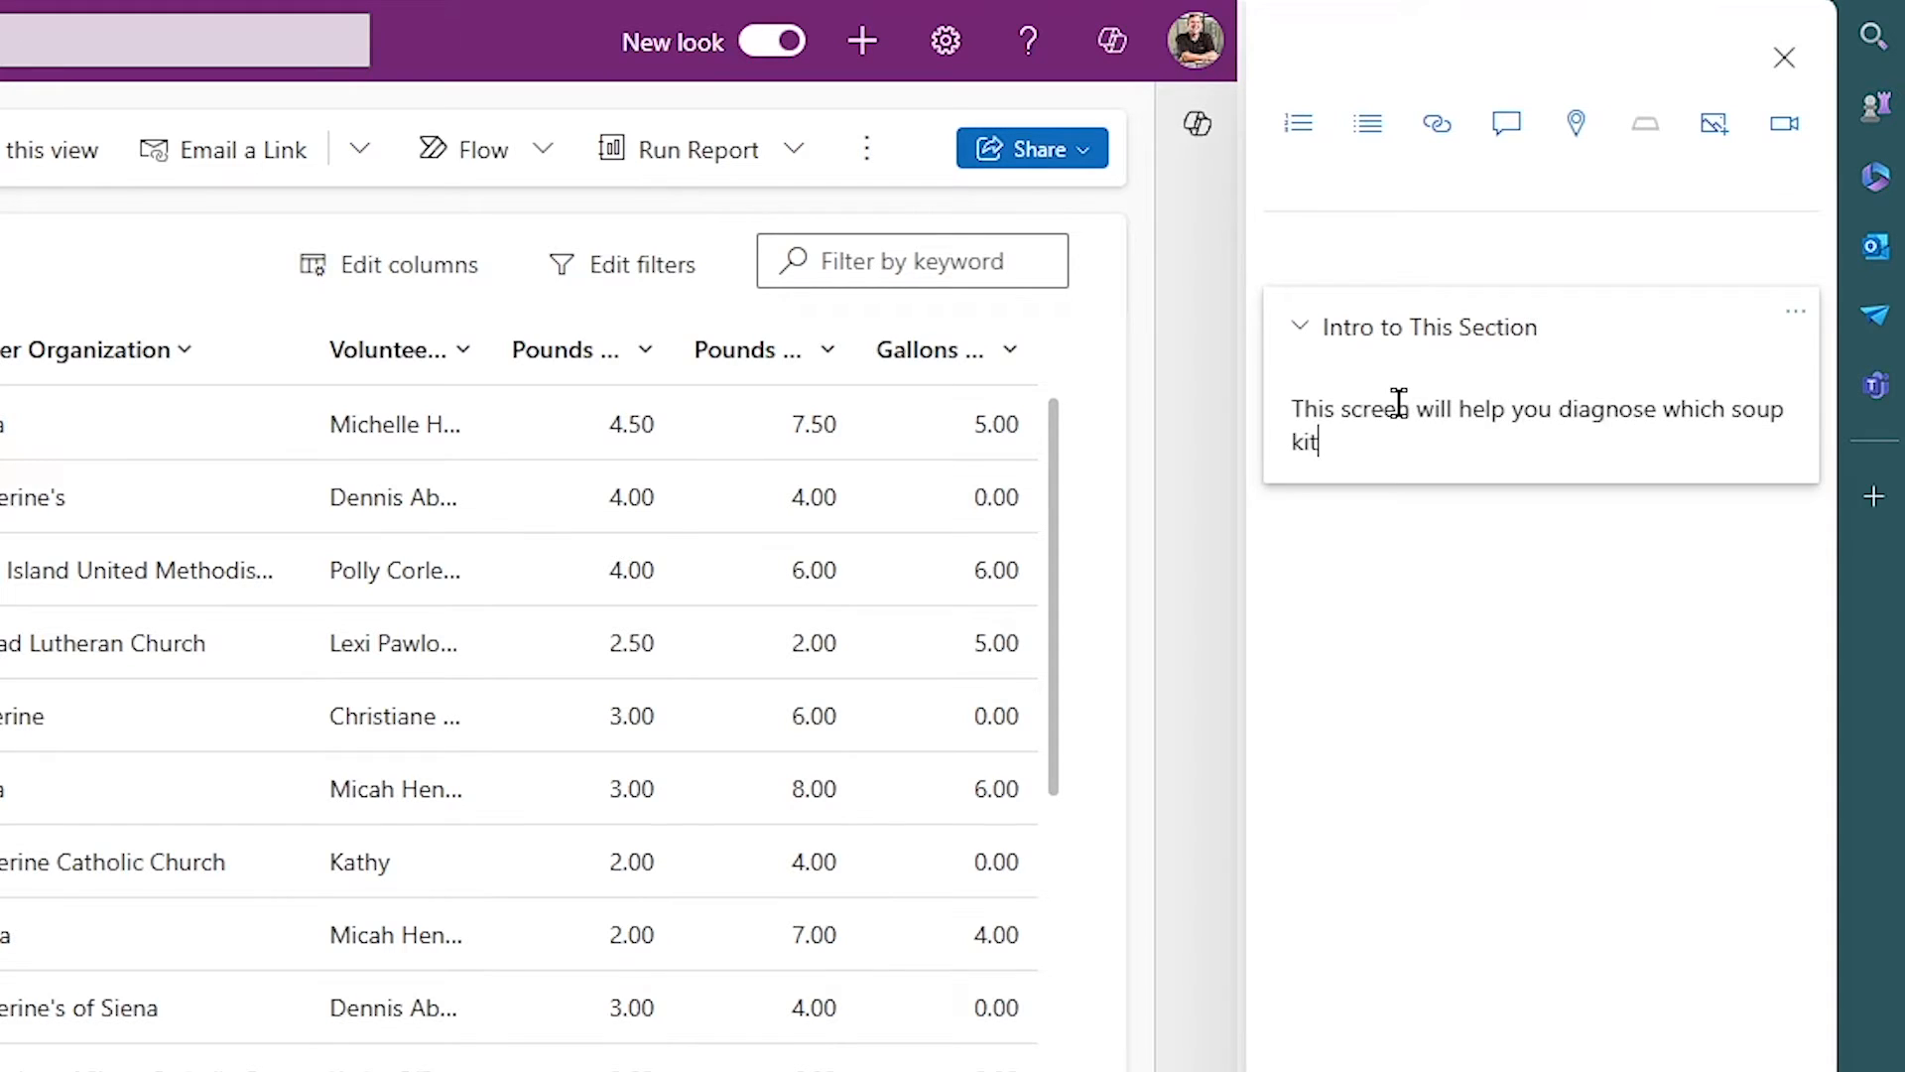
type("chens are prod")
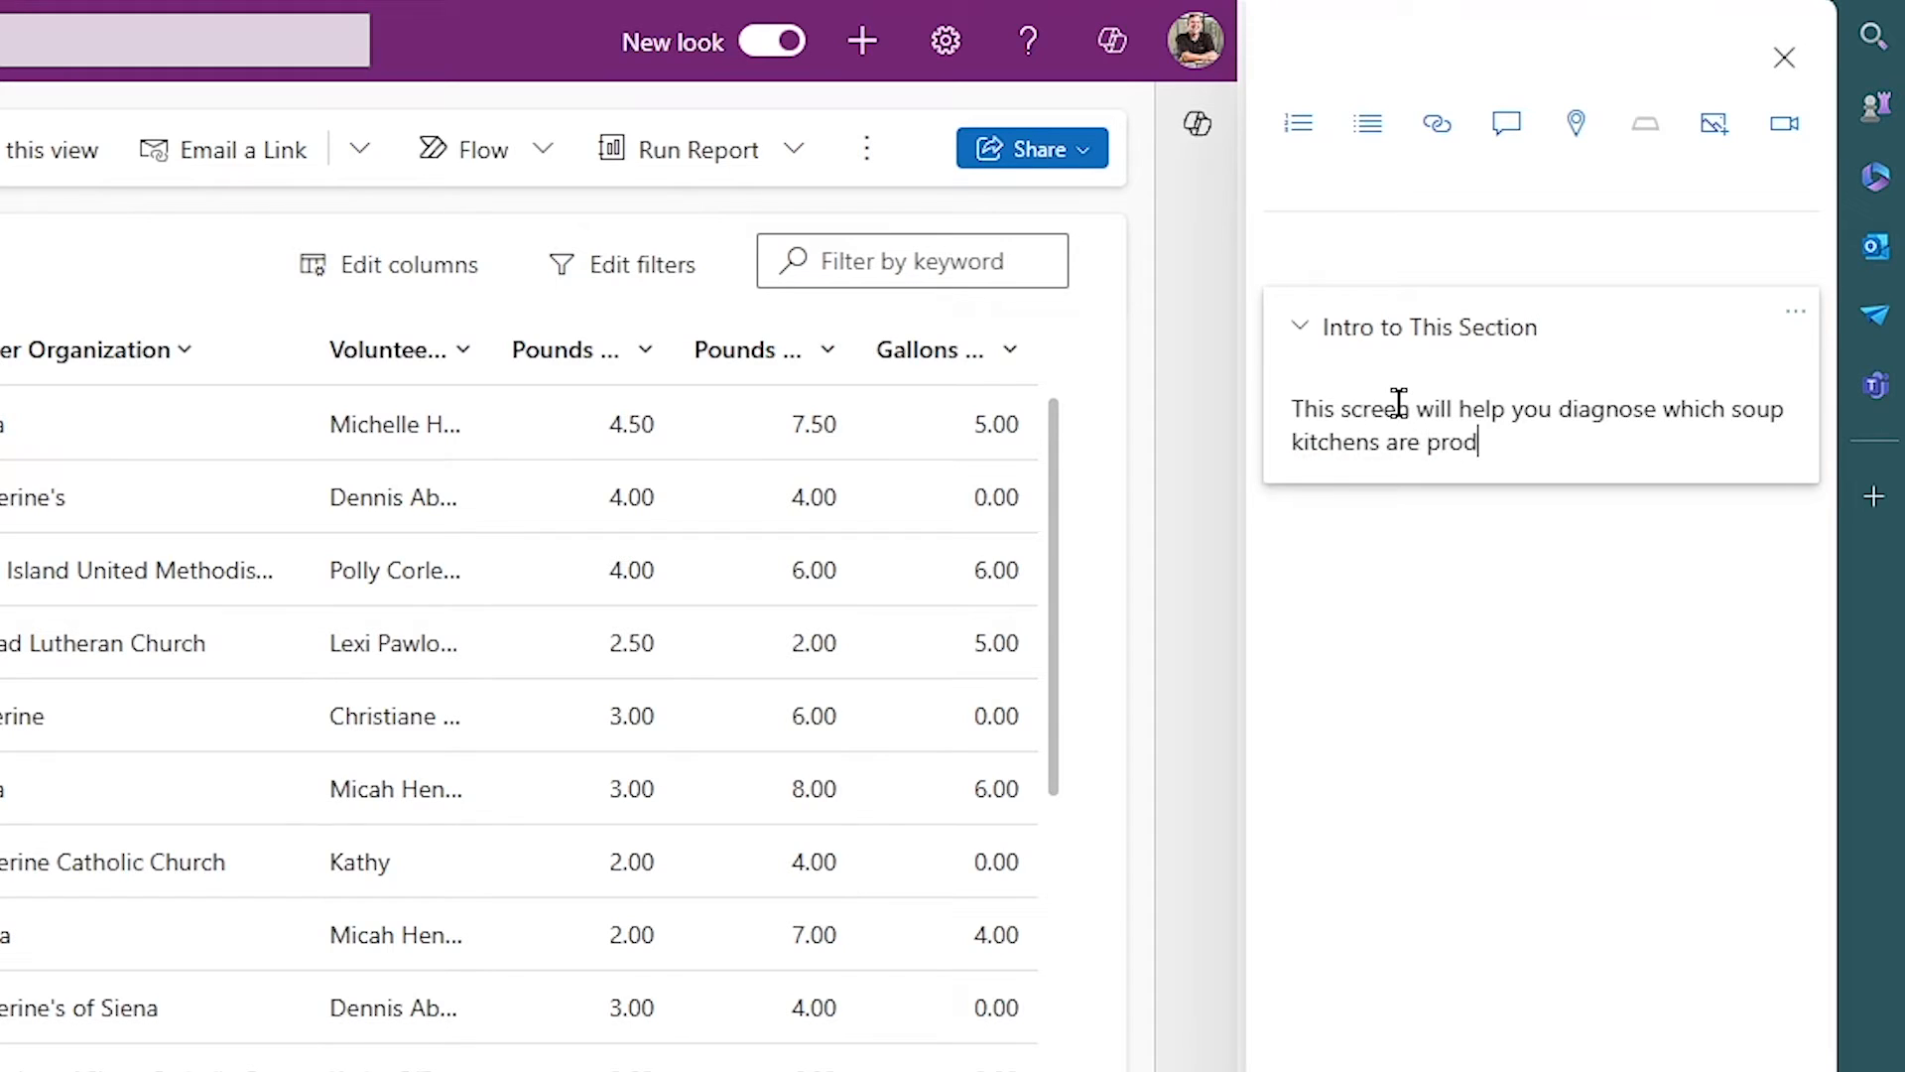
type("handing out the most")
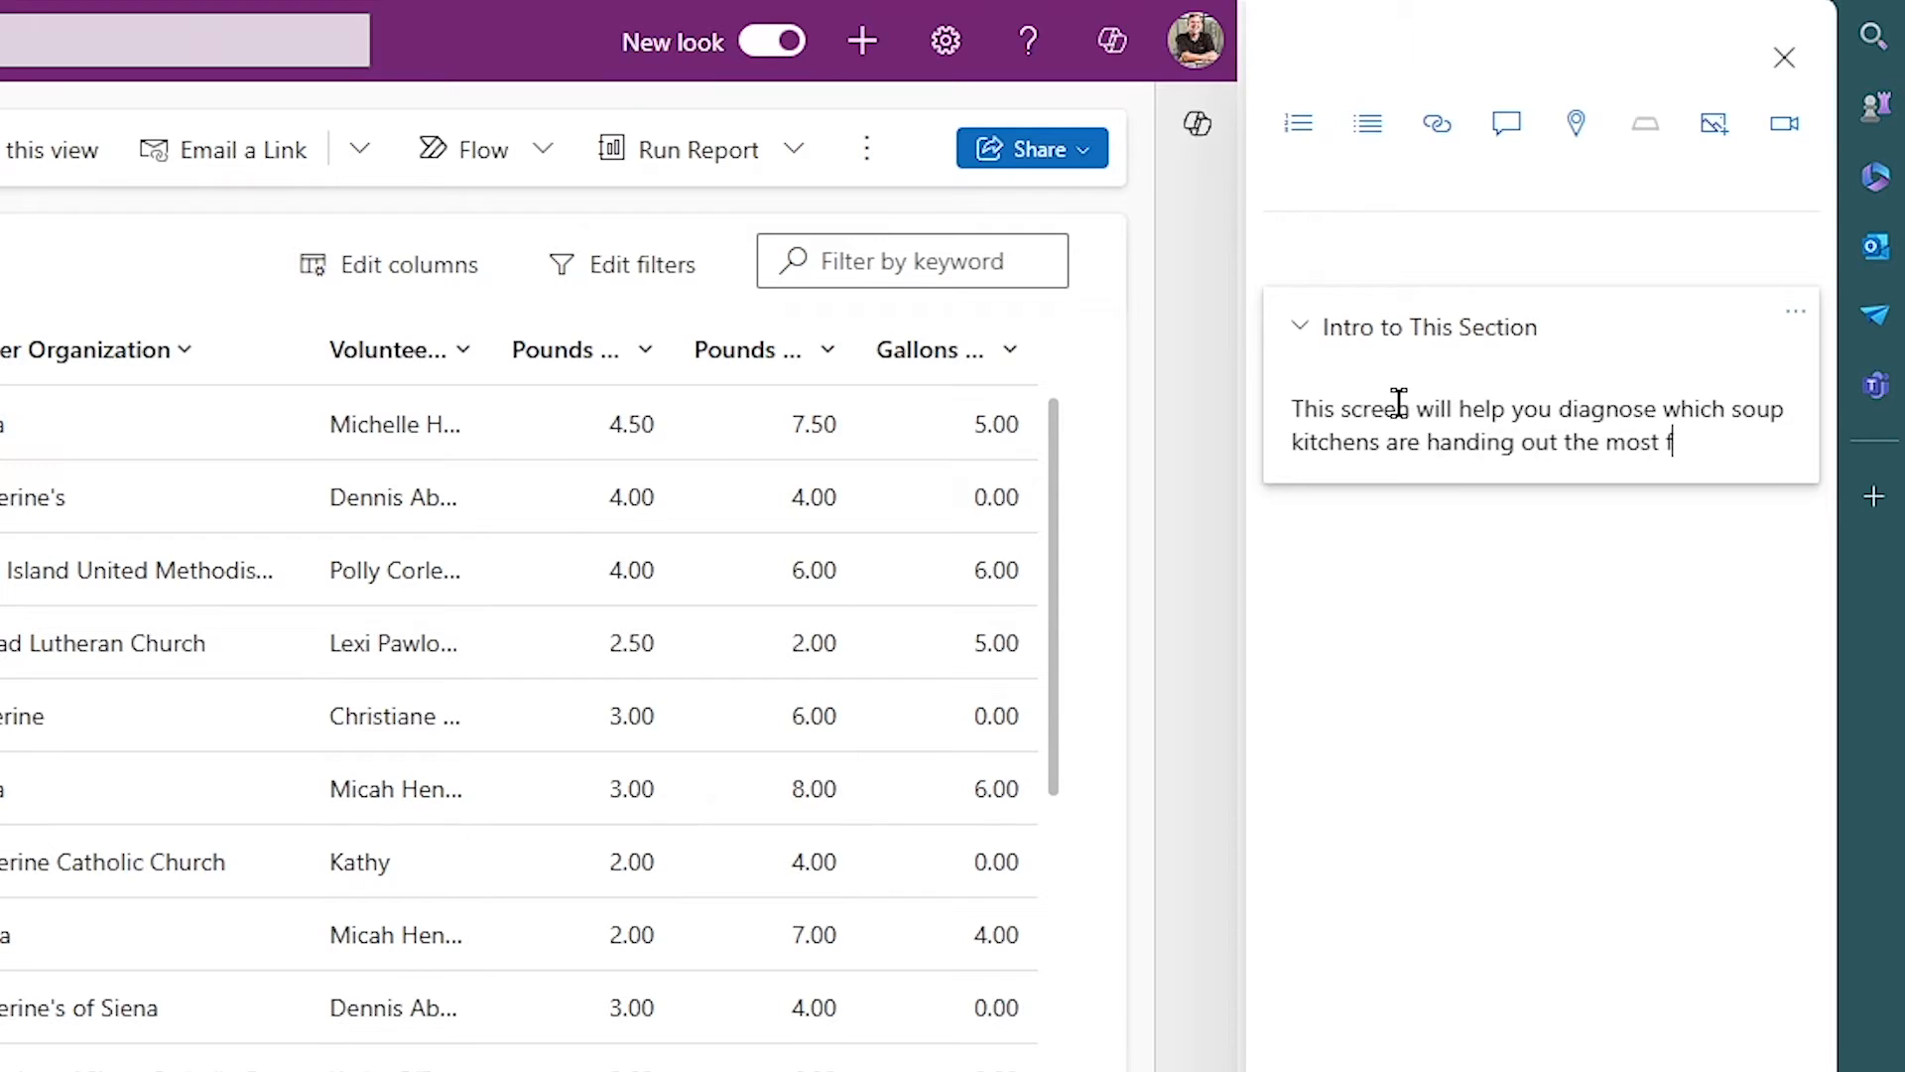
type("food.")
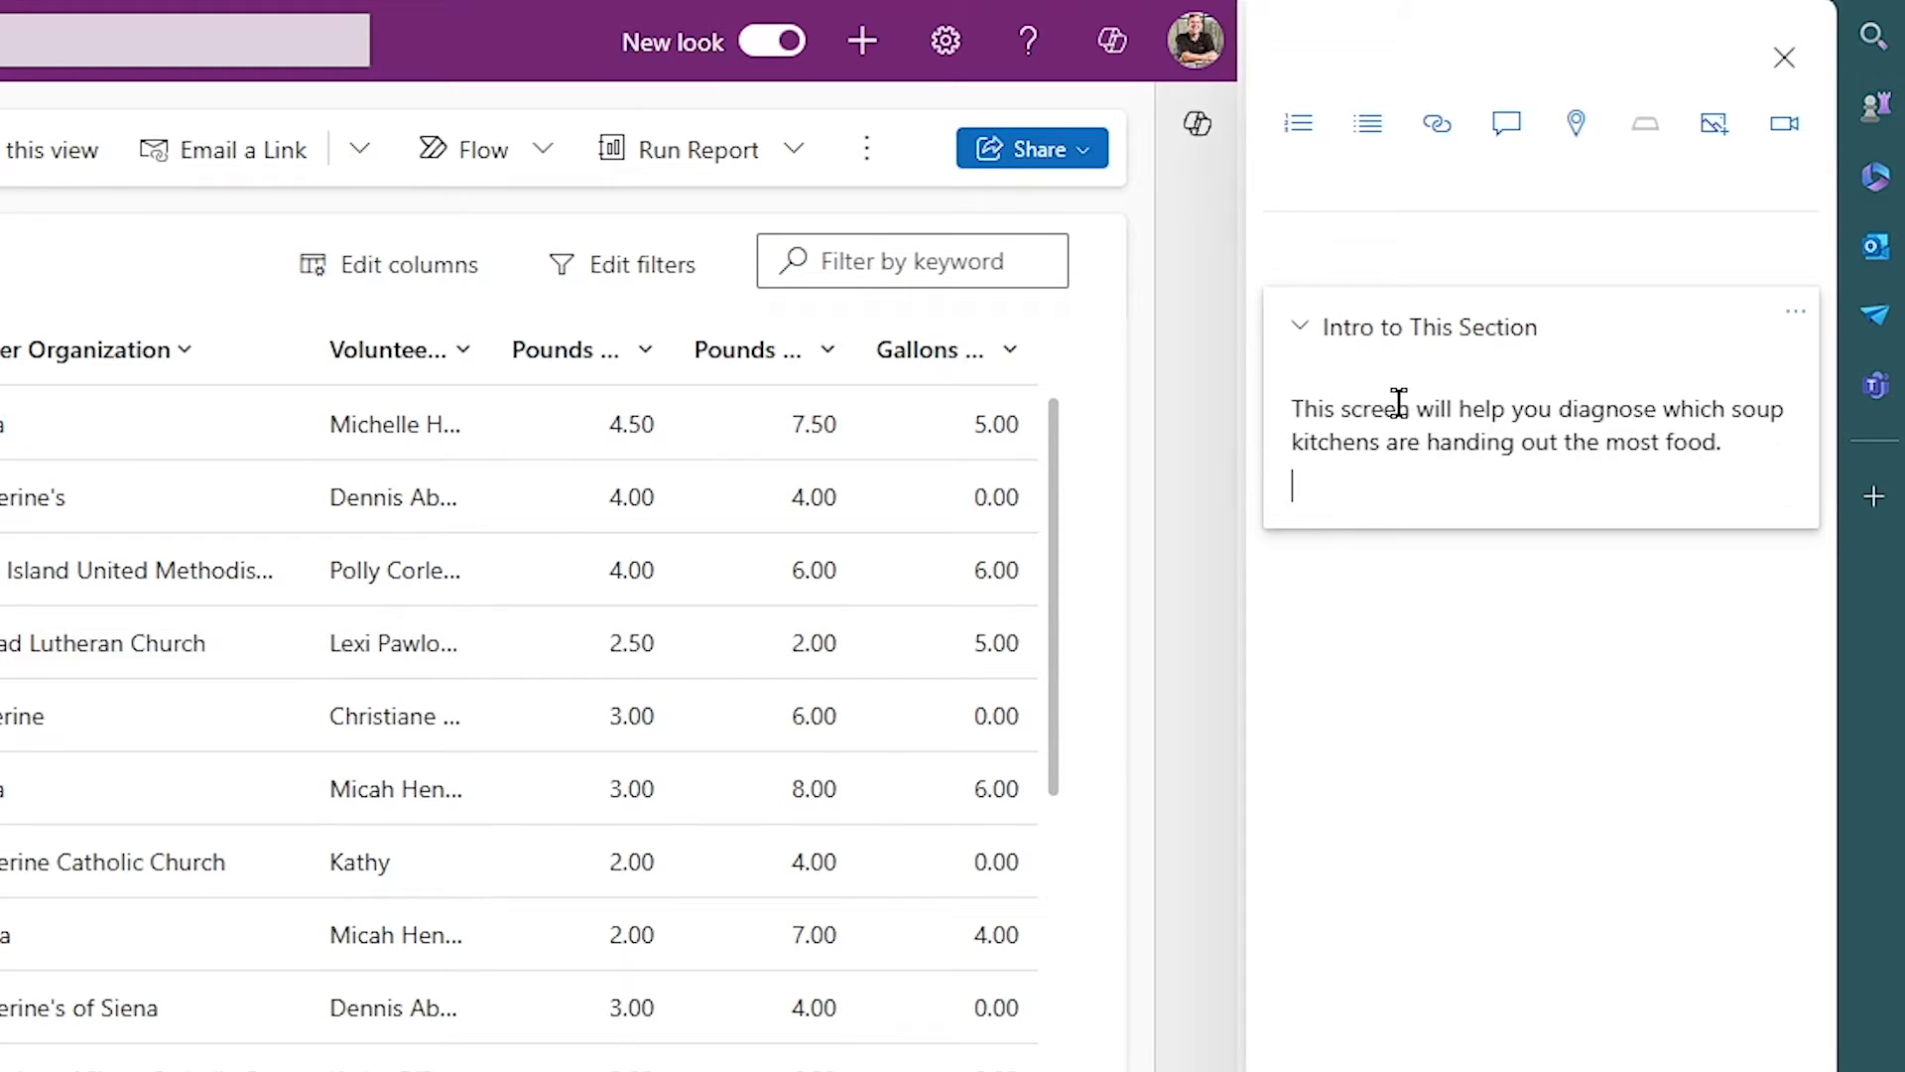
mouse_move(1437, 123)
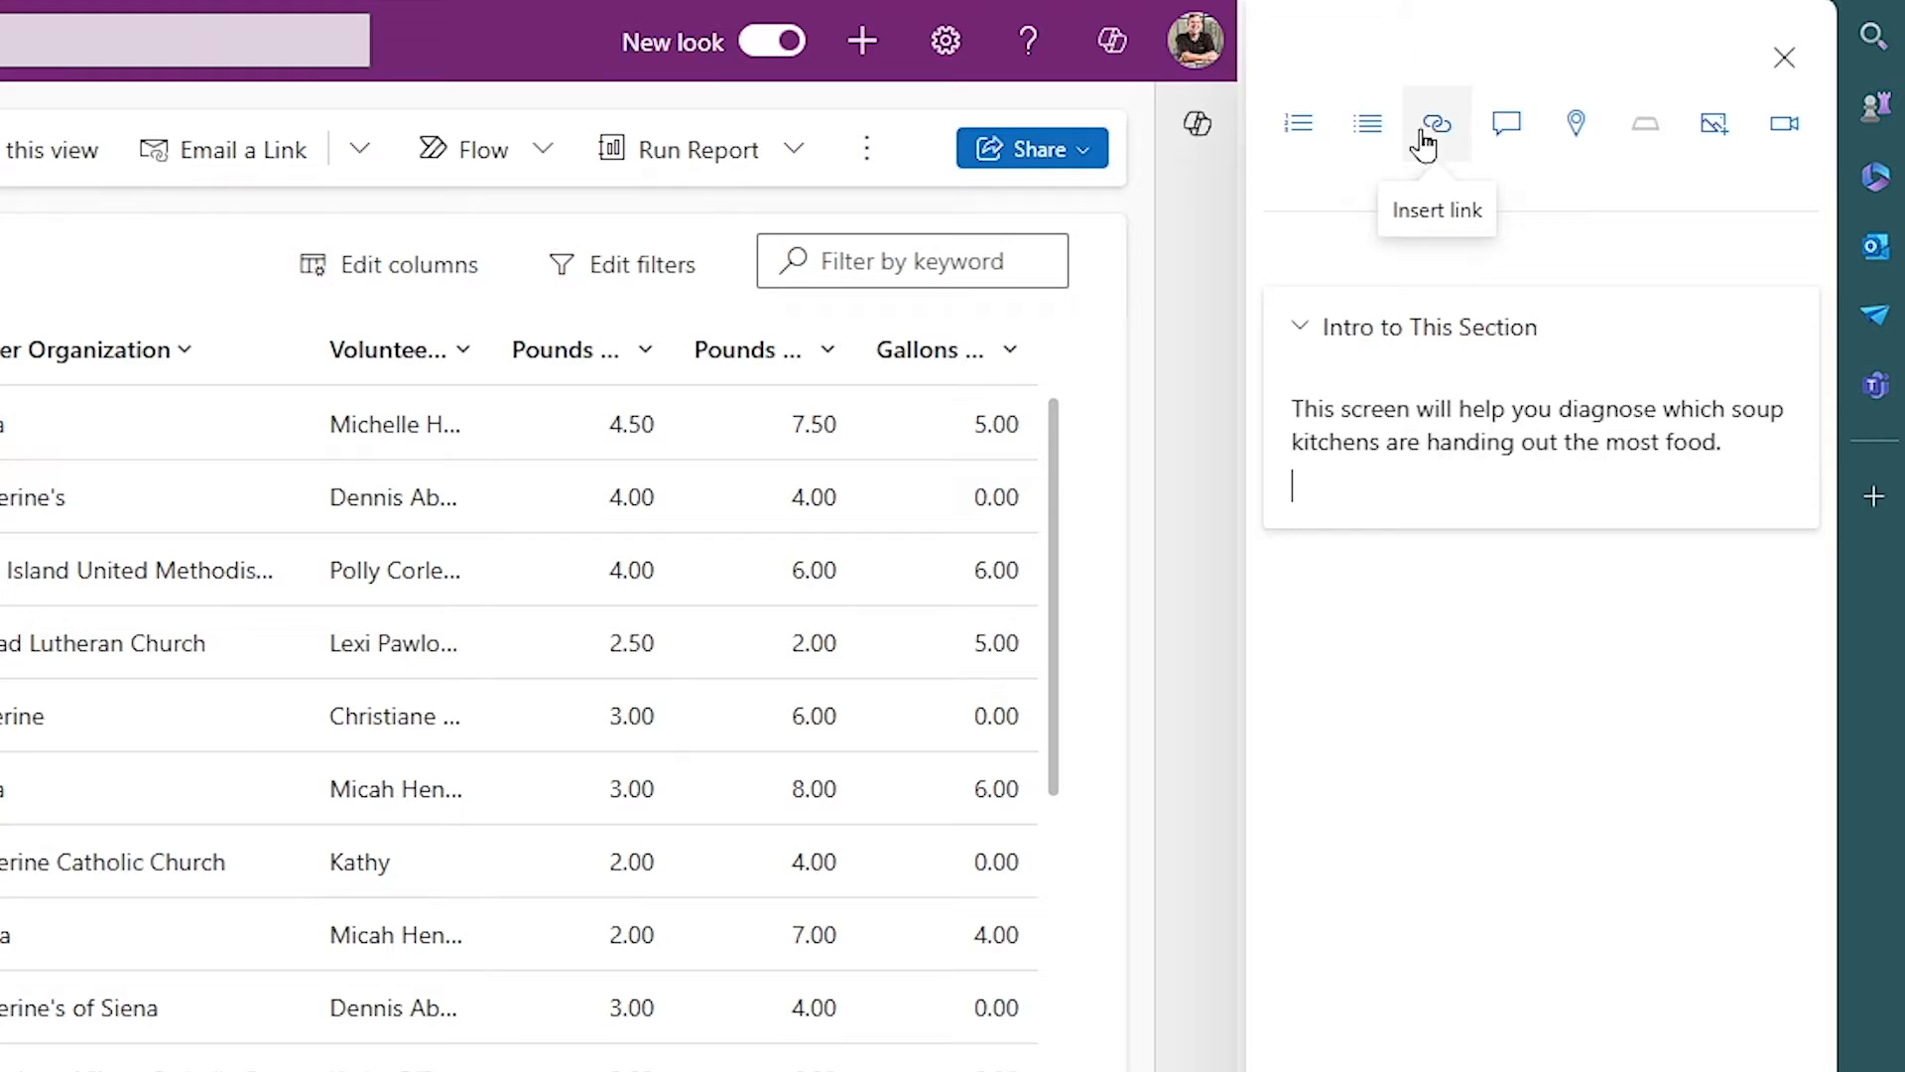
mouse_move(1506, 123)
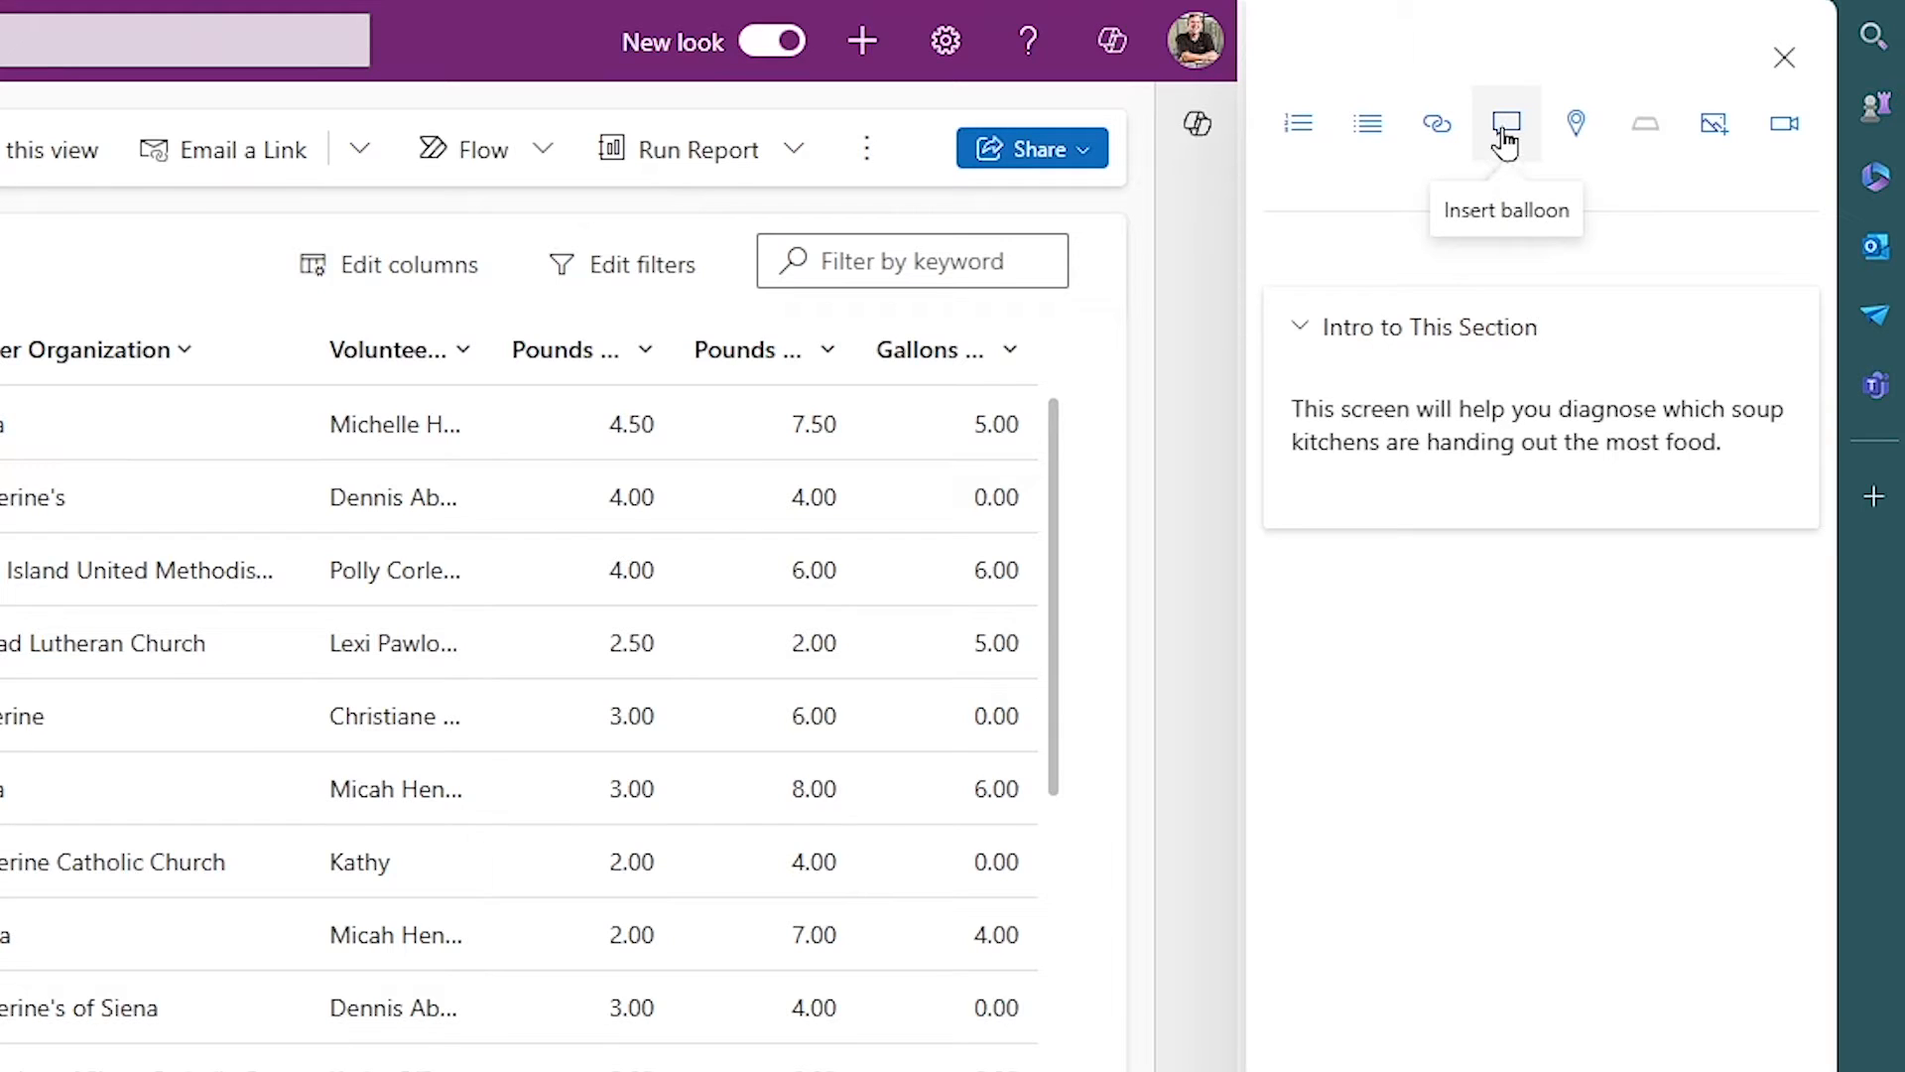
mouse_move(1574, 123)
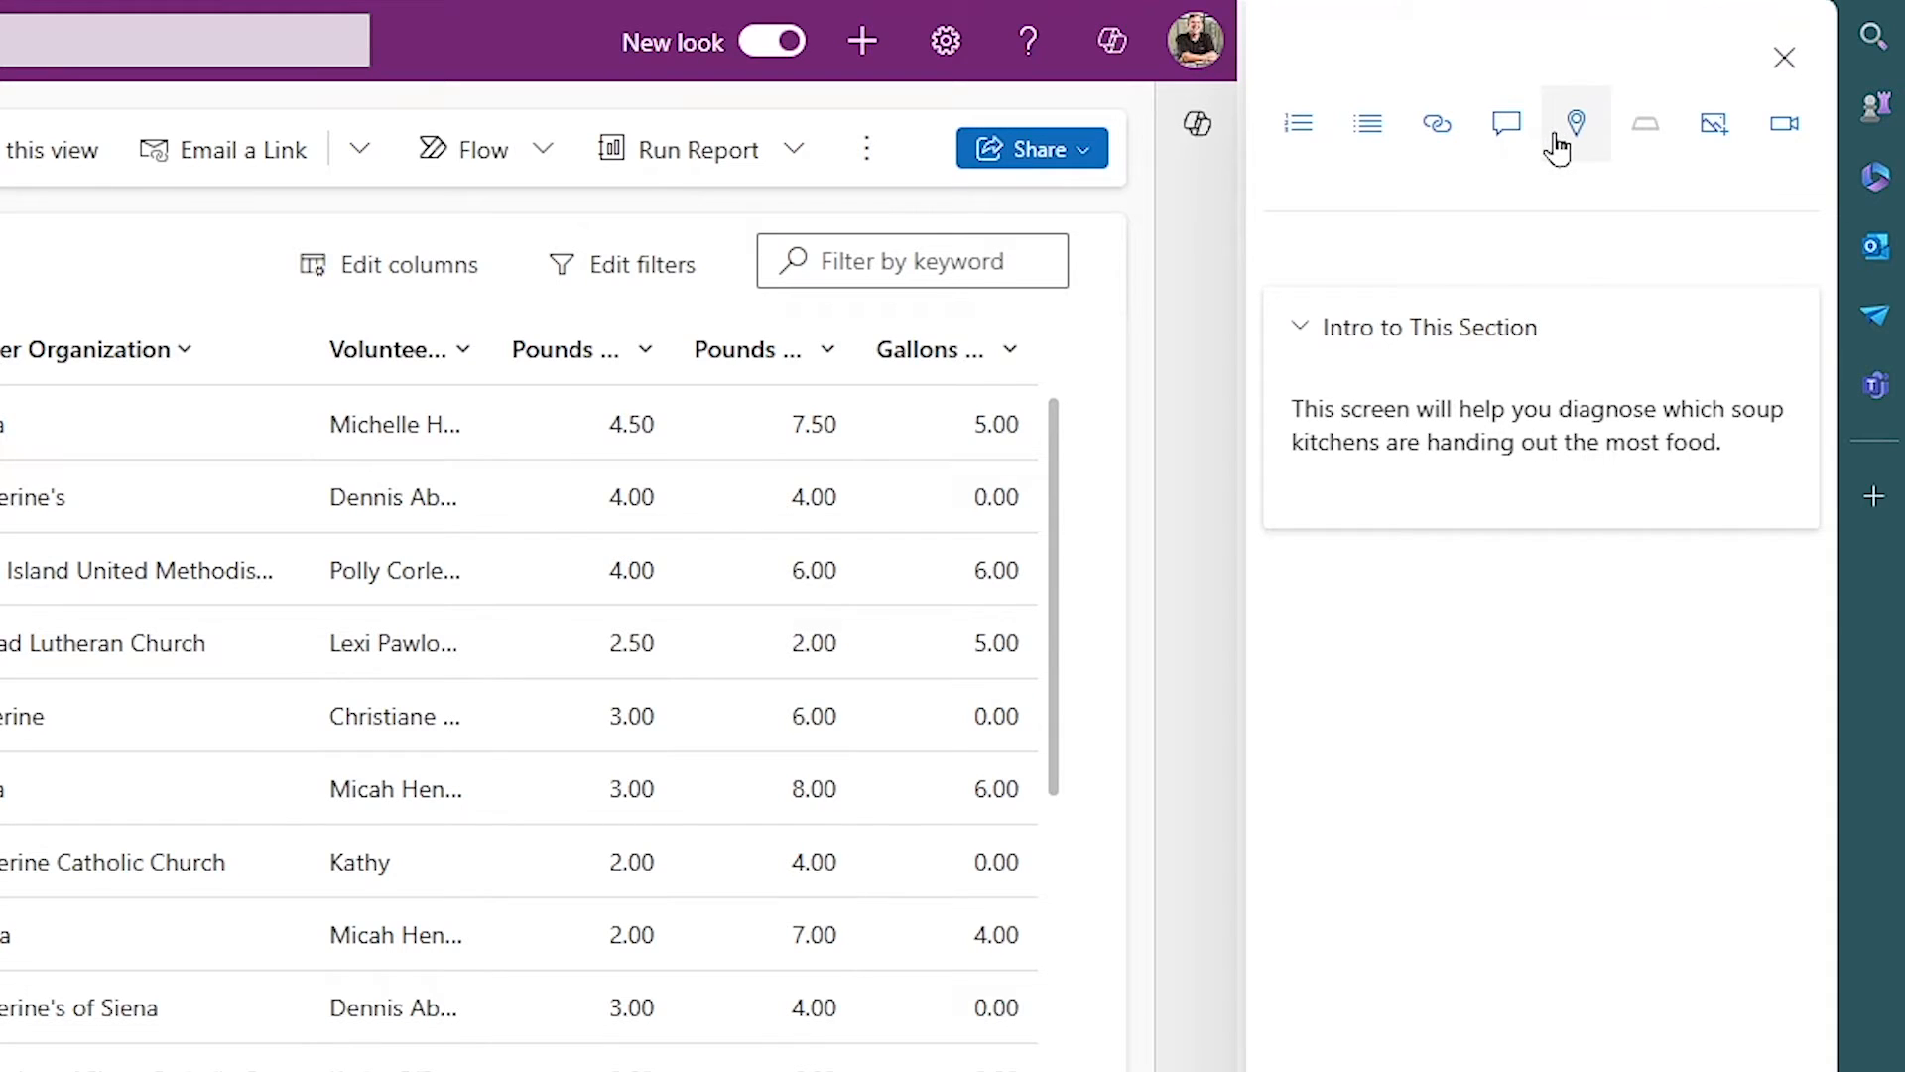
mouse_move(1574, 123)
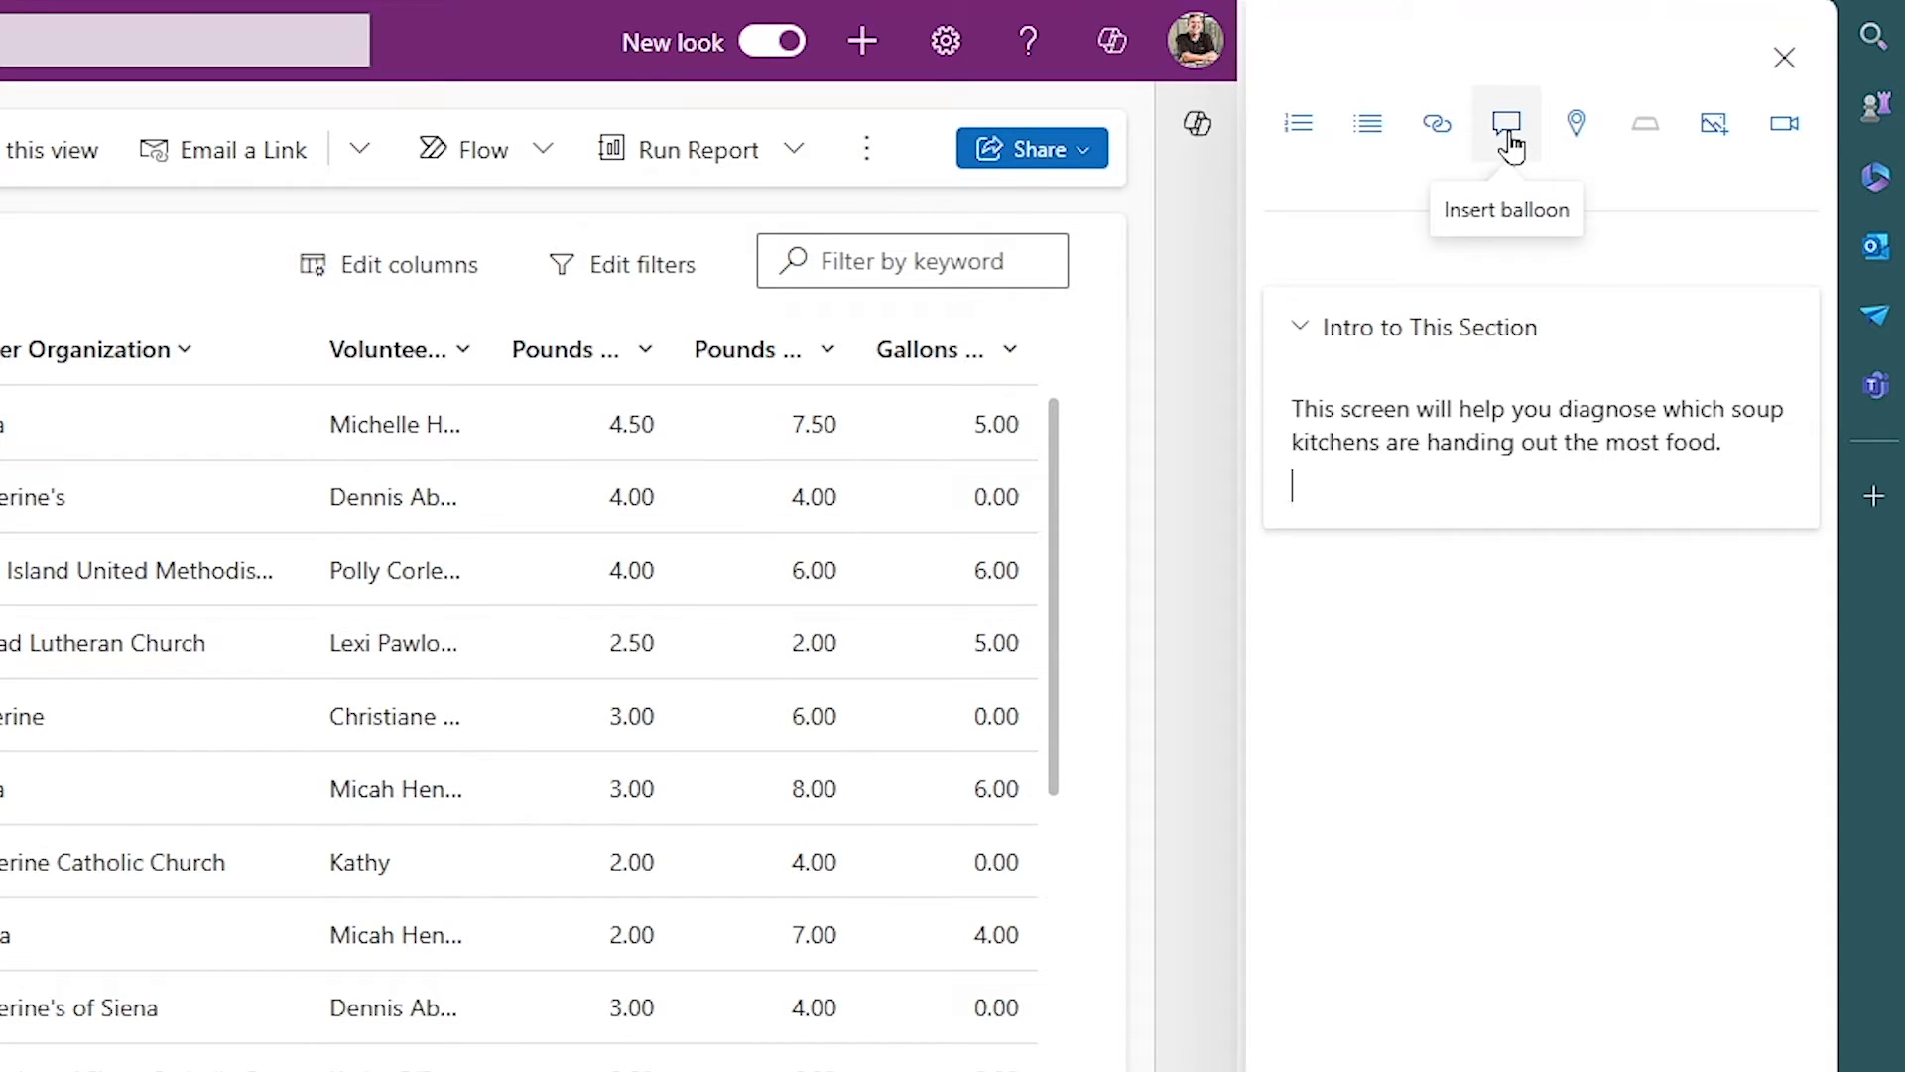
Add 'To view a report, click the Visualize this View' and insert a balloon on that phrase
type("To view a report")
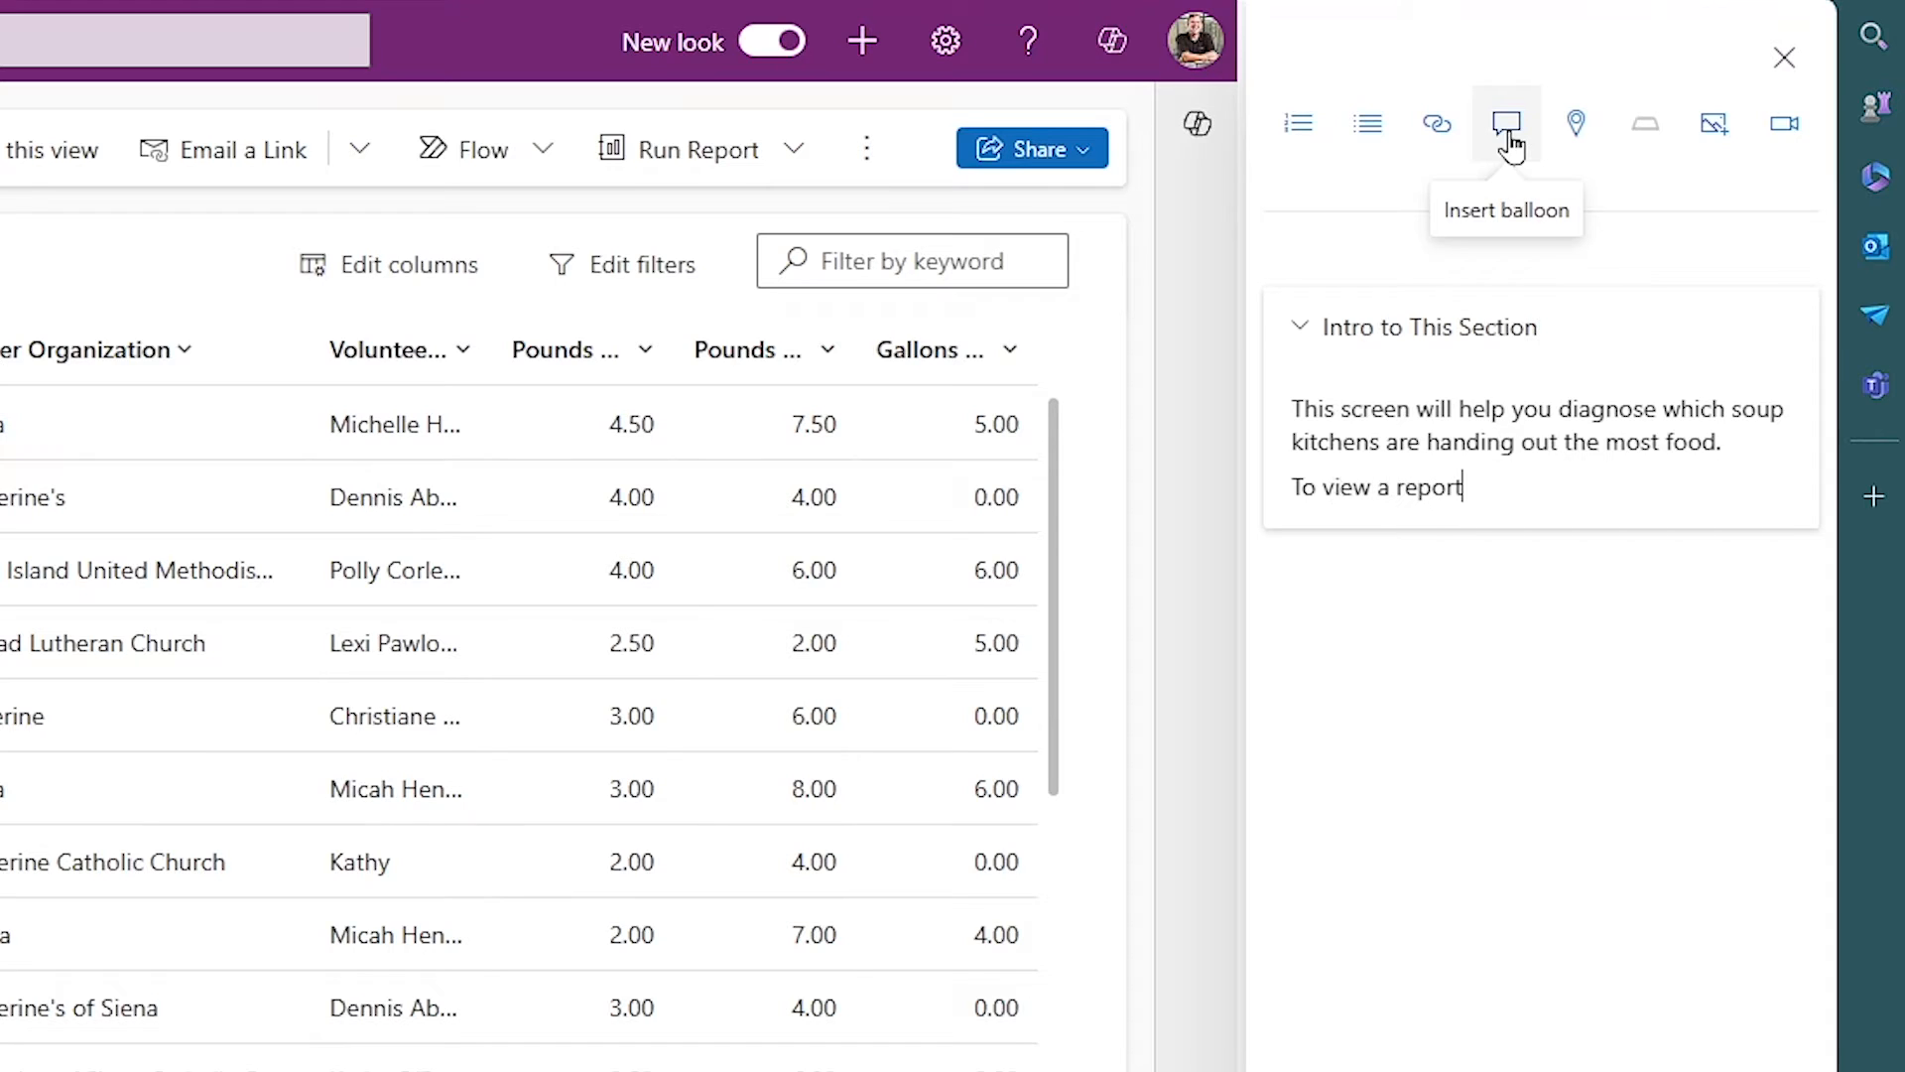
type(", clidk the Visualize this View.")
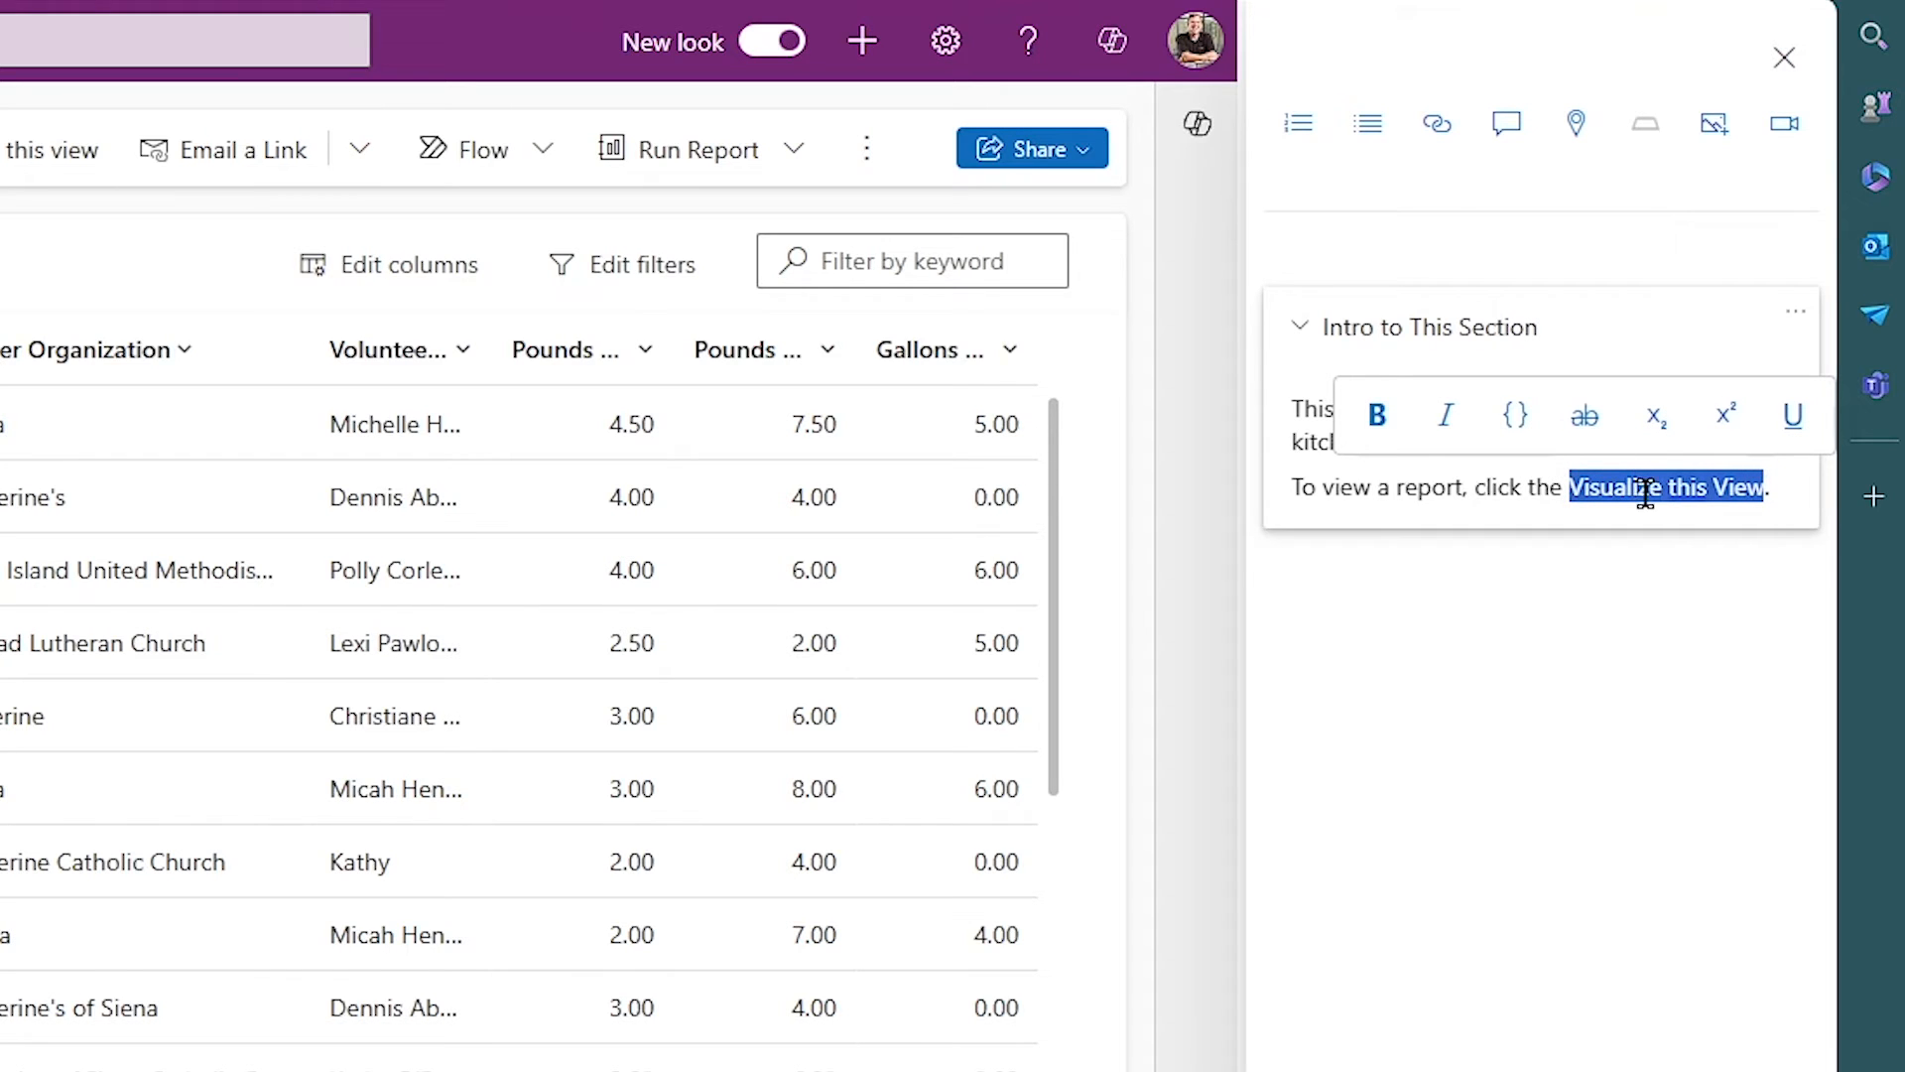
mouse_move(1584, 415)
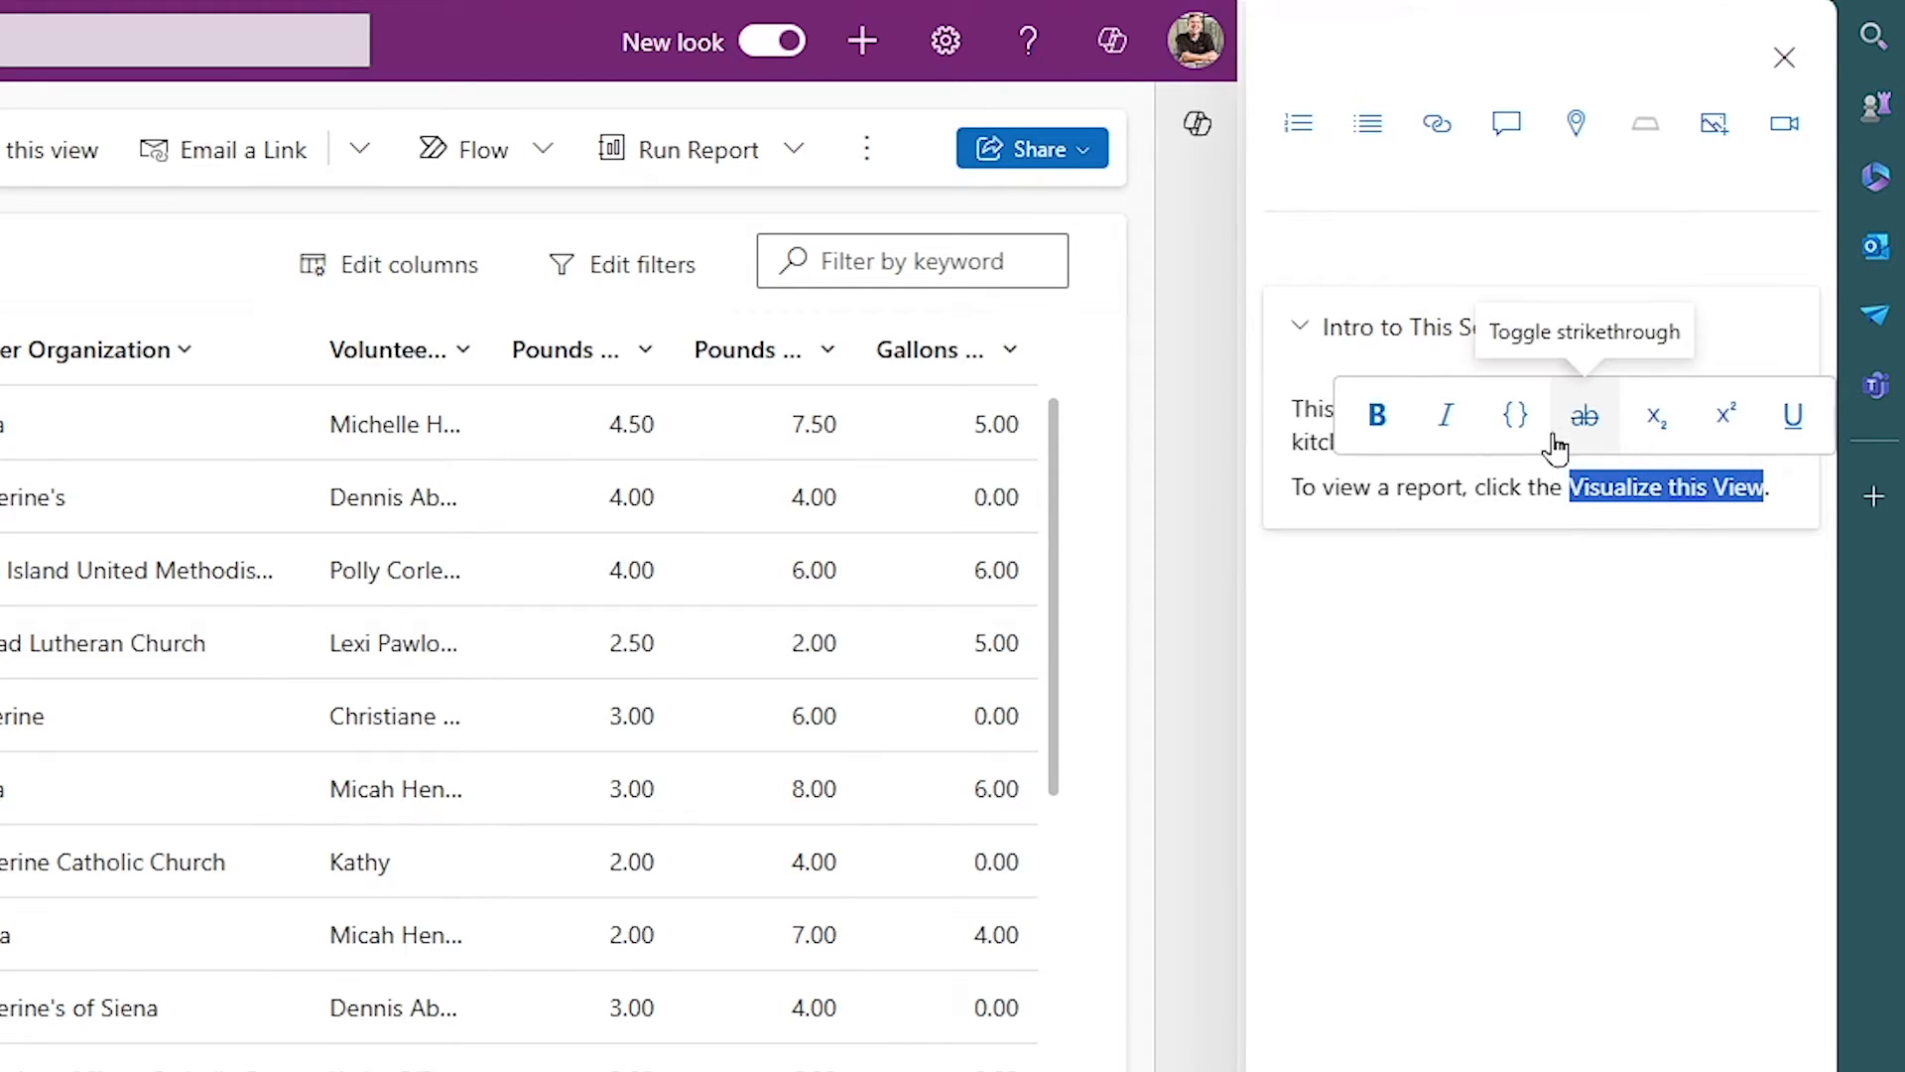
mouse_move(1515, 417)
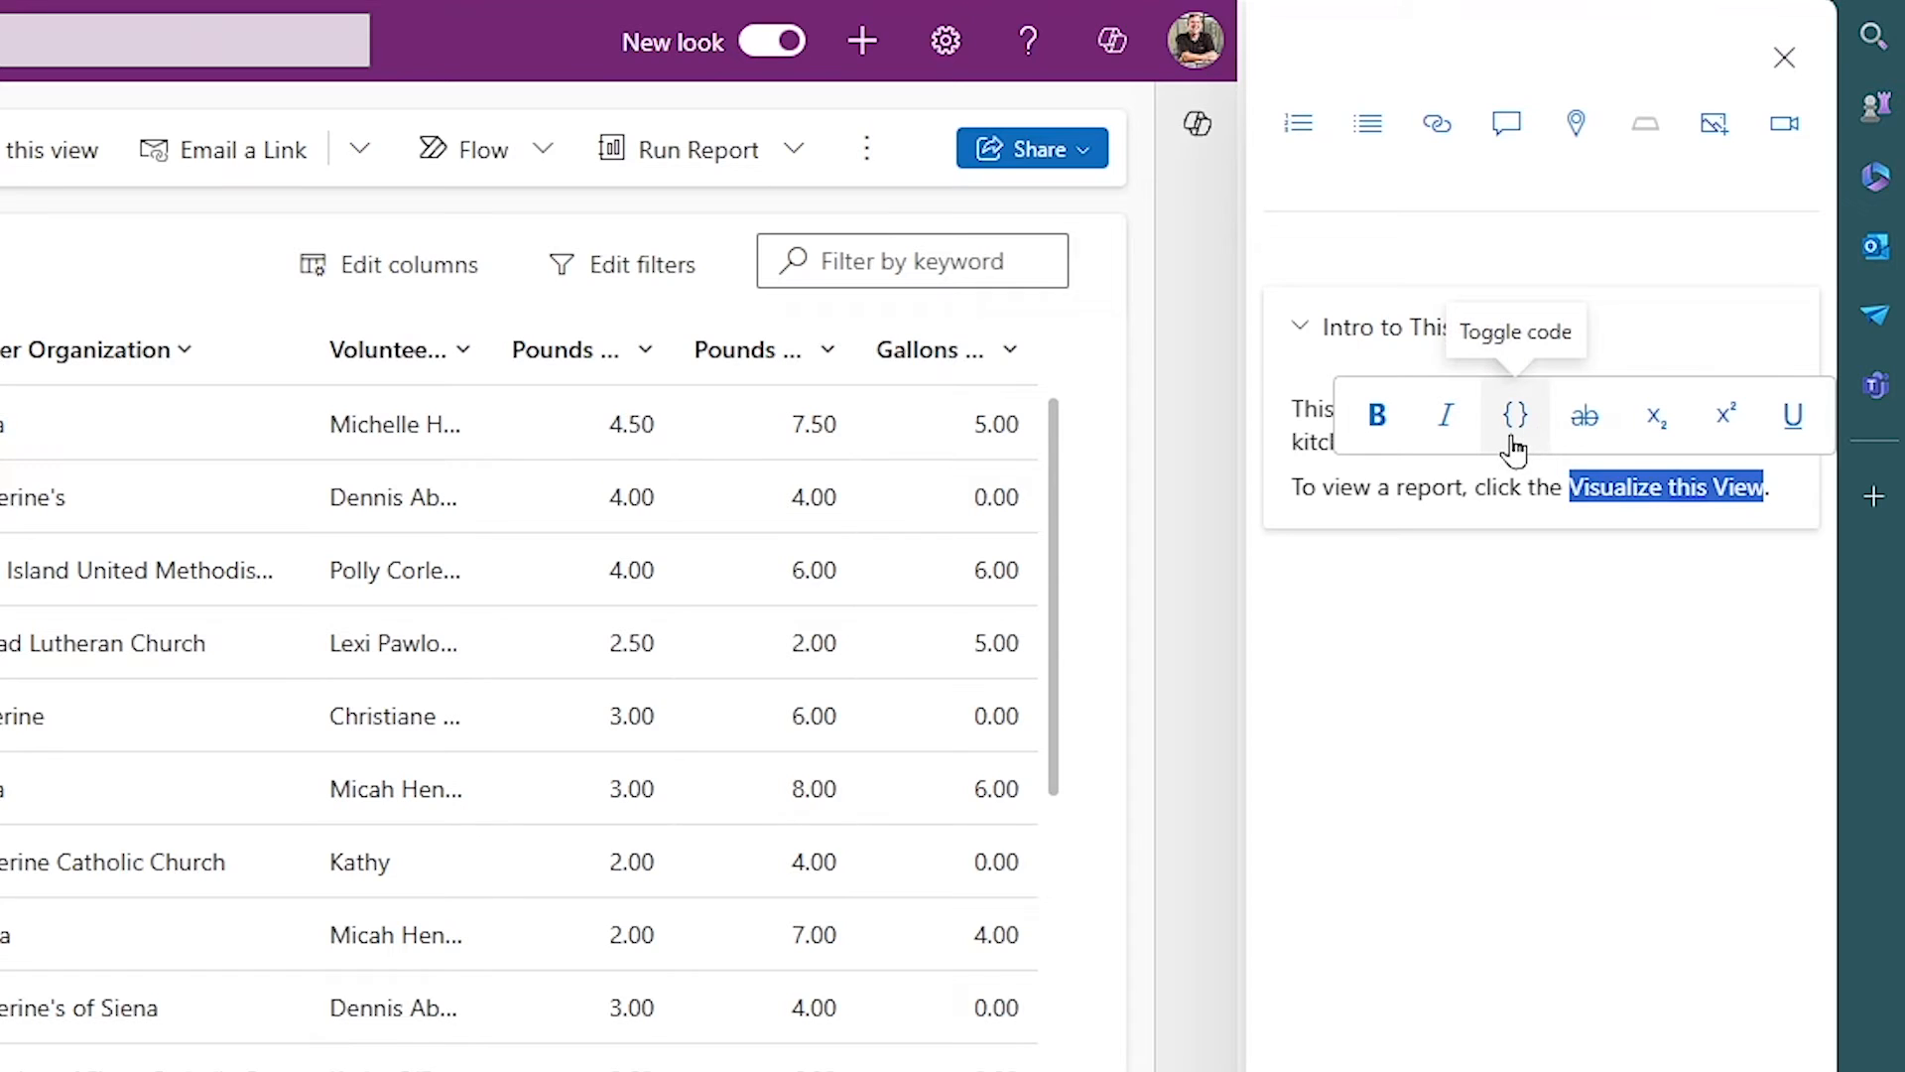
mouse_move(1506, 123)
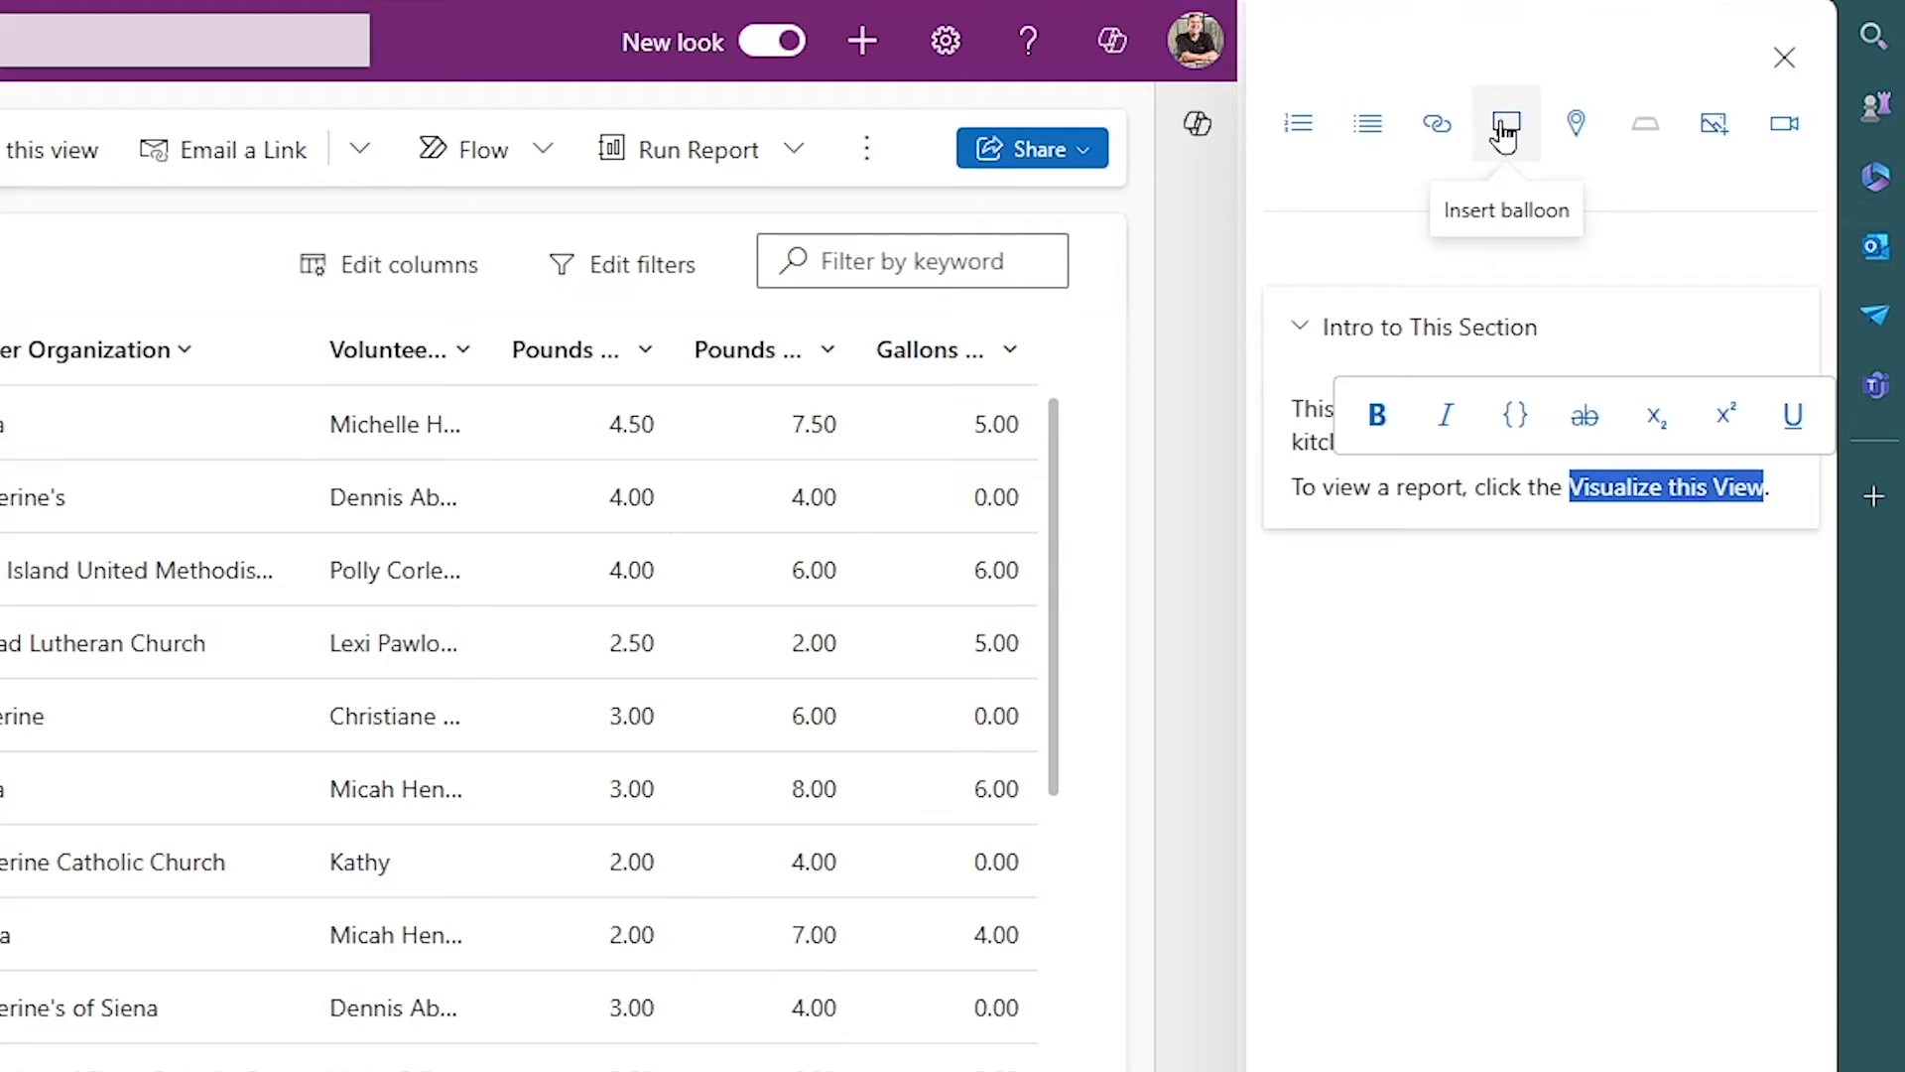
left_click(1505, 123)
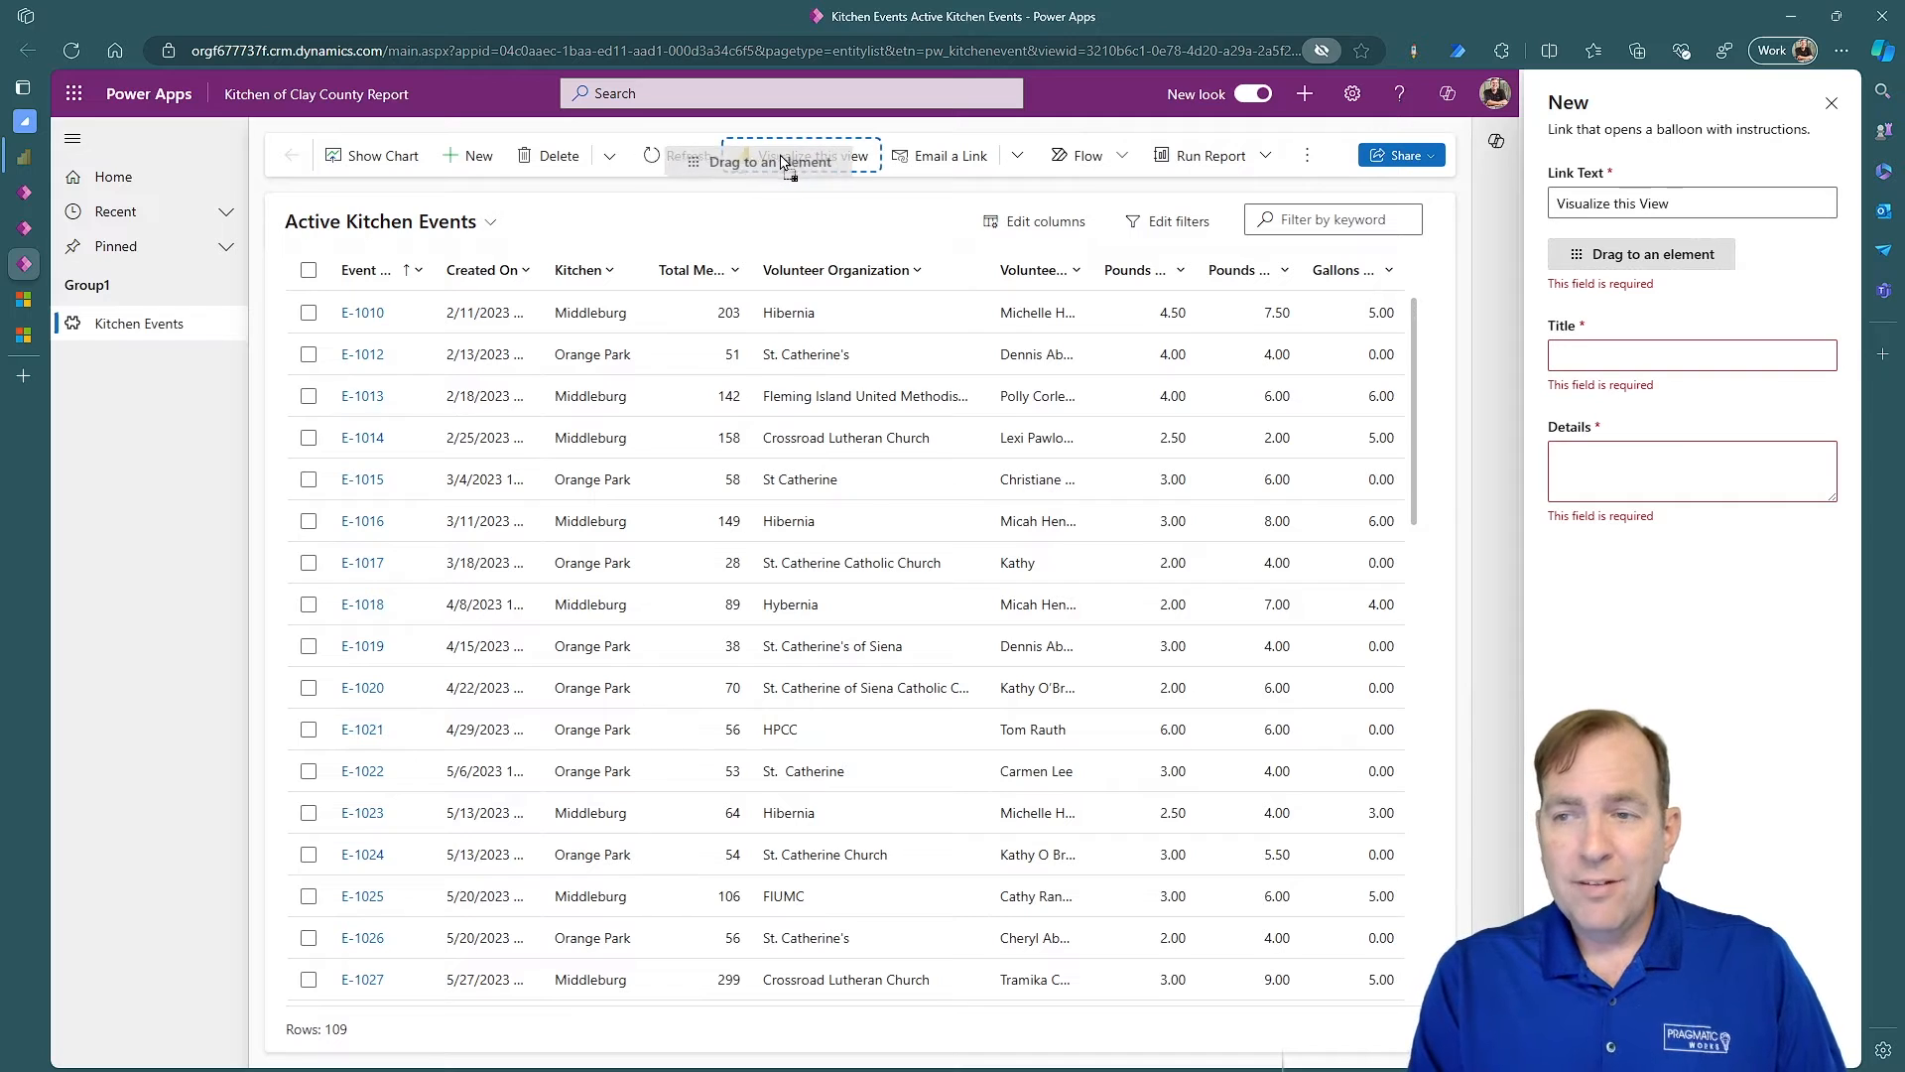
Give the balloon the title 'Visualize' and details starting 'Opens', then begin a 'To change' sentence in the help text
left_click(1689, 335)
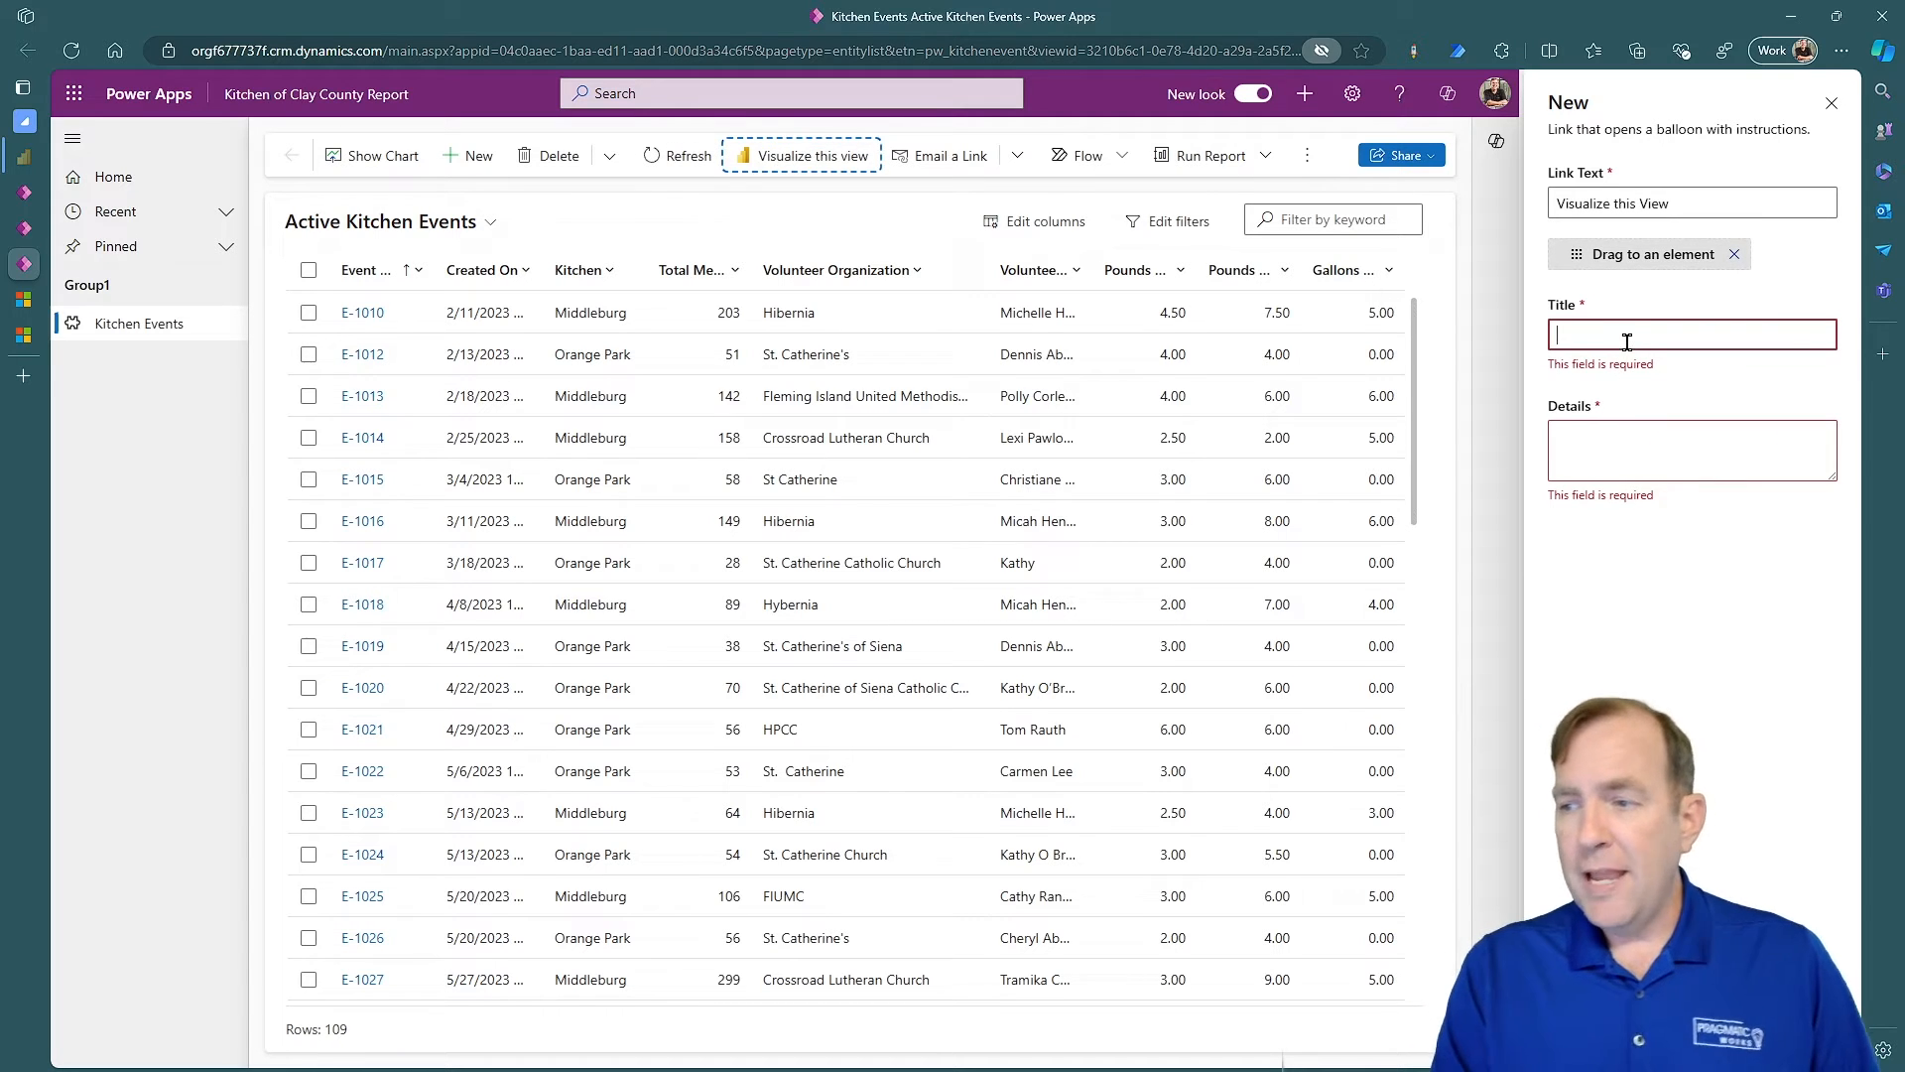
type("Visualize this View")
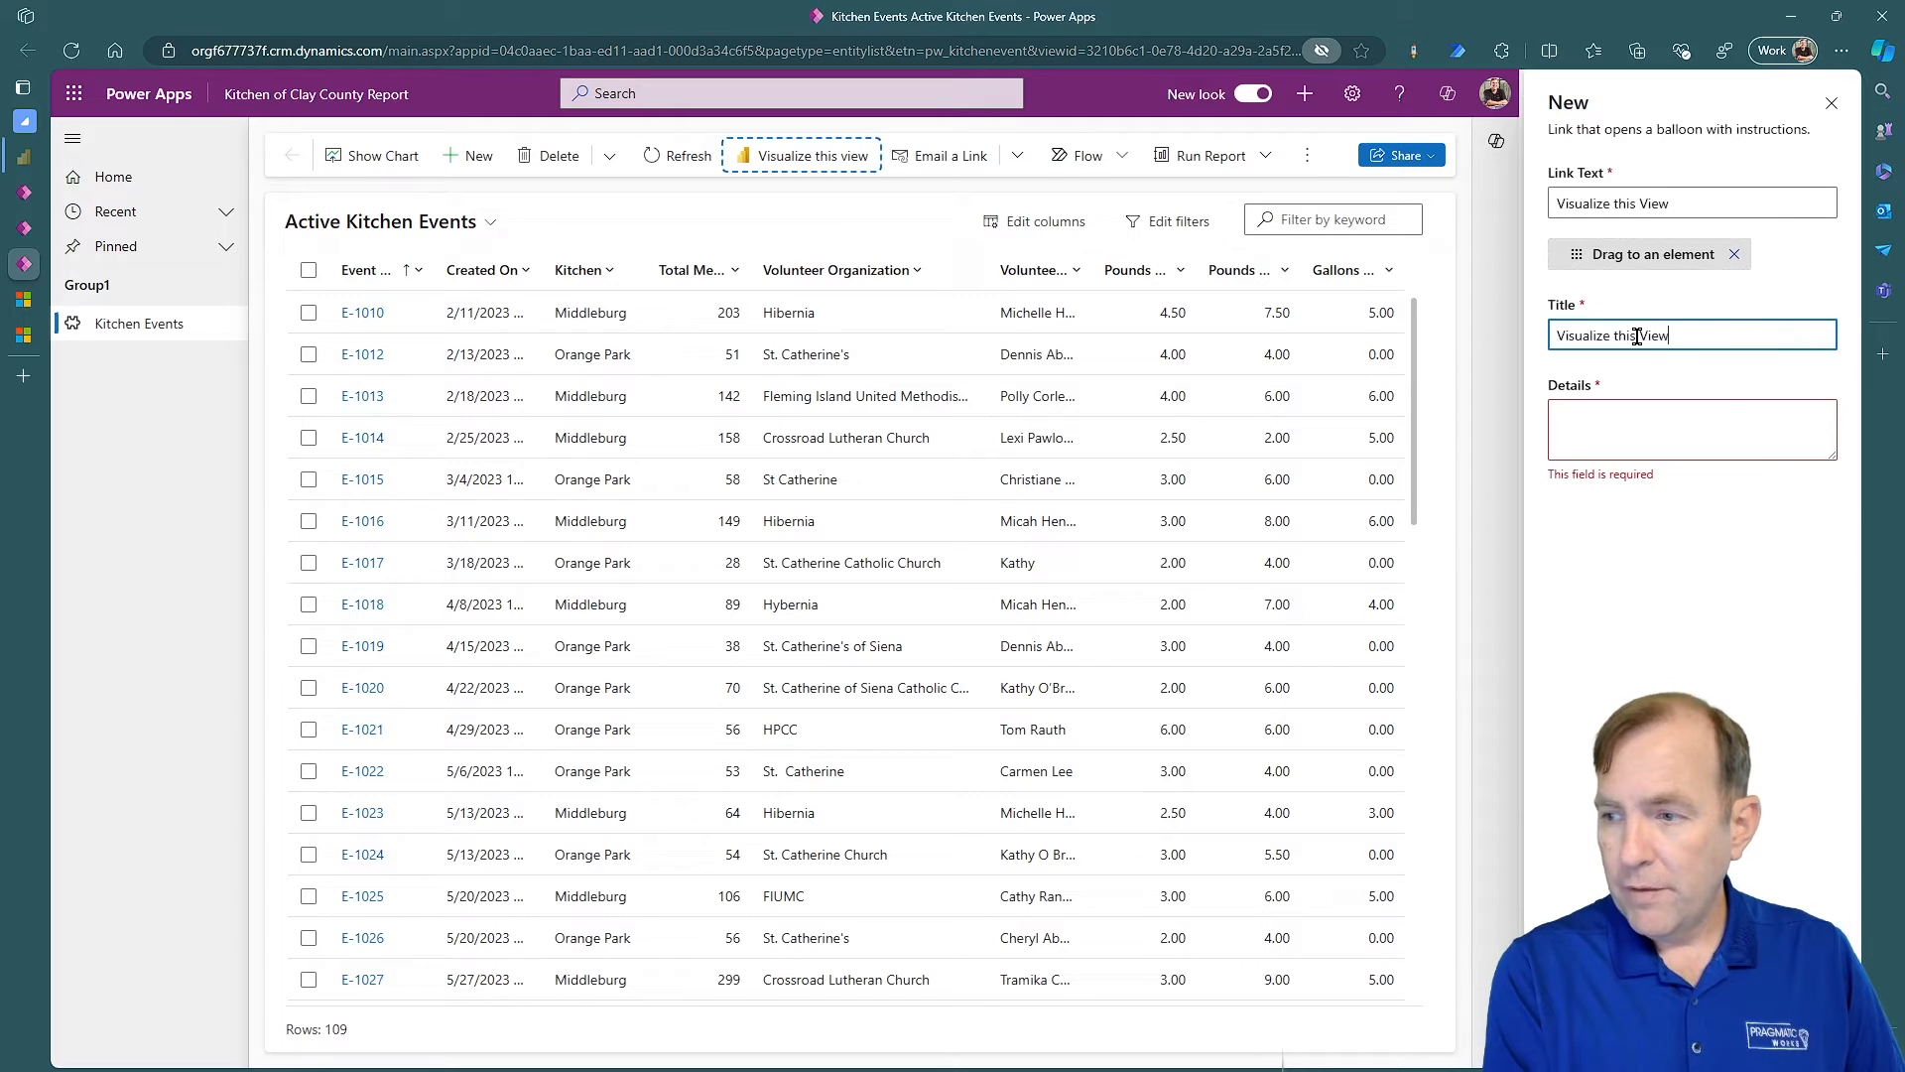
type("Opens")
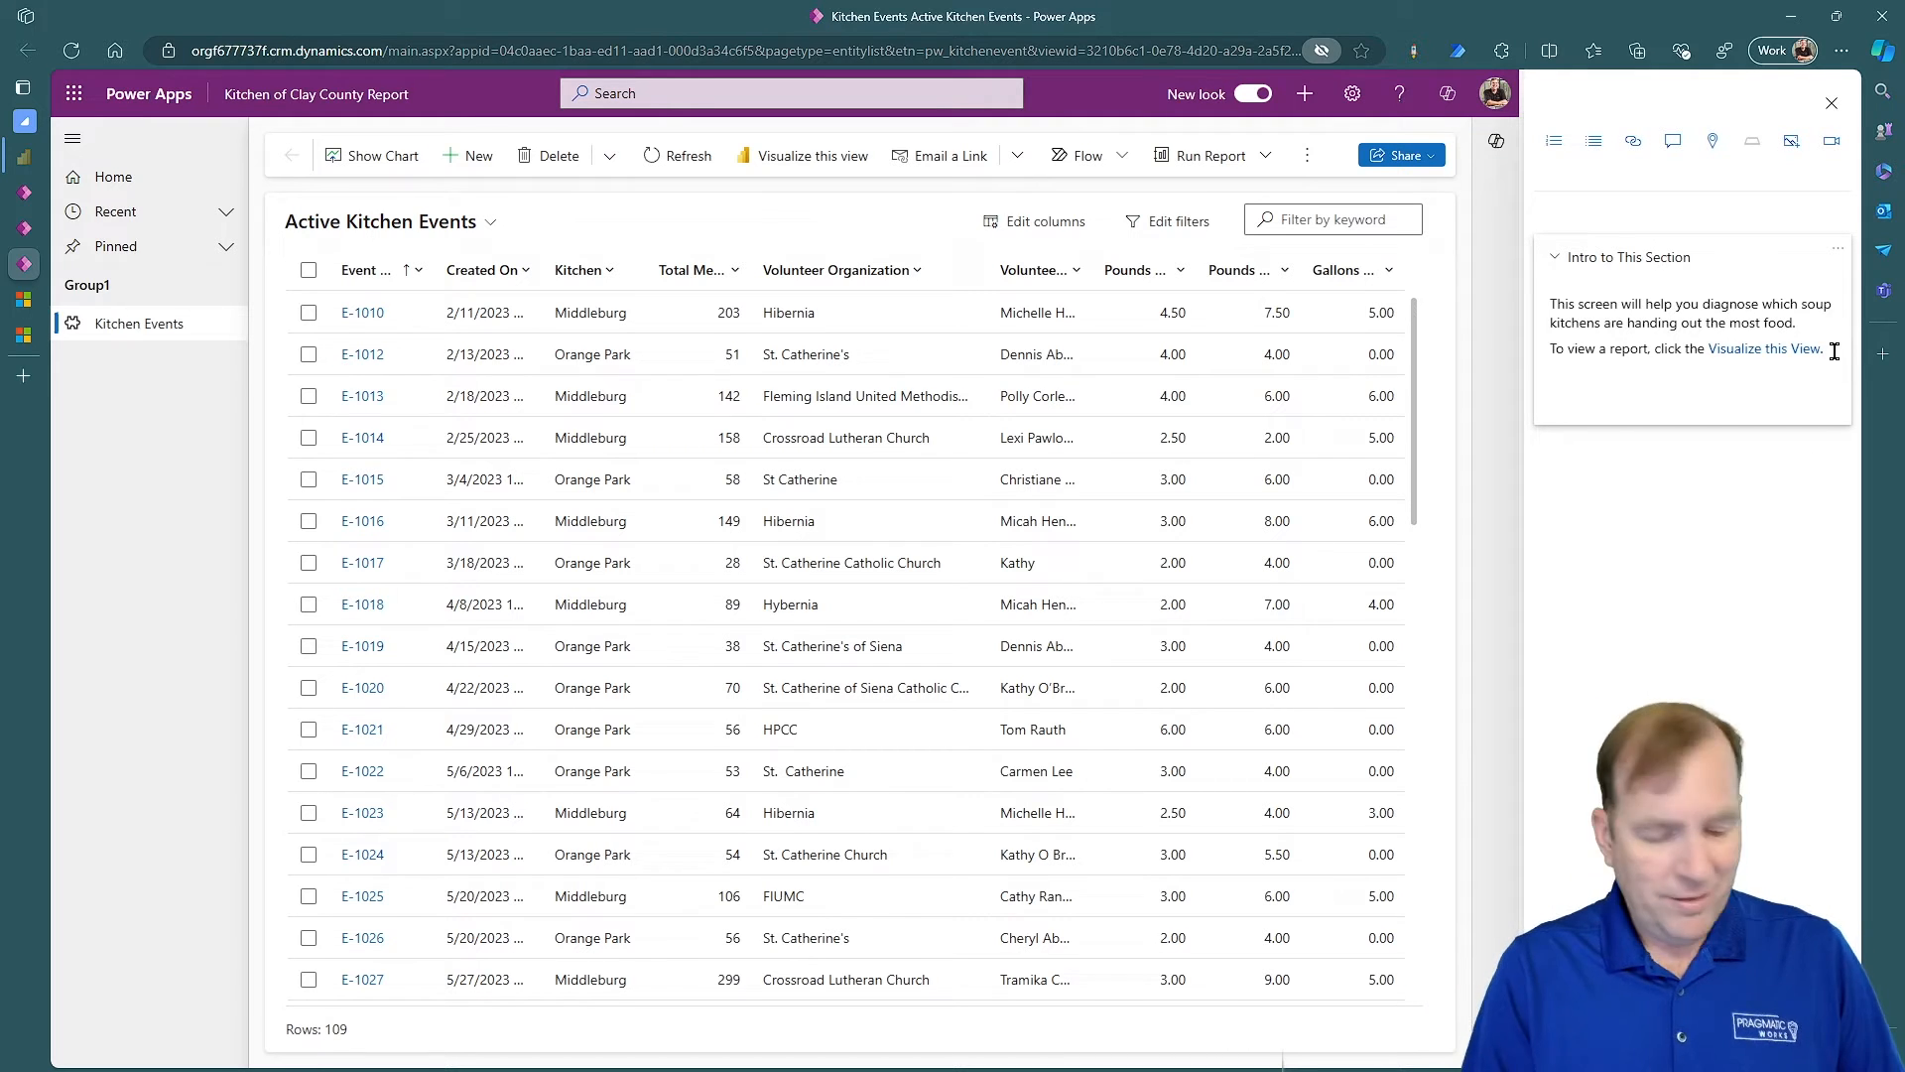
type("To chagne")
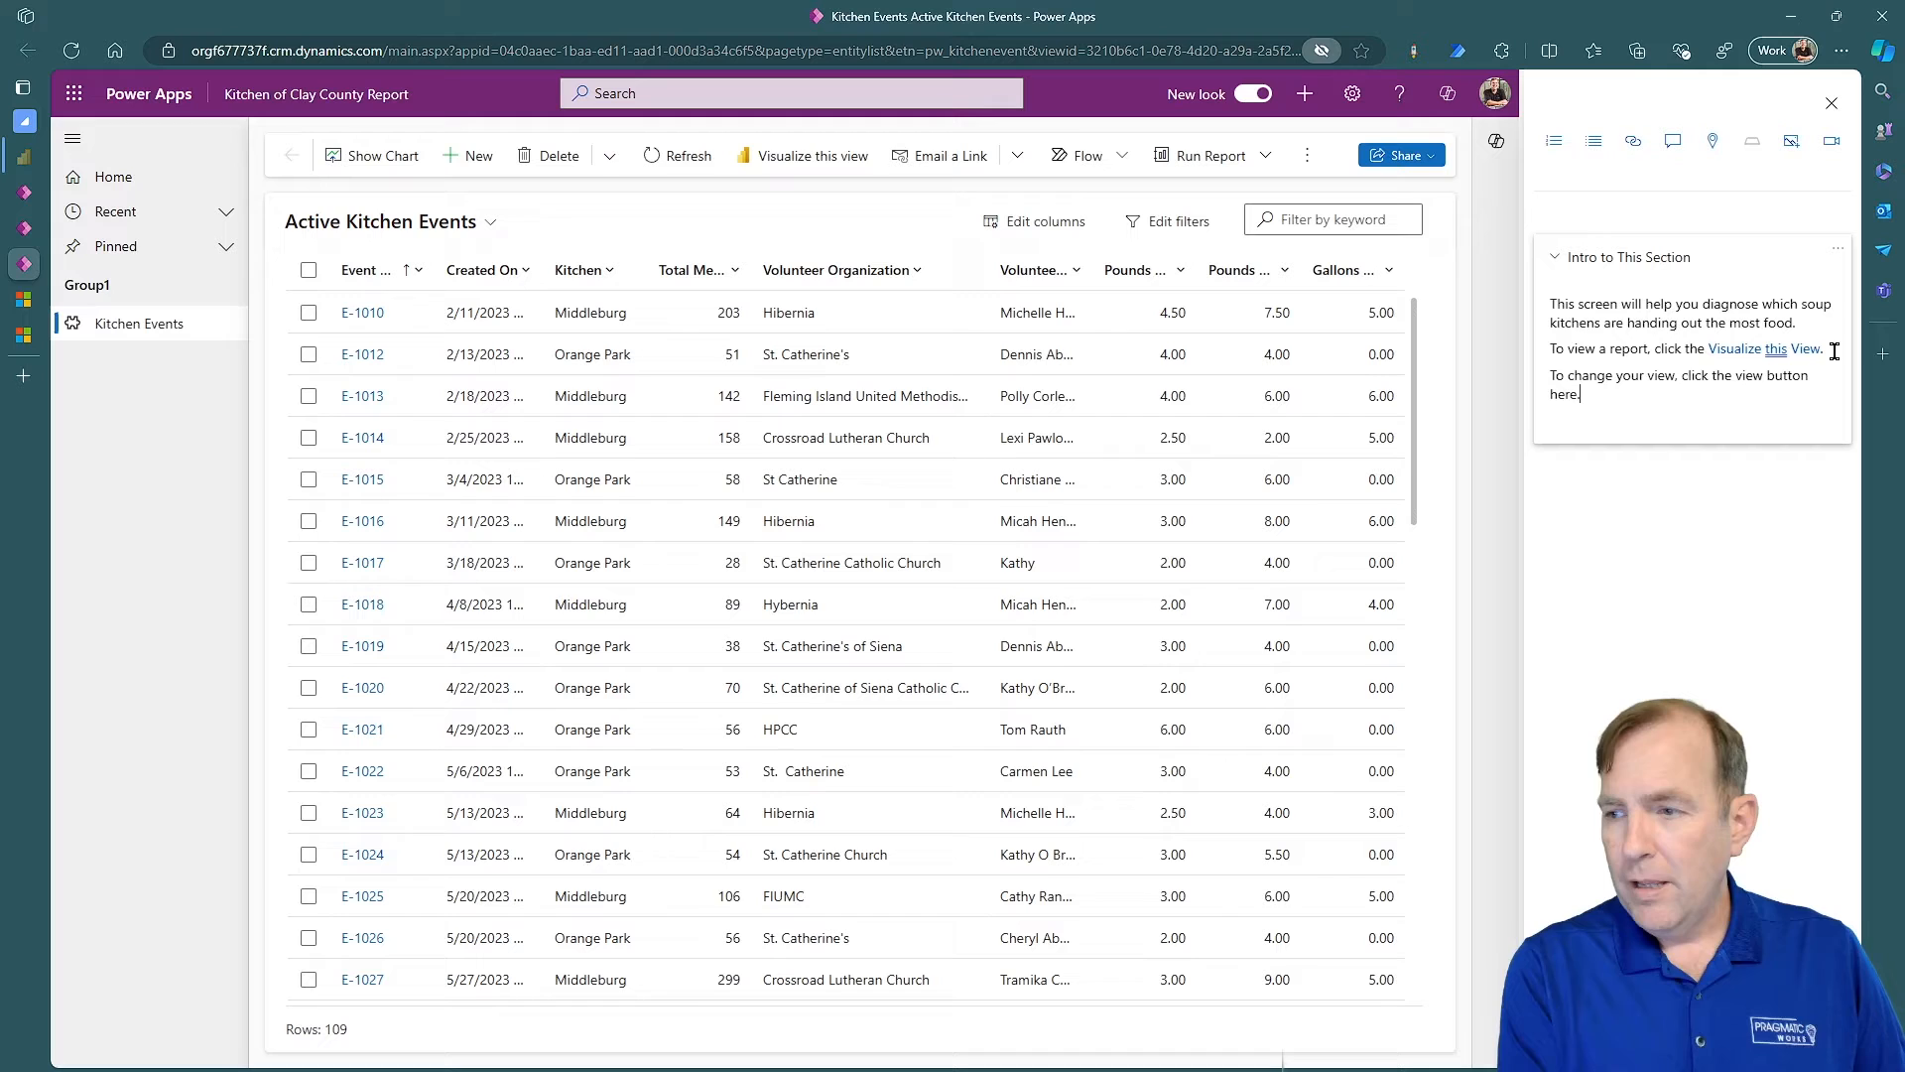
Make the word 'here' a link and add bulleted list items below the help text
double_click(1564, 393)
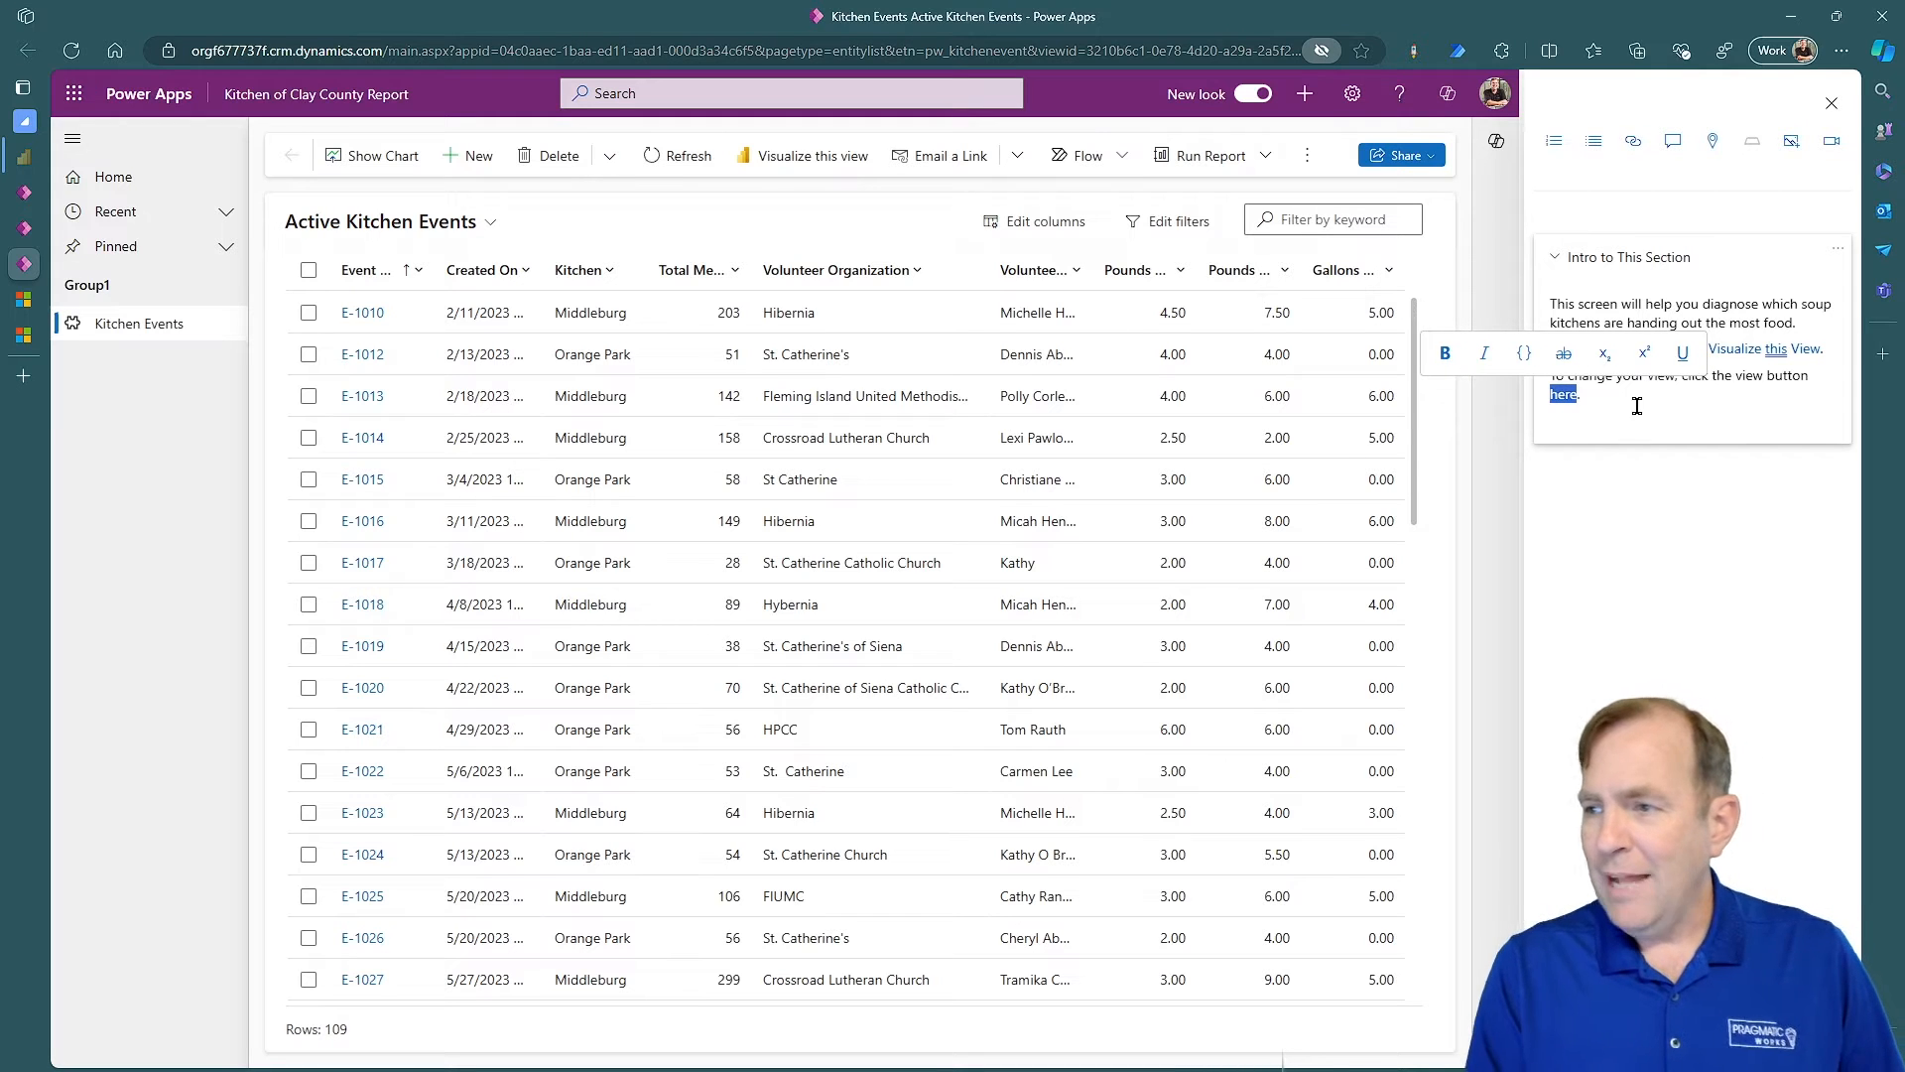
left_click(1711, 141)
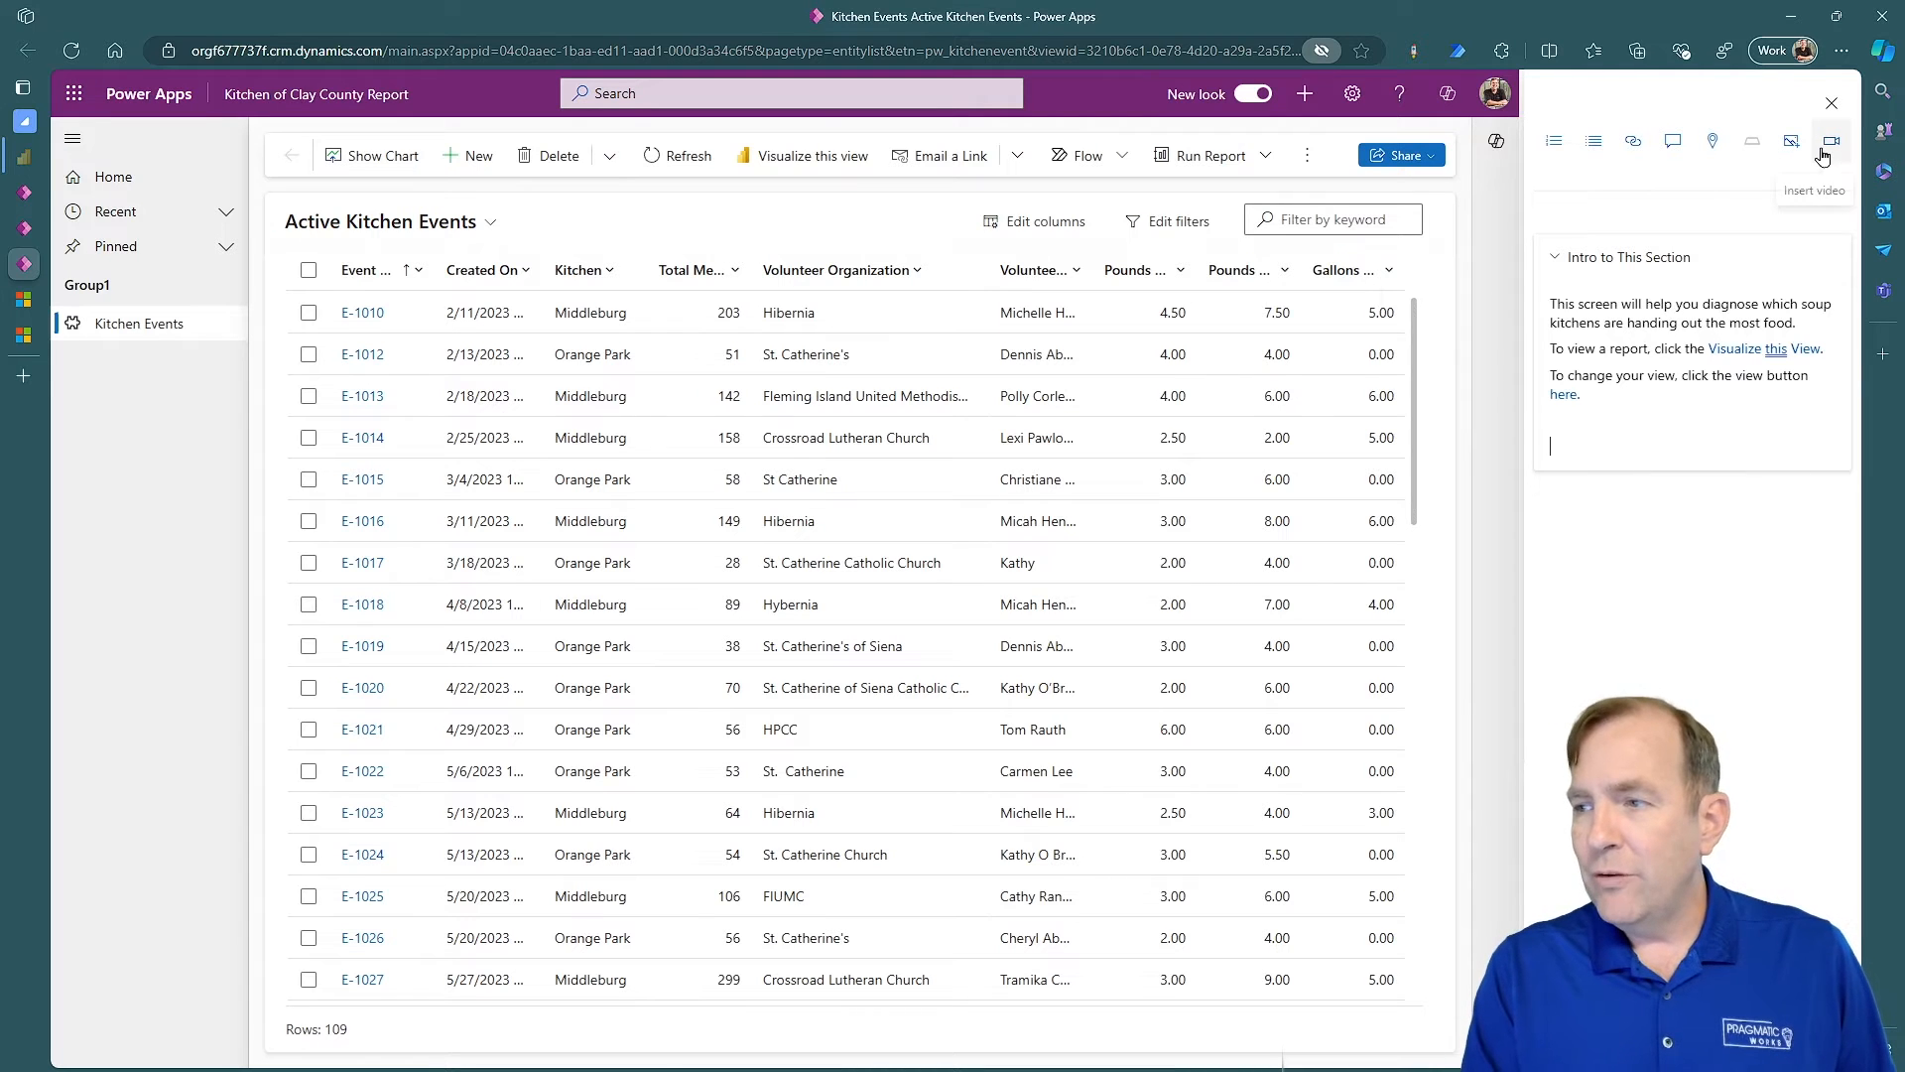
mouse_move(1790, 141)
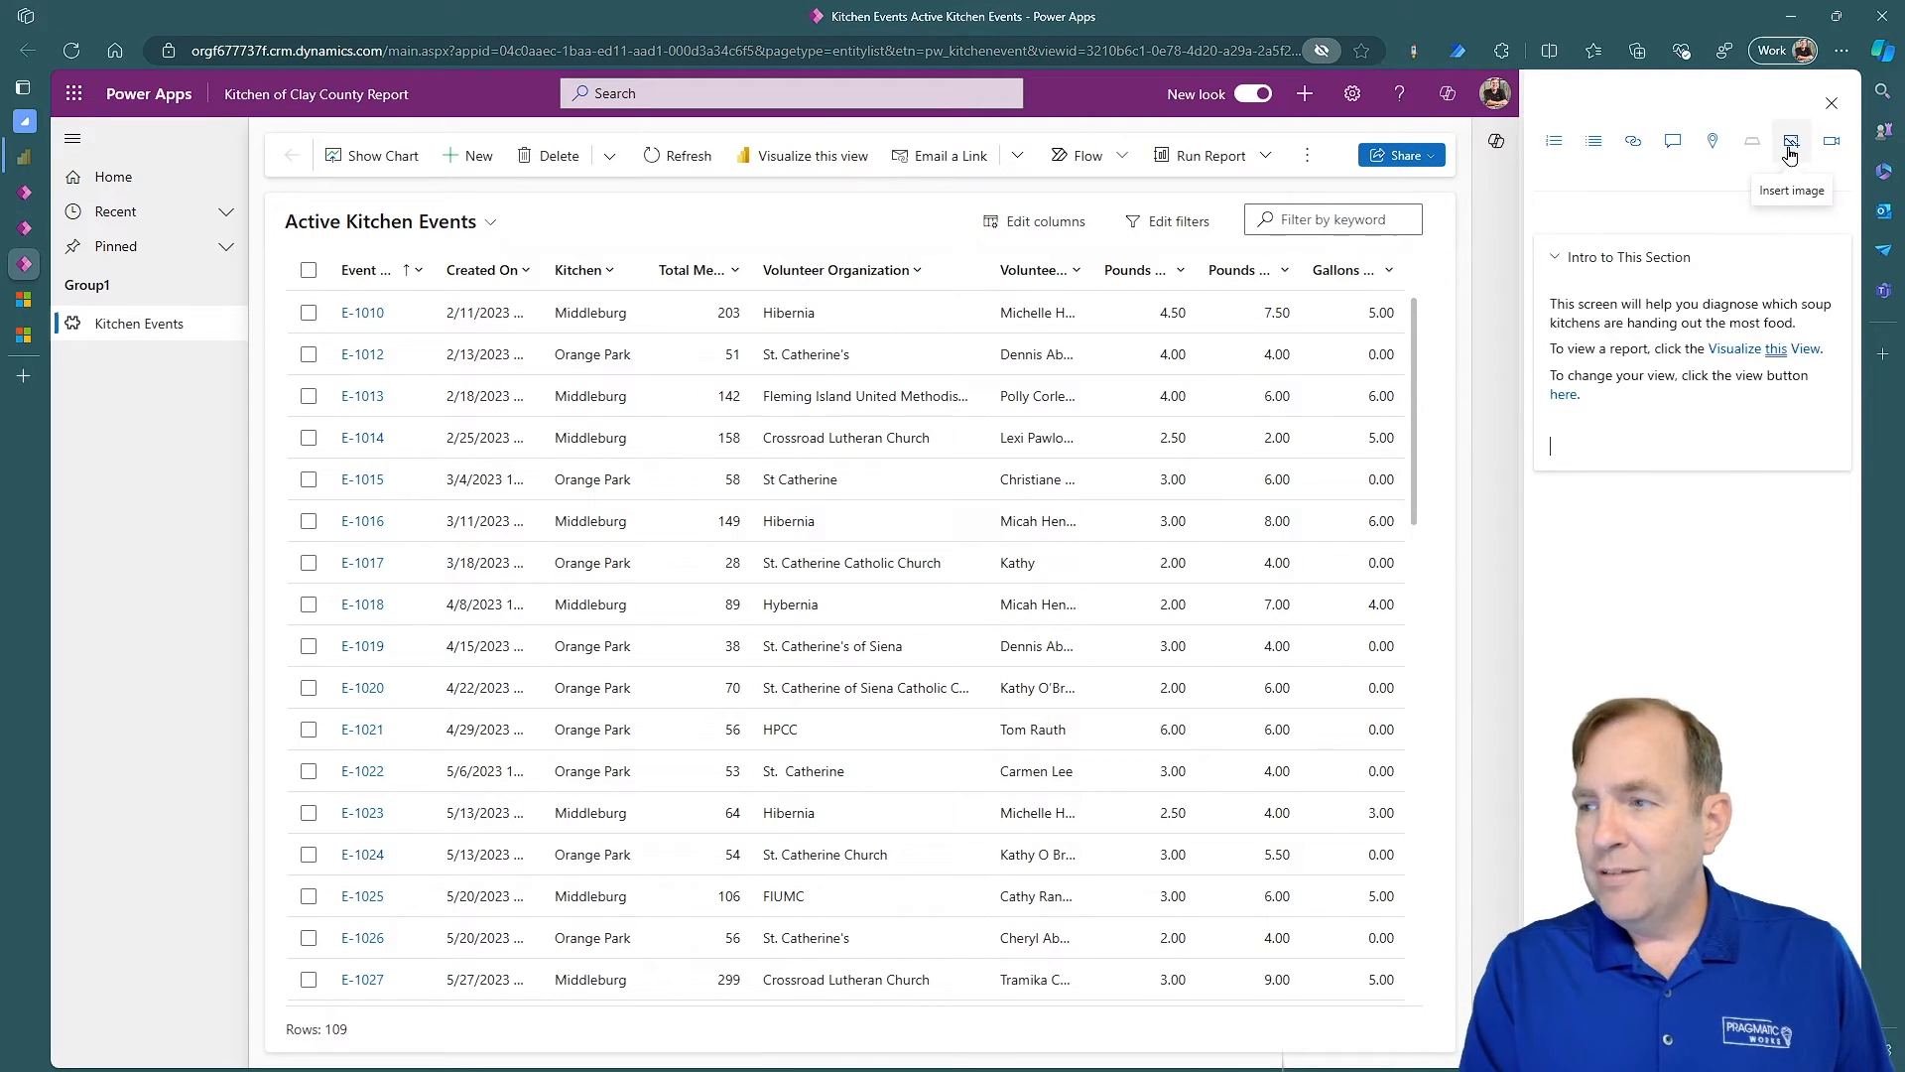
mouse_move(1679, 502)
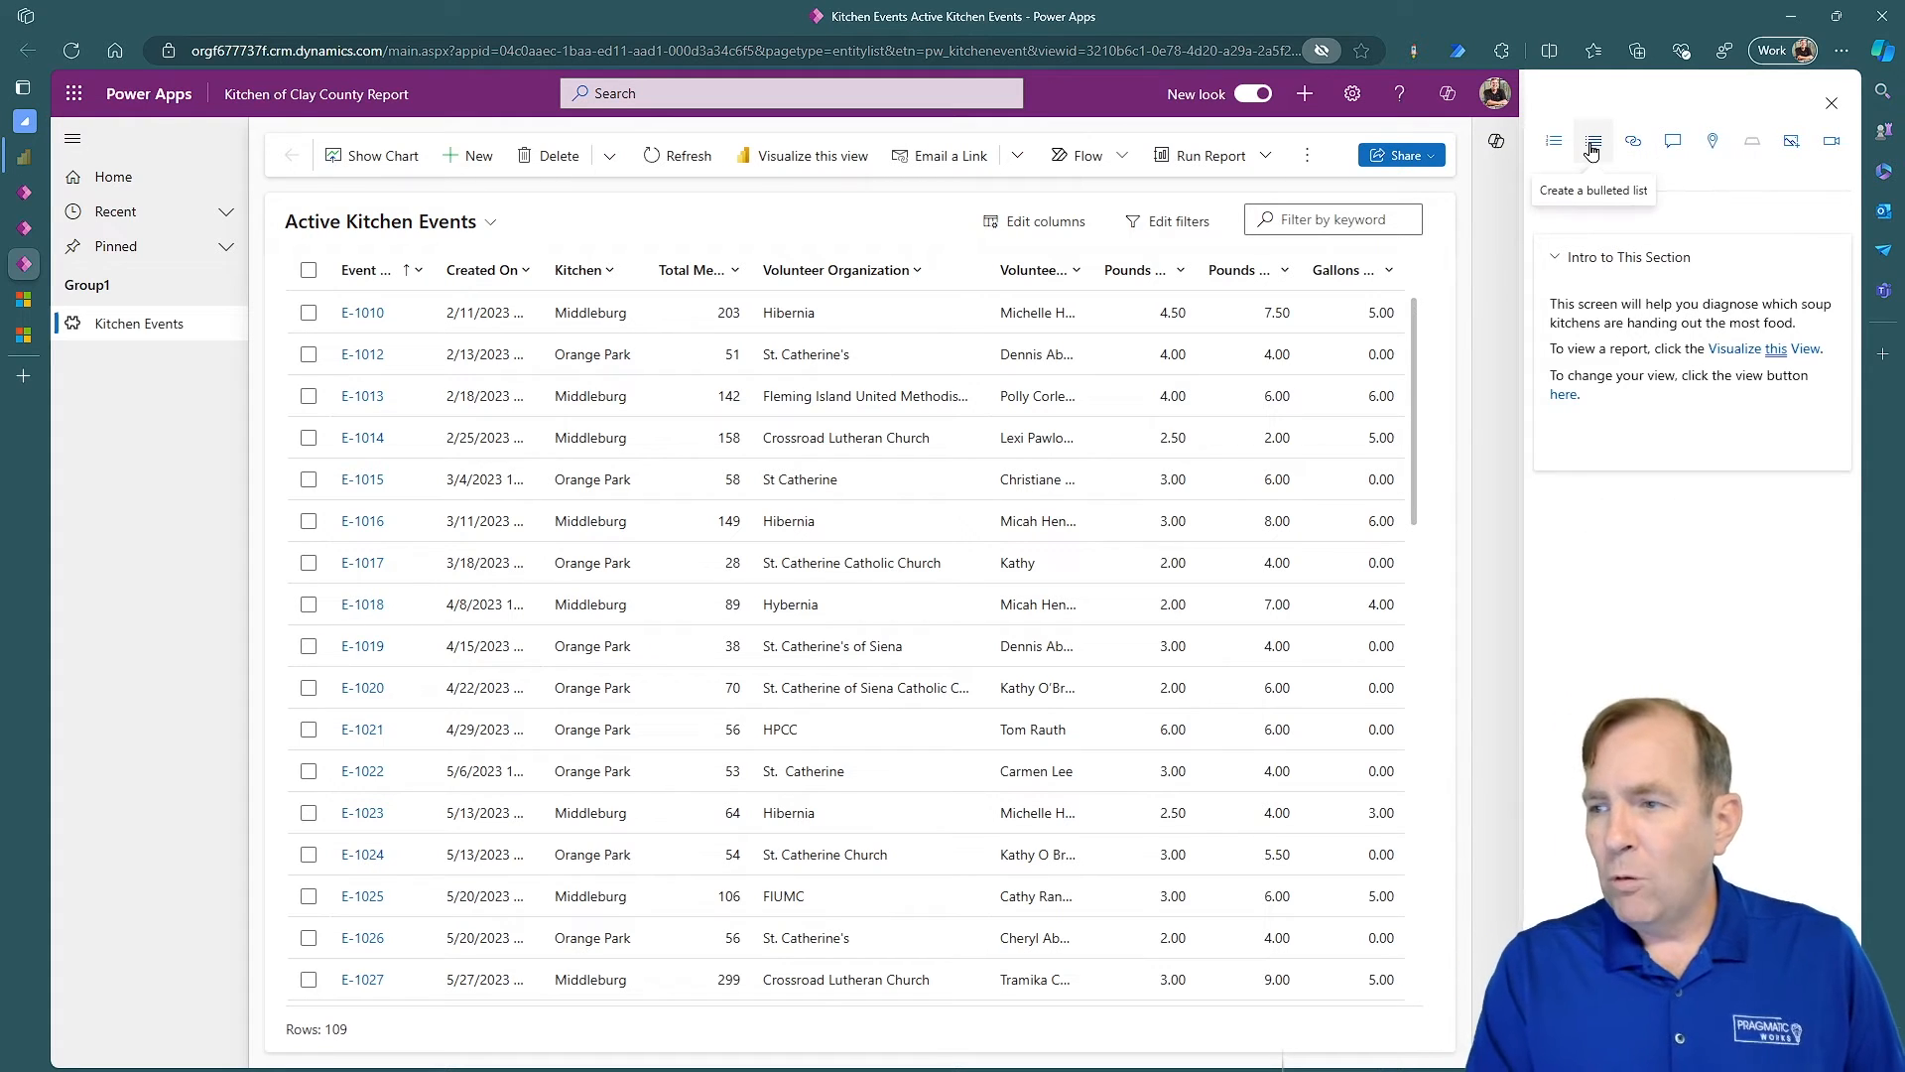
type("fds")
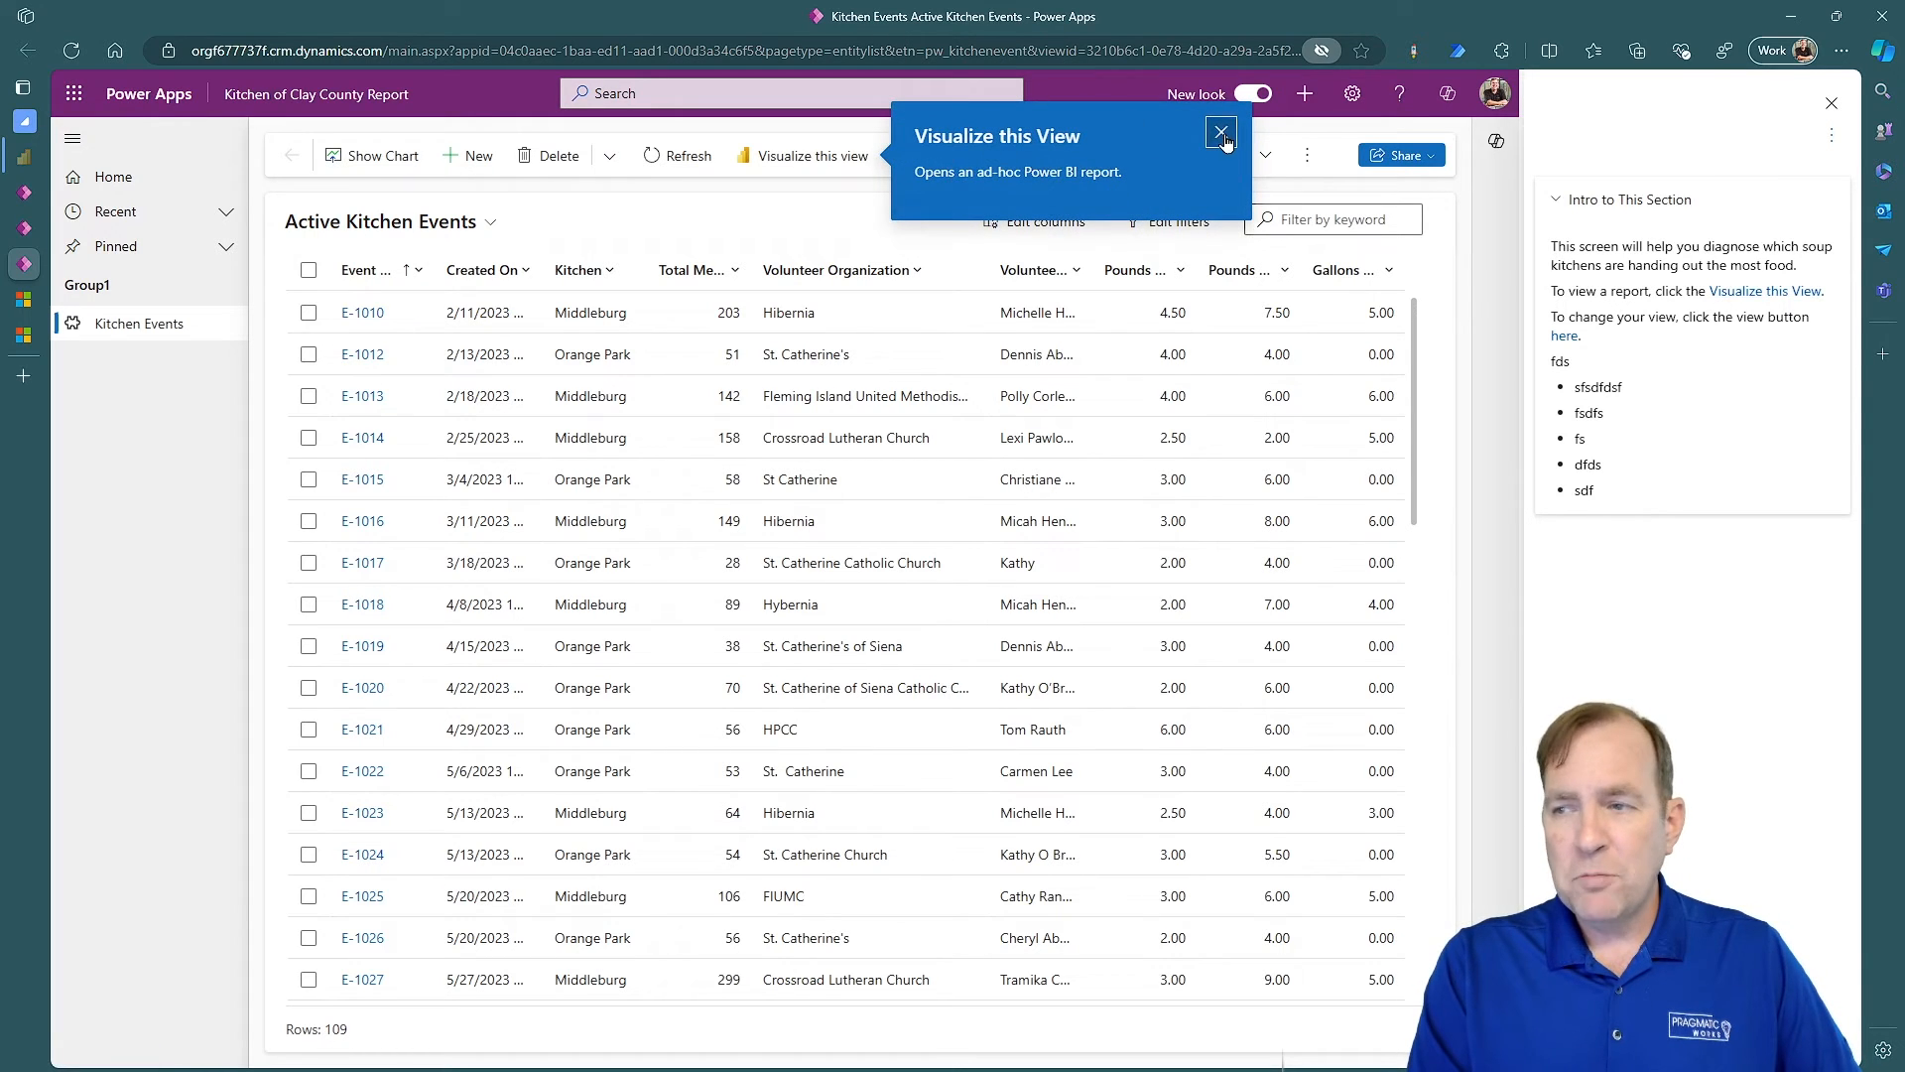
Dismiss the Visualize this View balloon, preview the 'here' coachmark, and start a new Kitchen Event record
left_click(1223, 131)
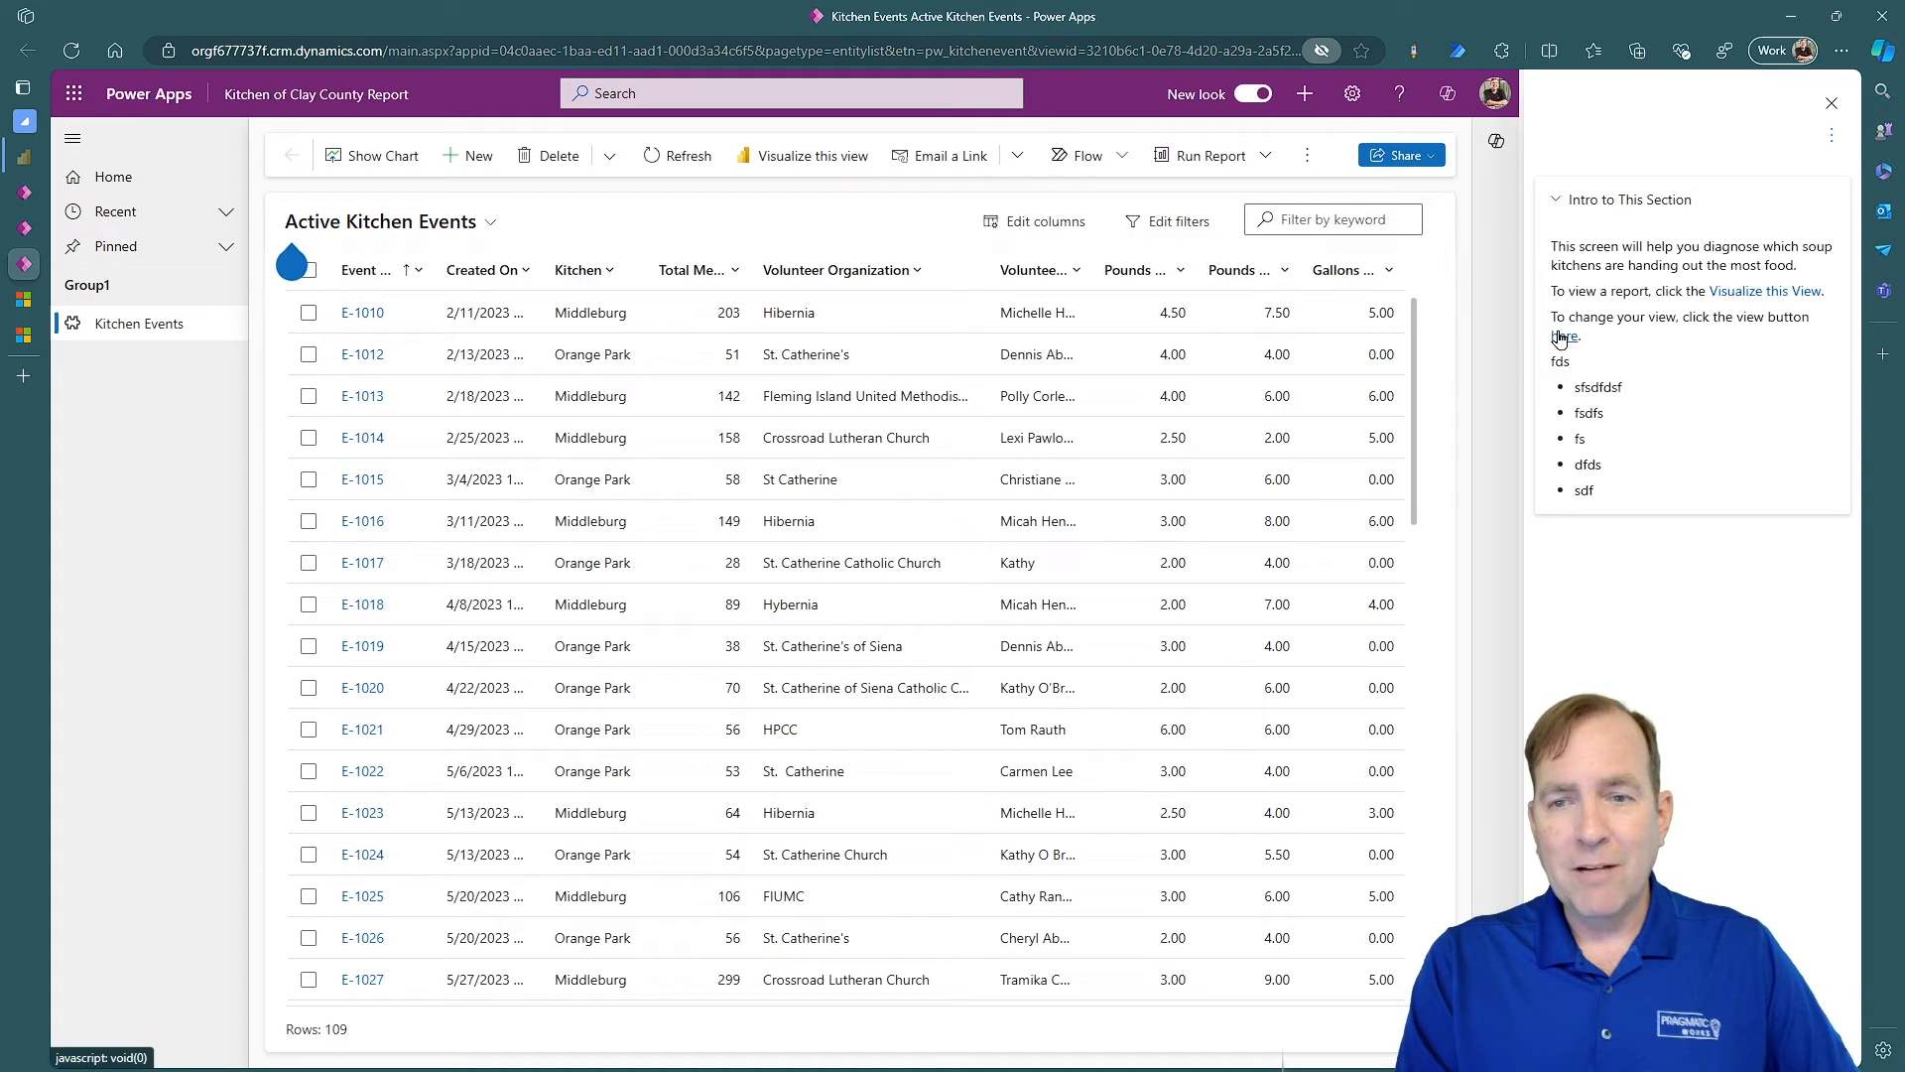
left_click(389, 221)
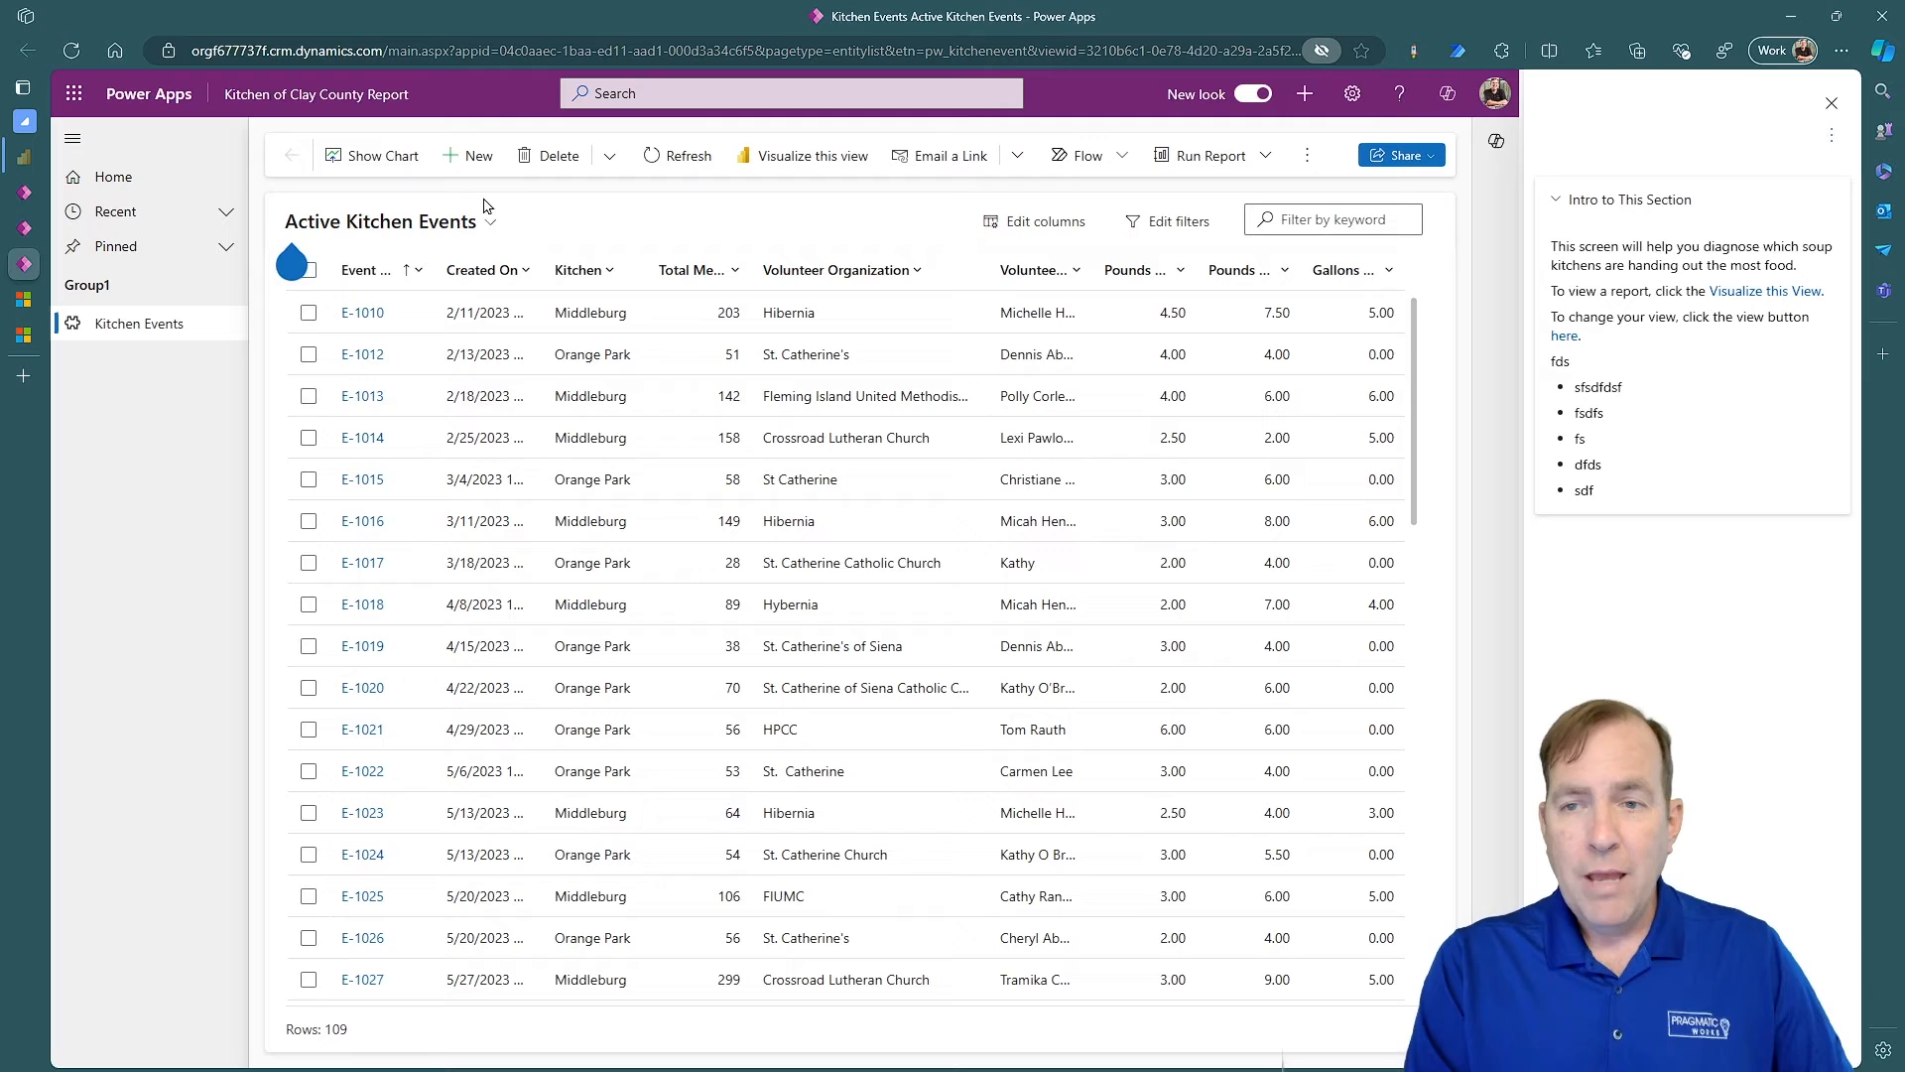
left_click(467, 155)
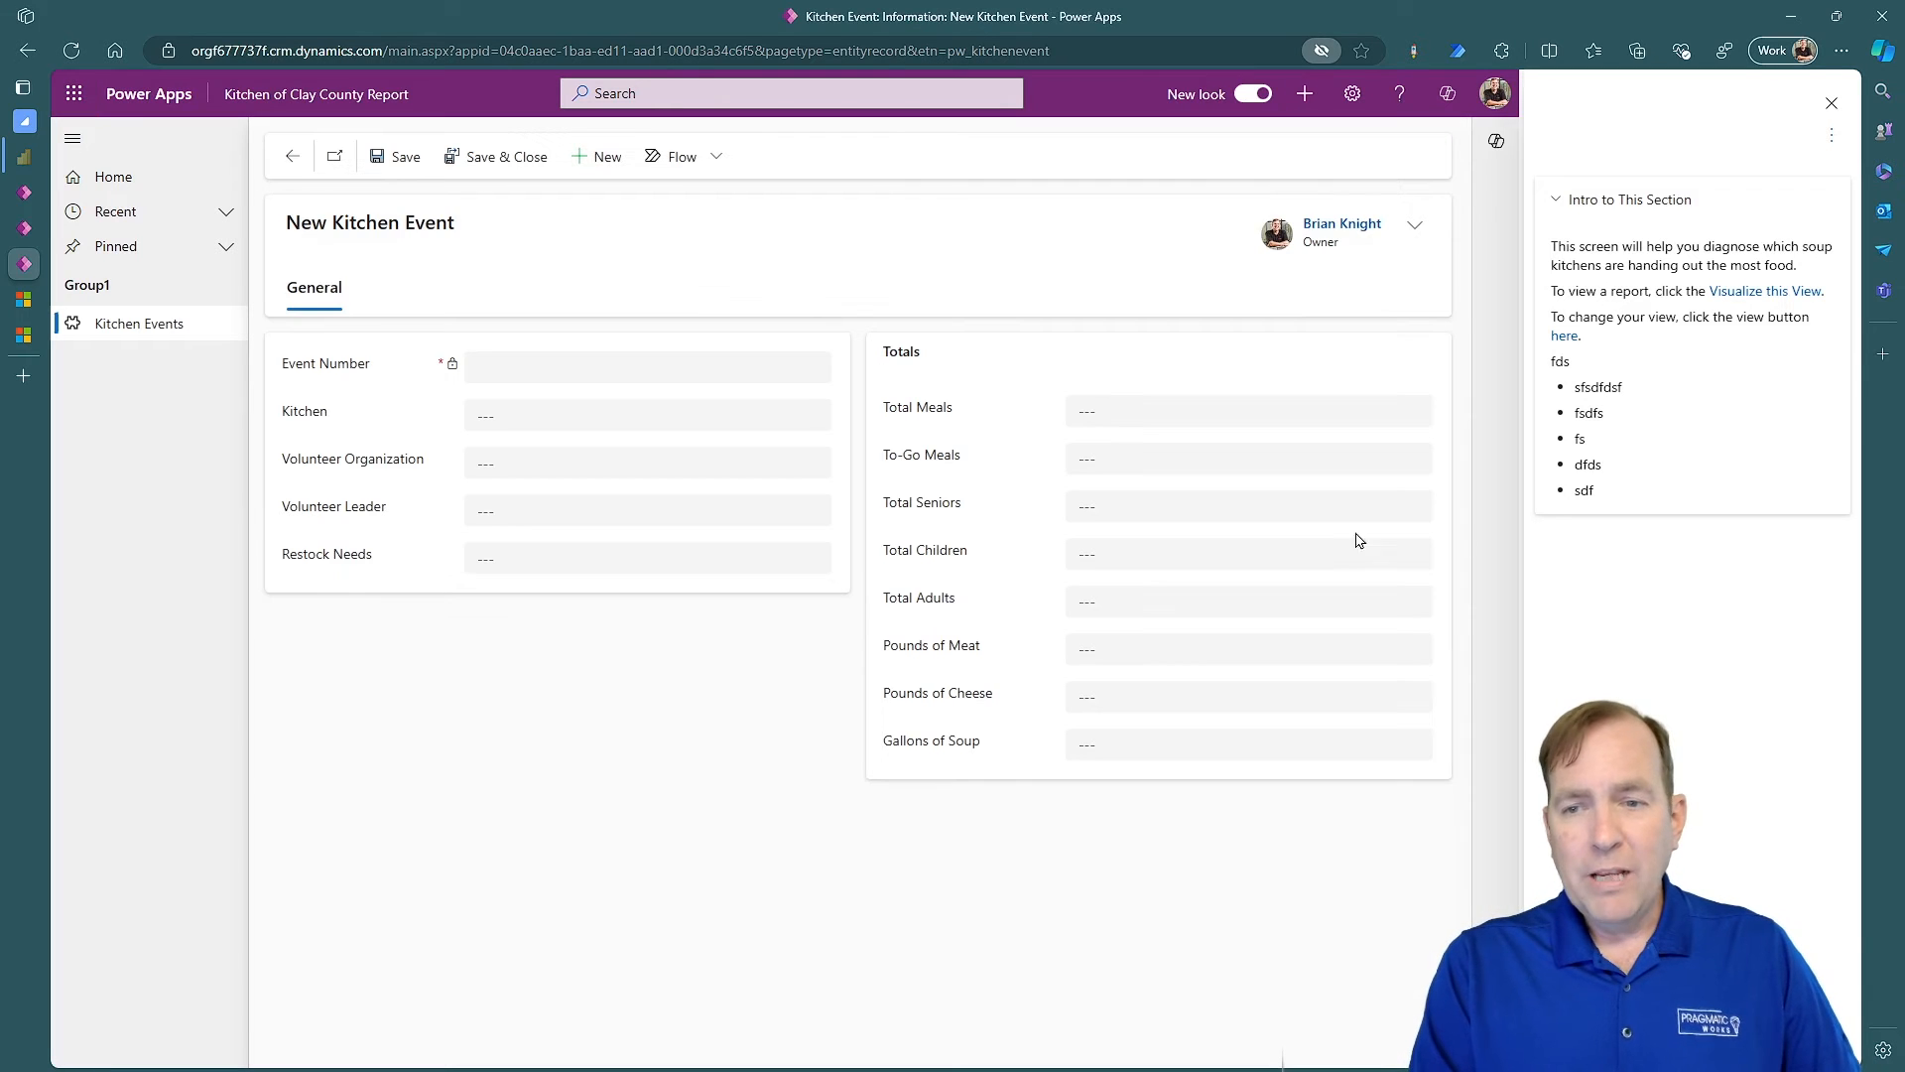
Start a new help page with placeholder section title 'sdfdsfsdf' and text 'sffdsf dsdfsdf'
left_click(1832, 101)
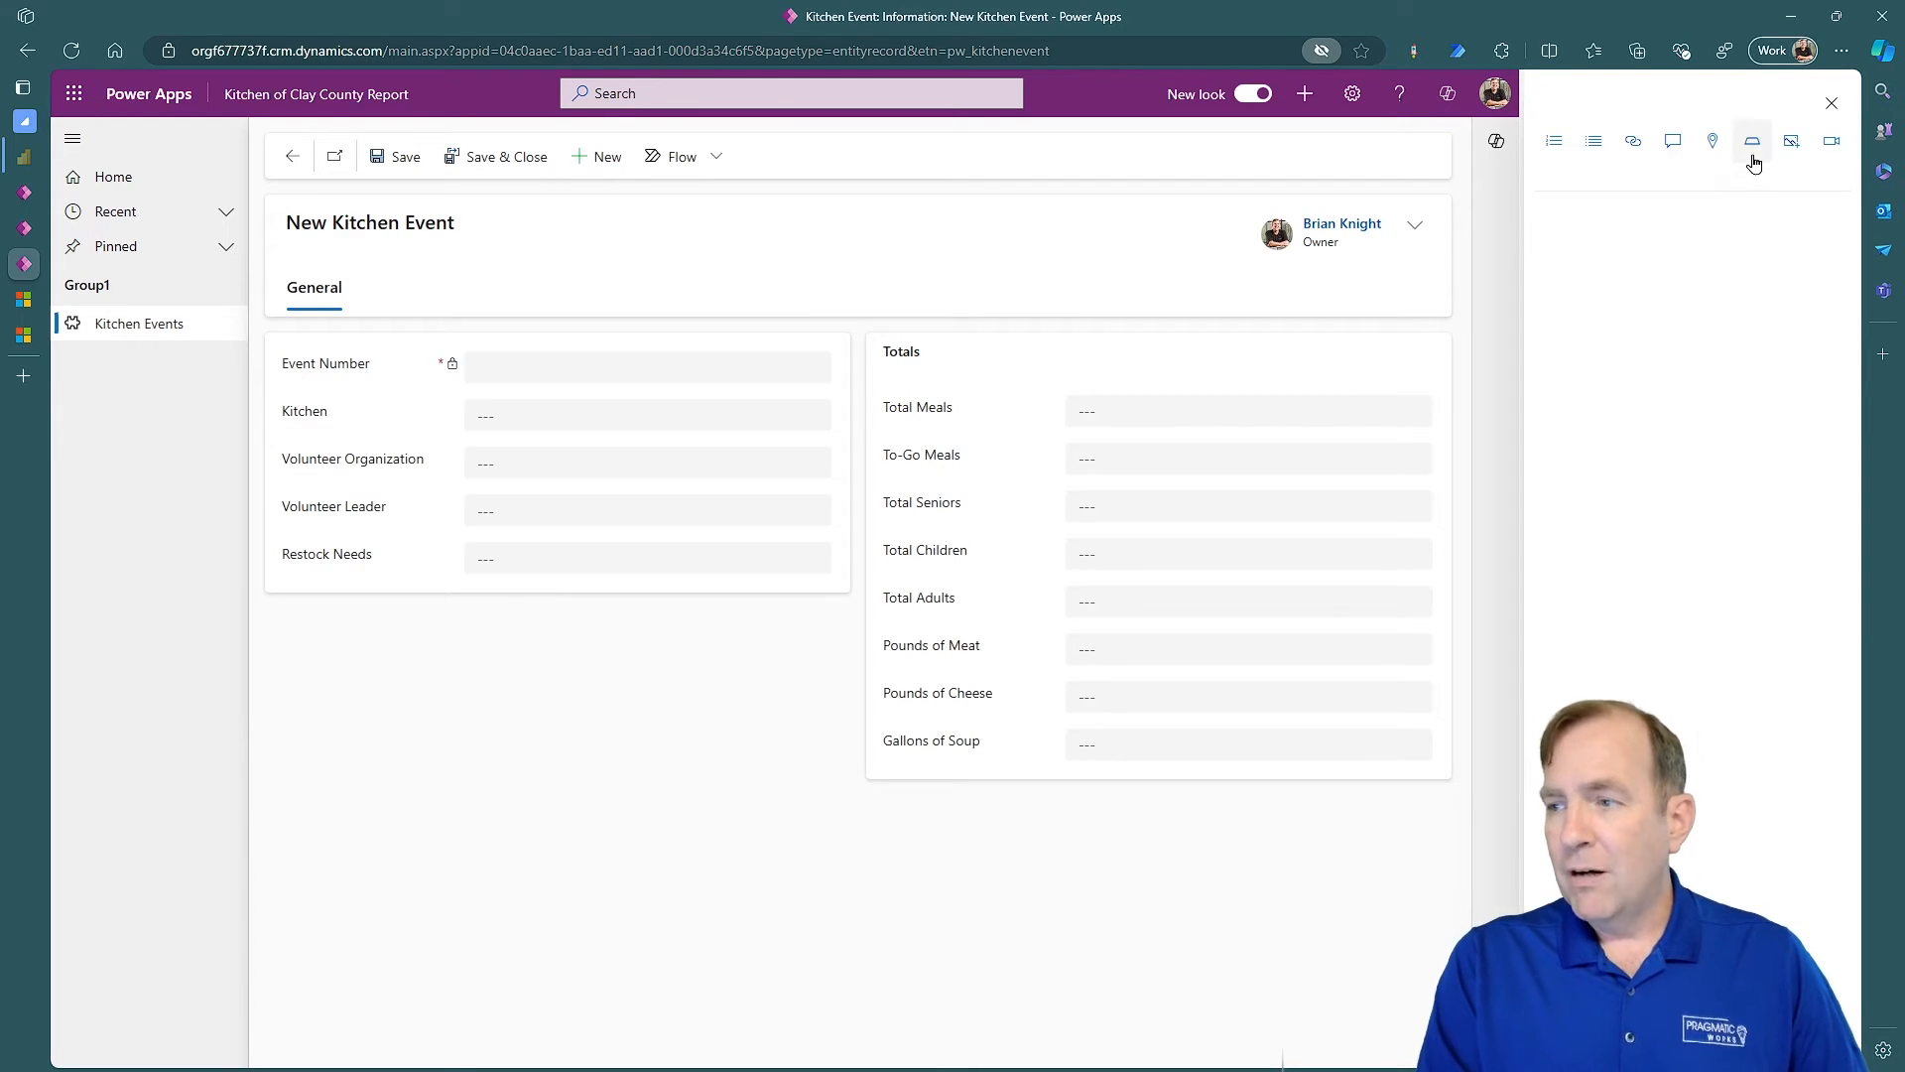
type("sdfdsfsdf")
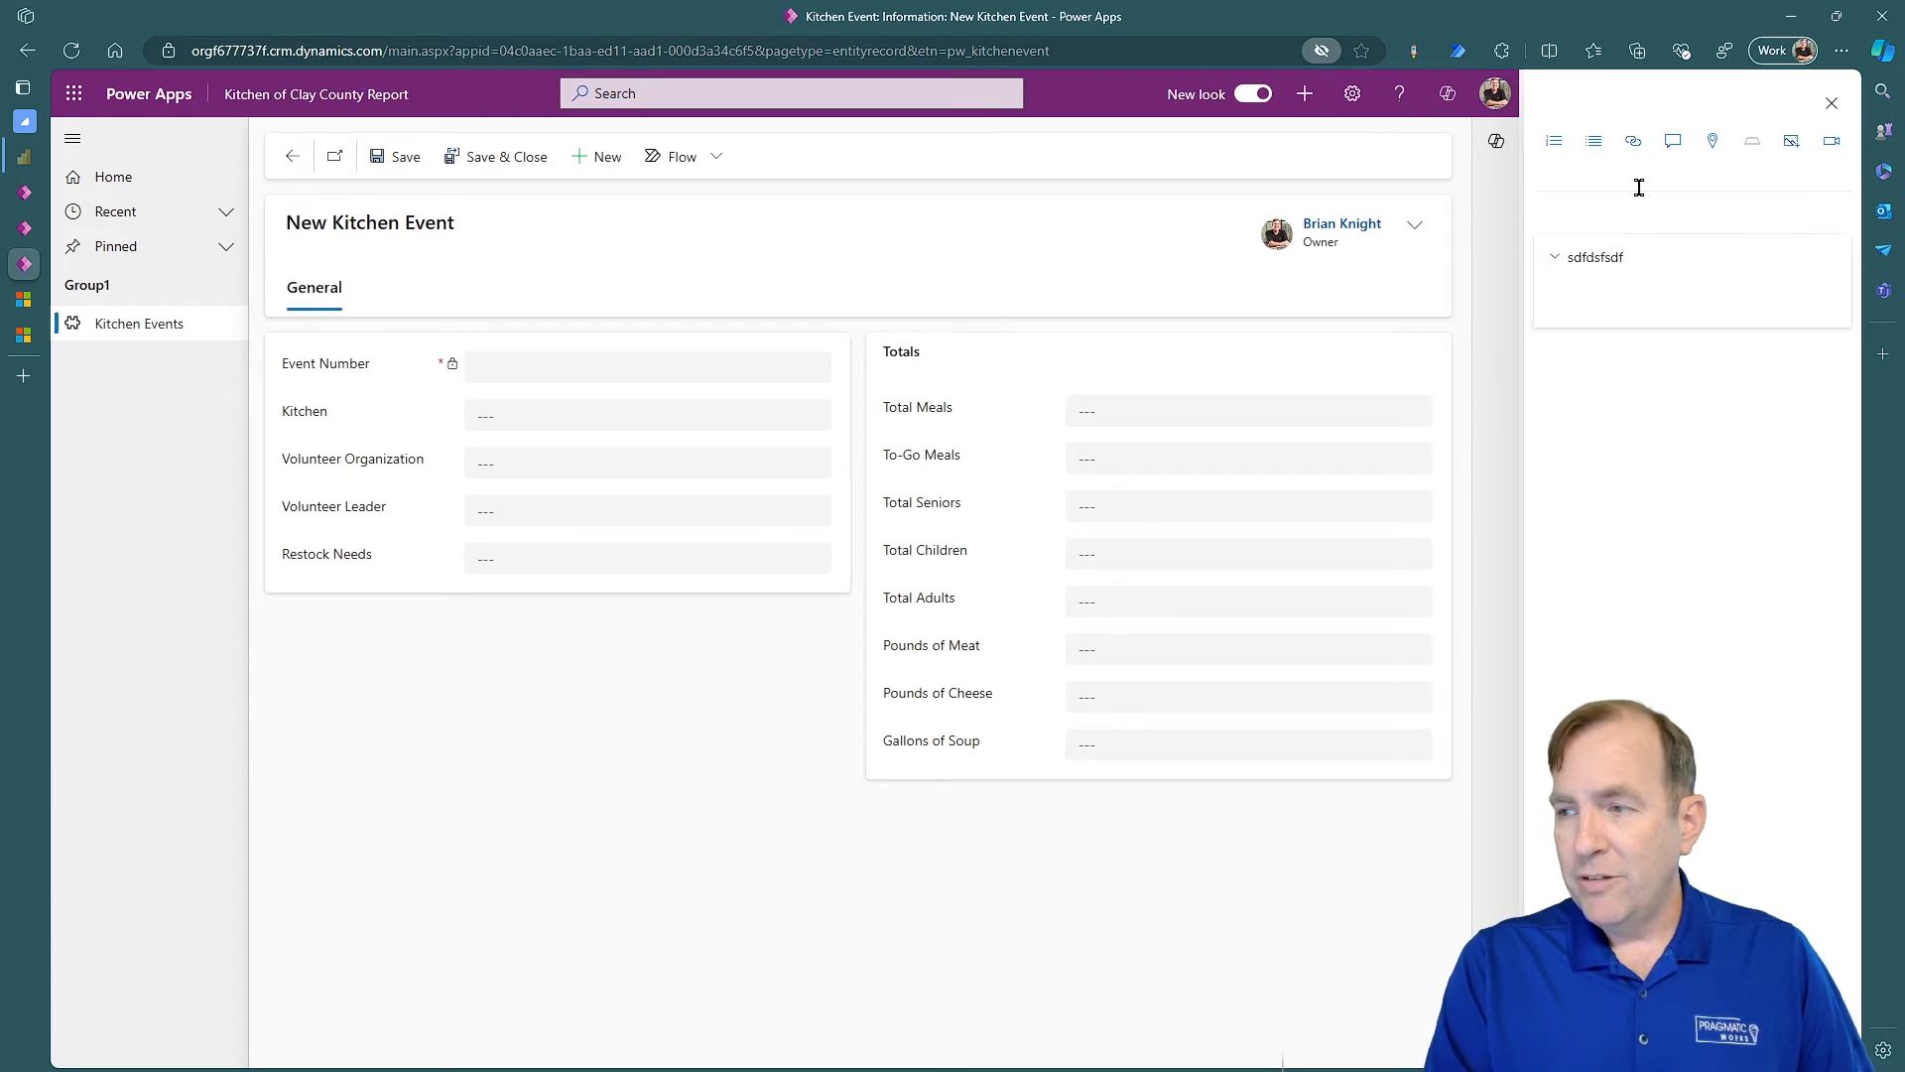
type("sffdsf dsdfsdf")
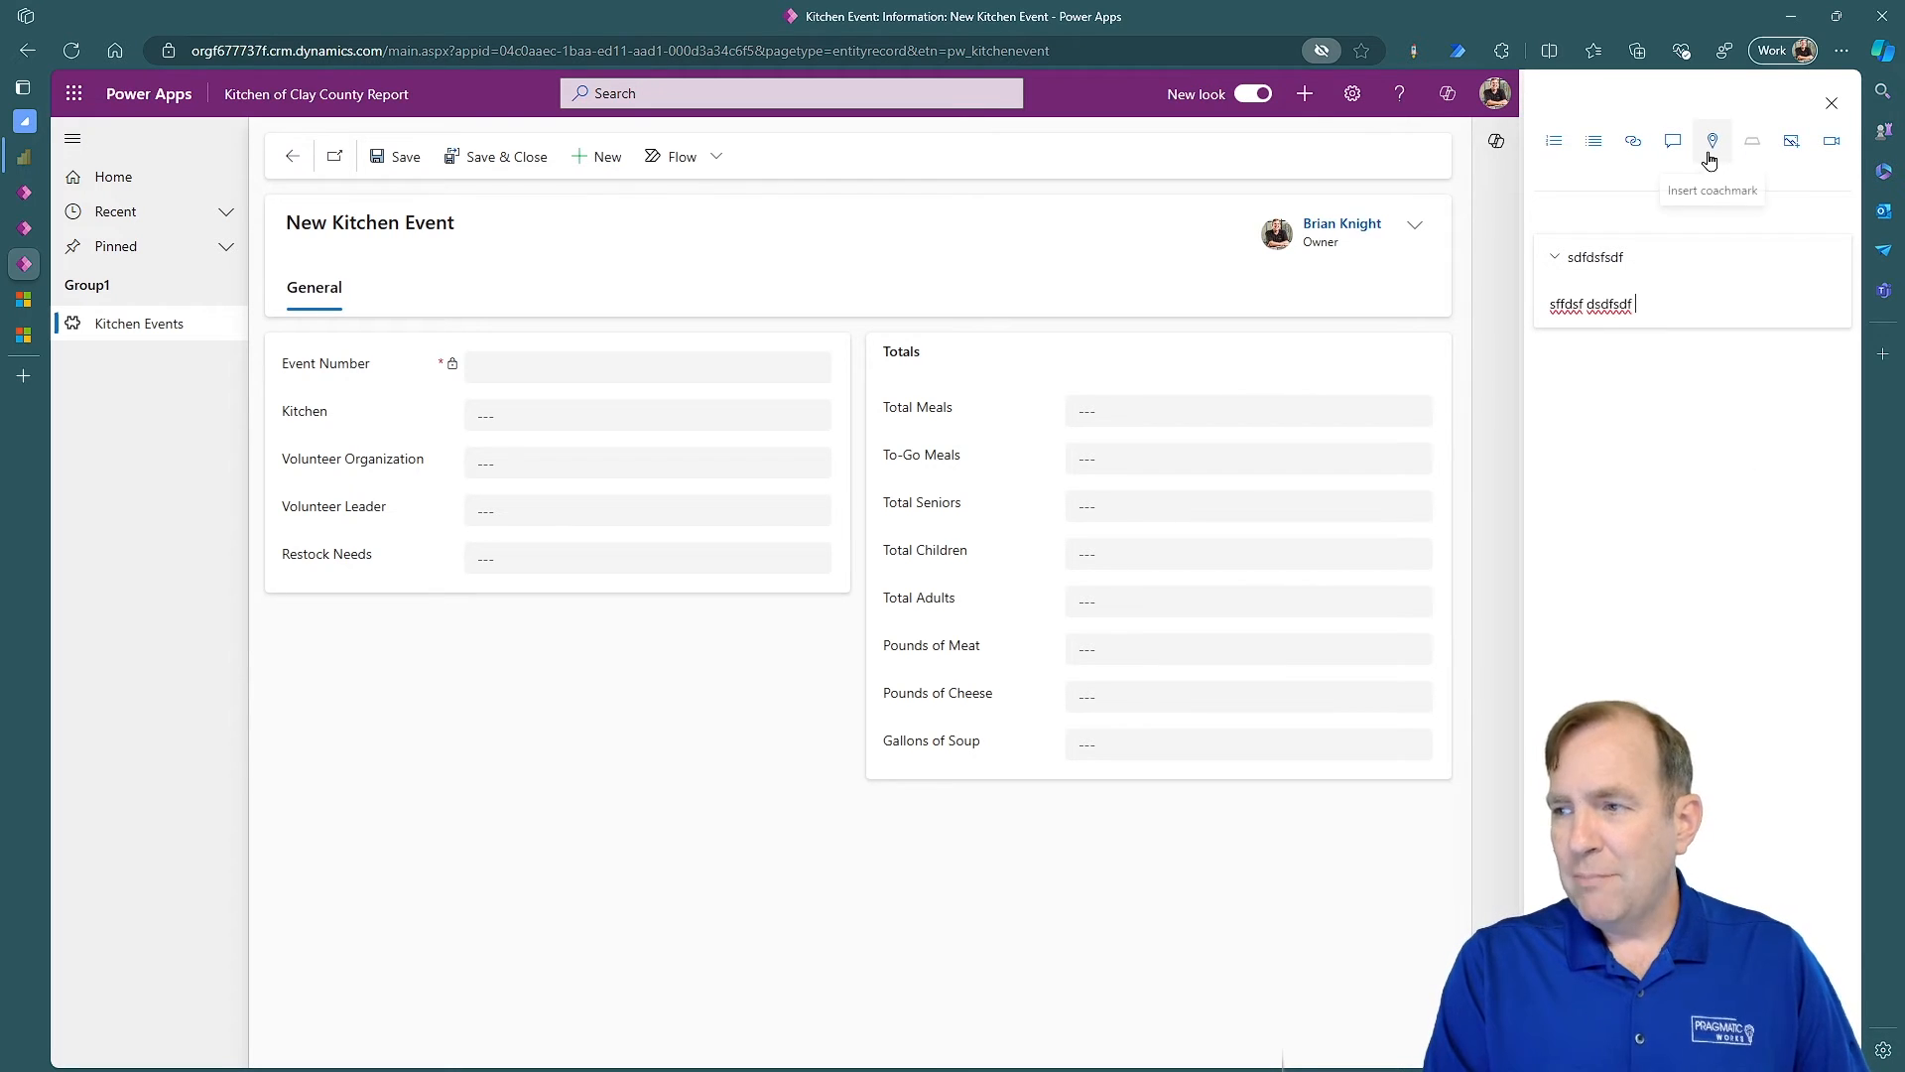
Insert a coachmark attached to the Kitchen field with link text 'Kitchben Name'
left_click(1713, 141)
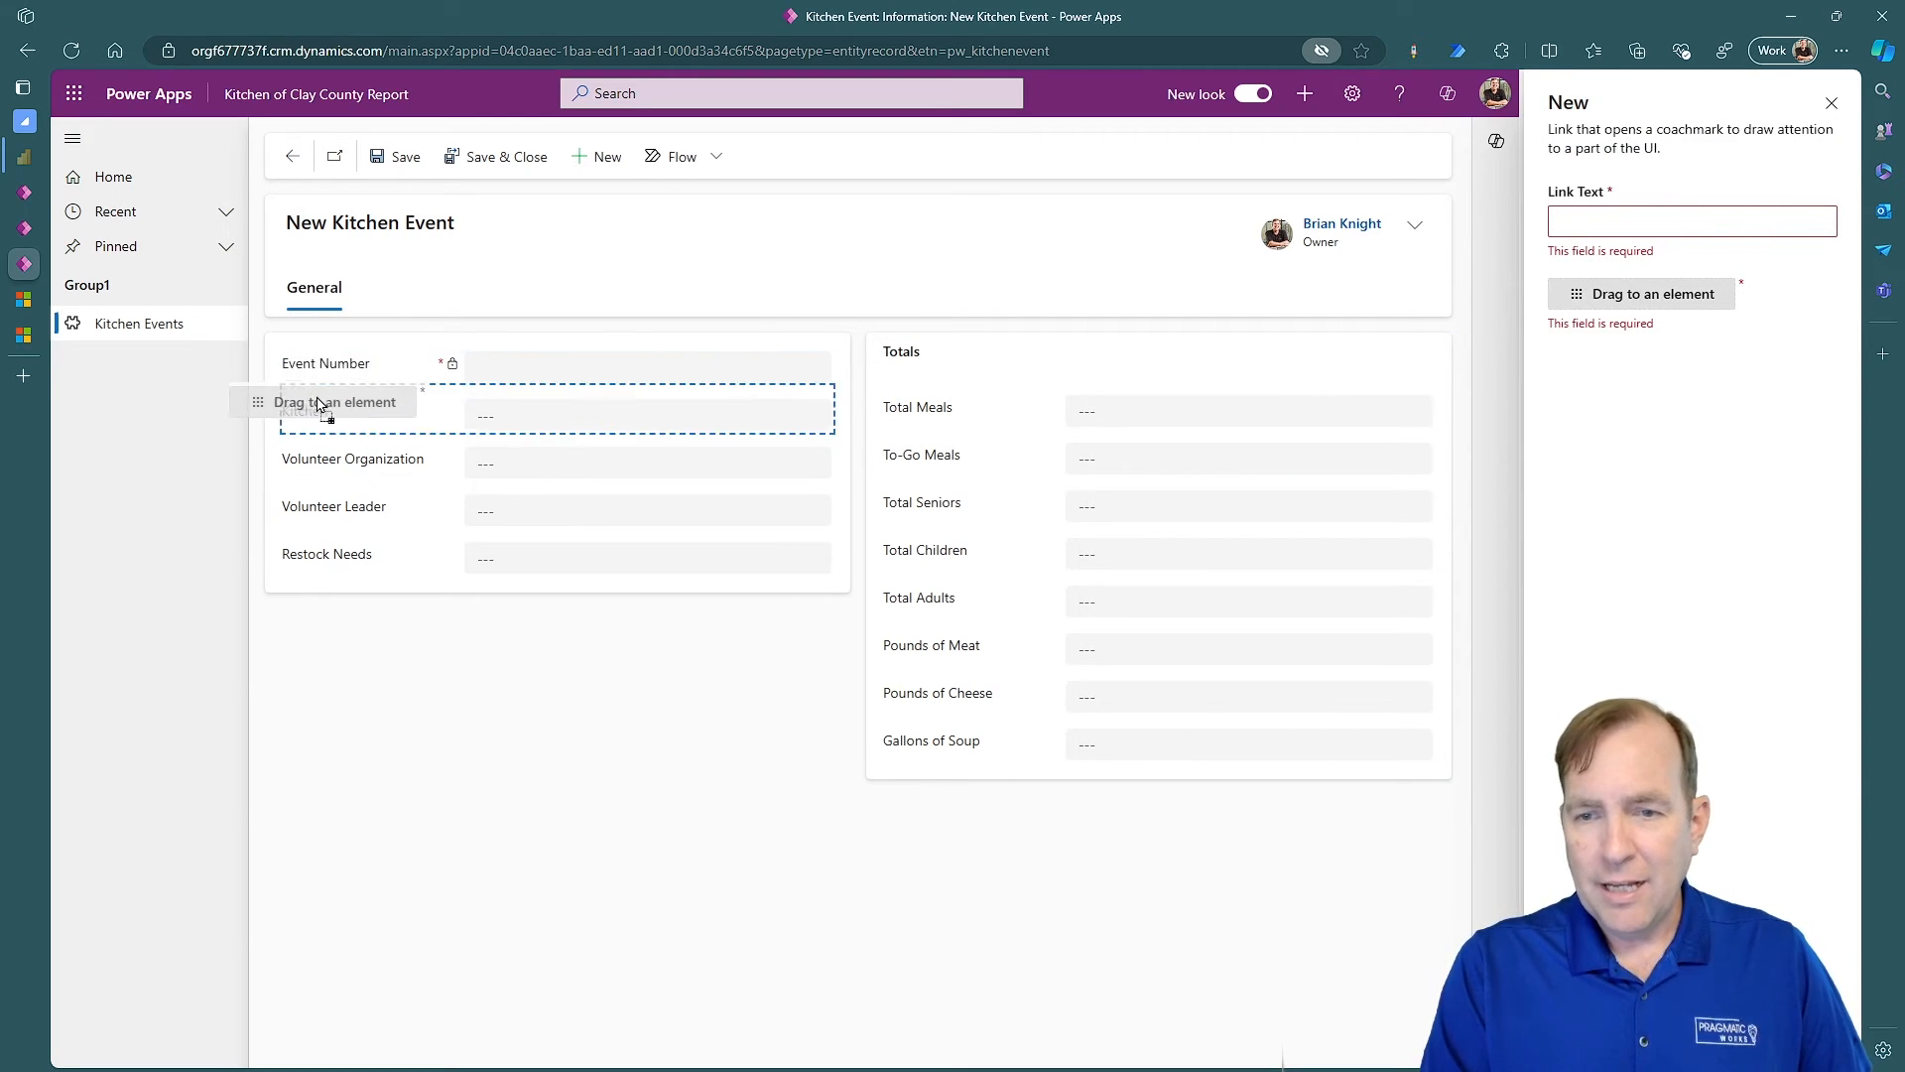
left_click_drag(334, 401, 560, 469)
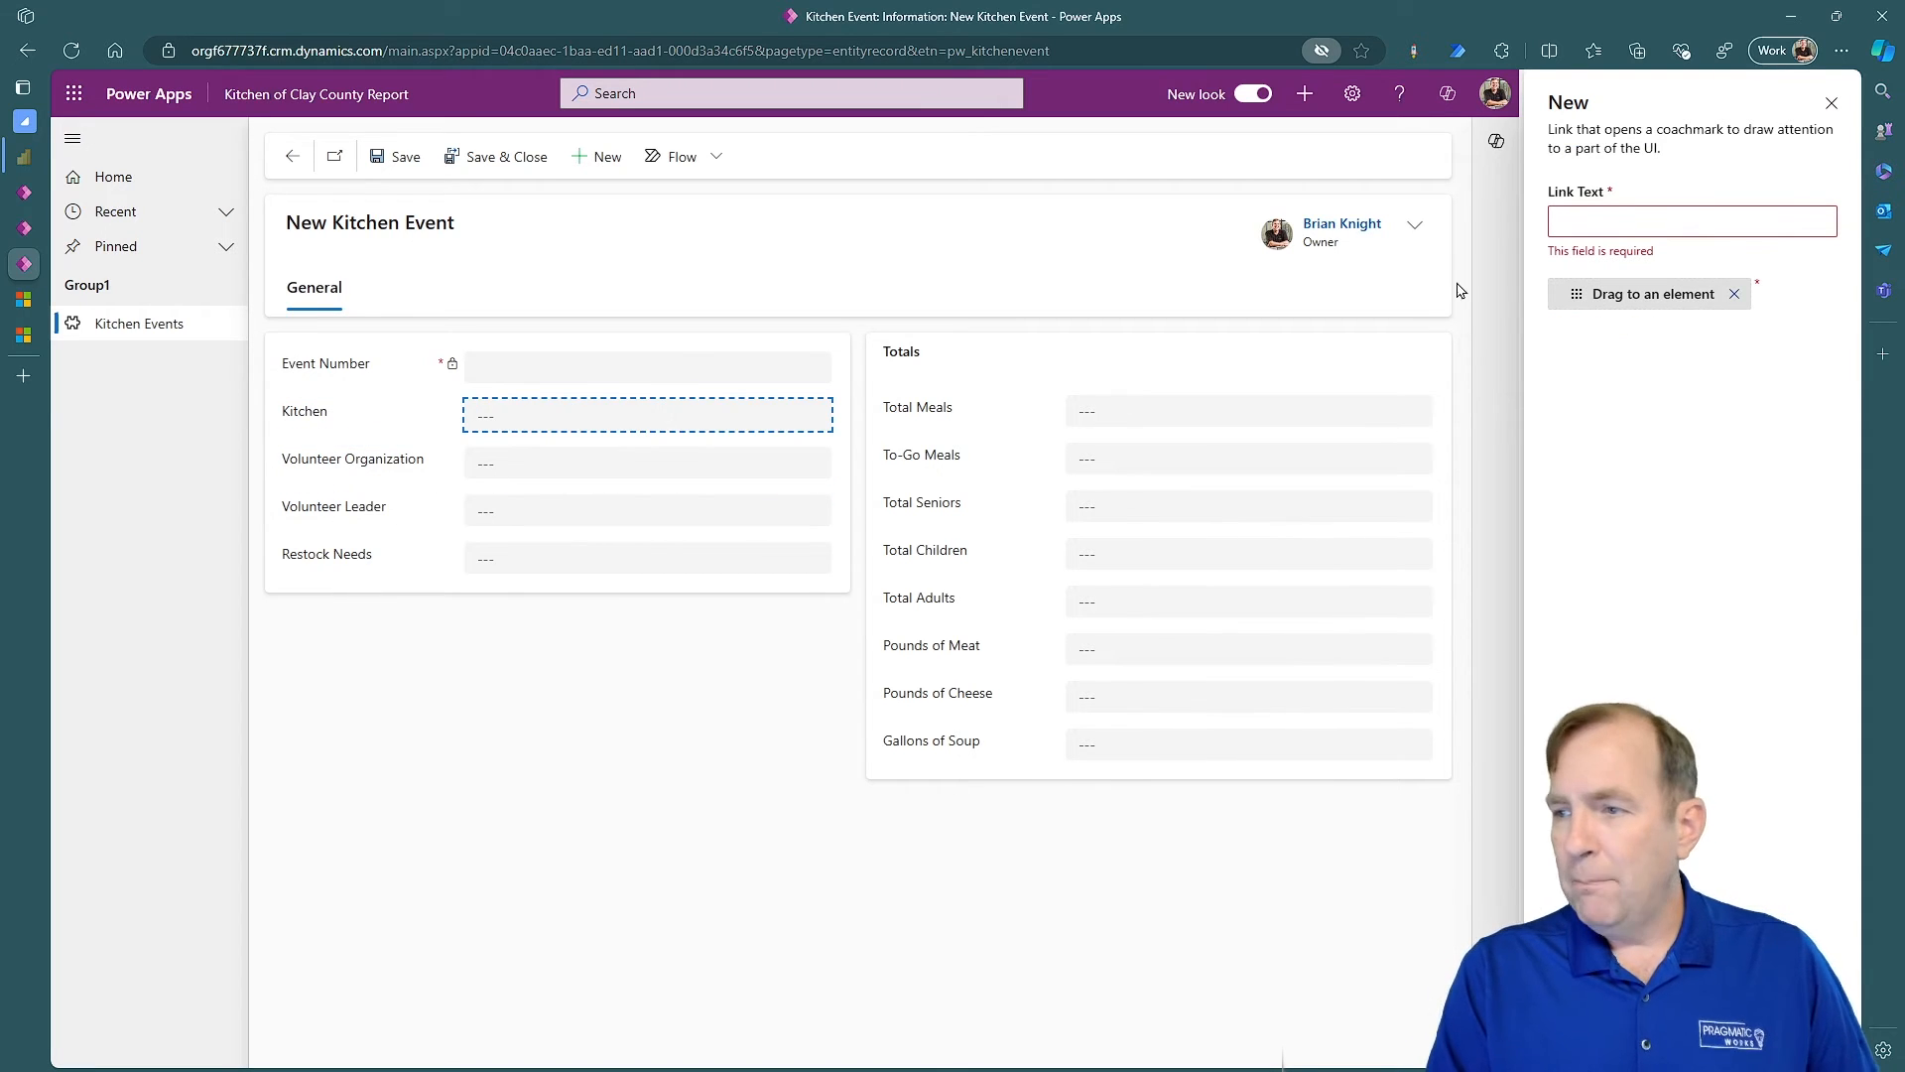
type("Kitchben")
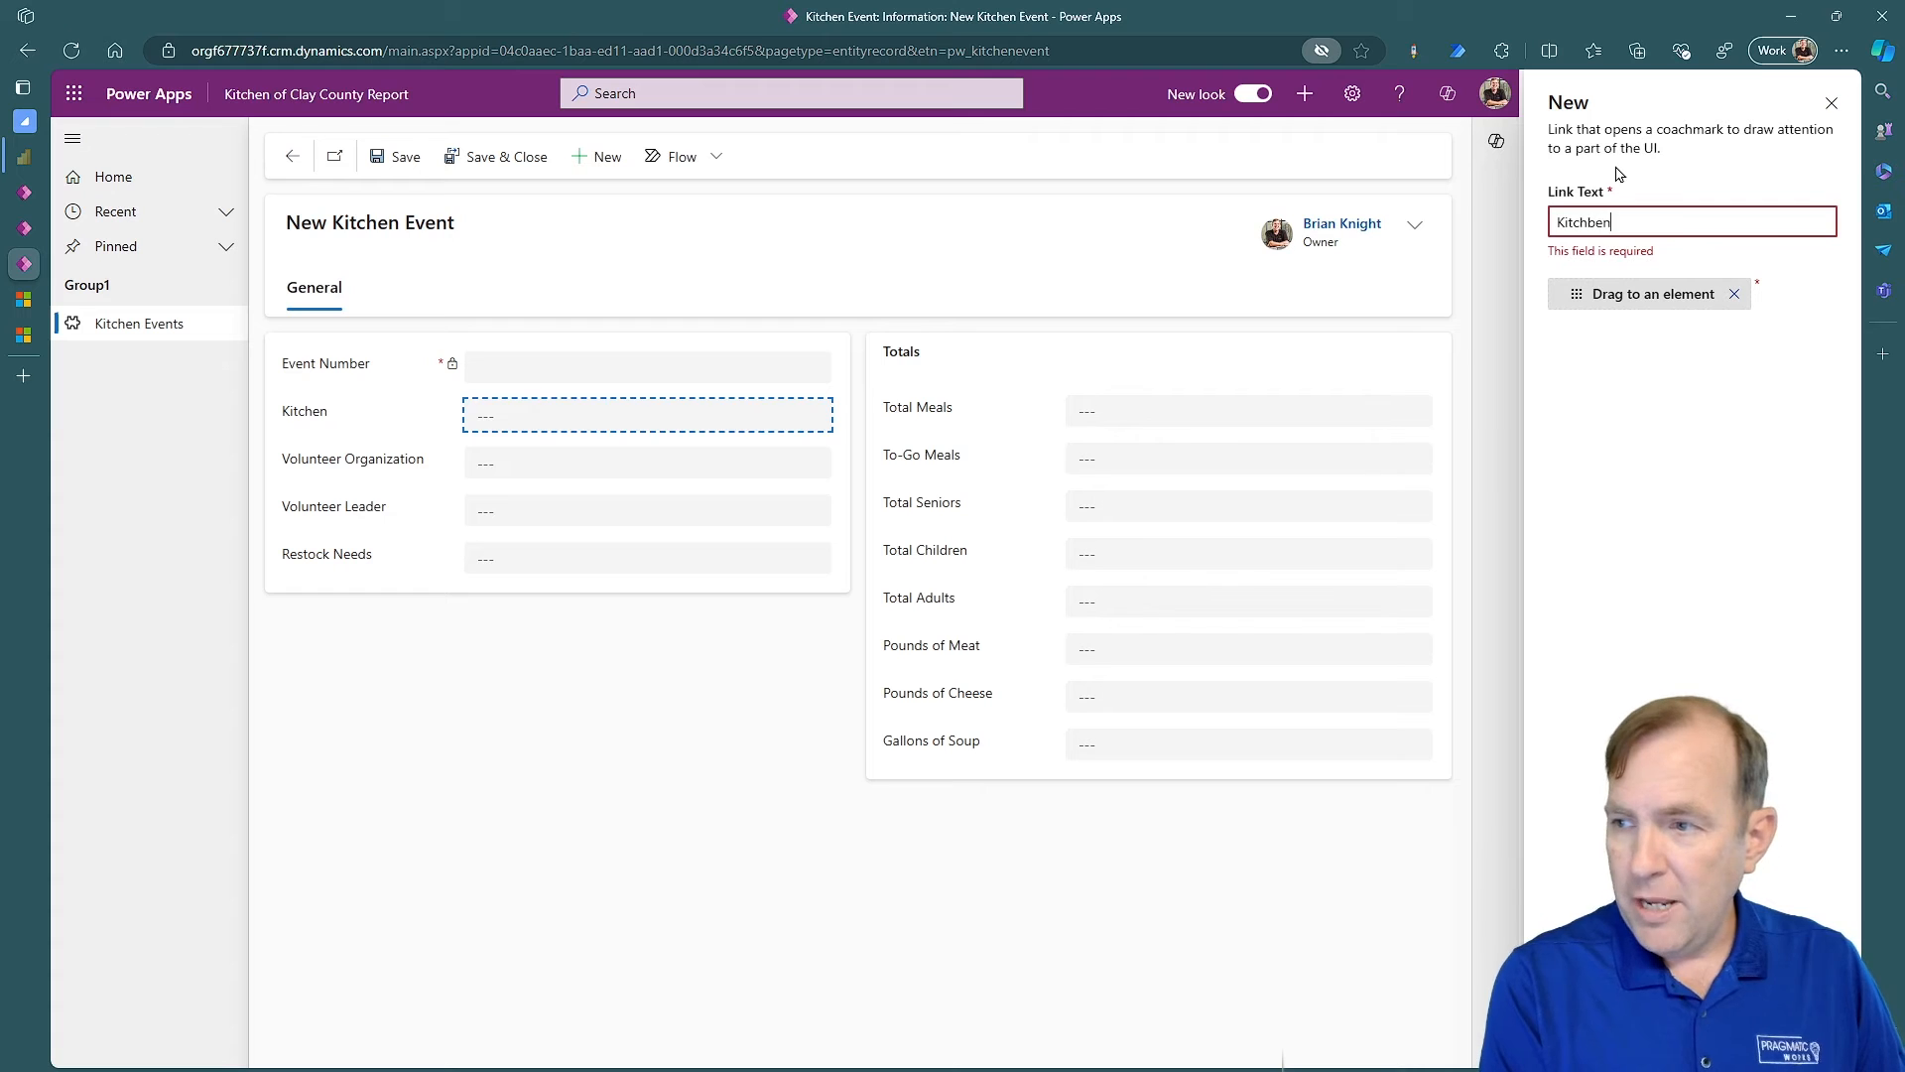
type("Name")
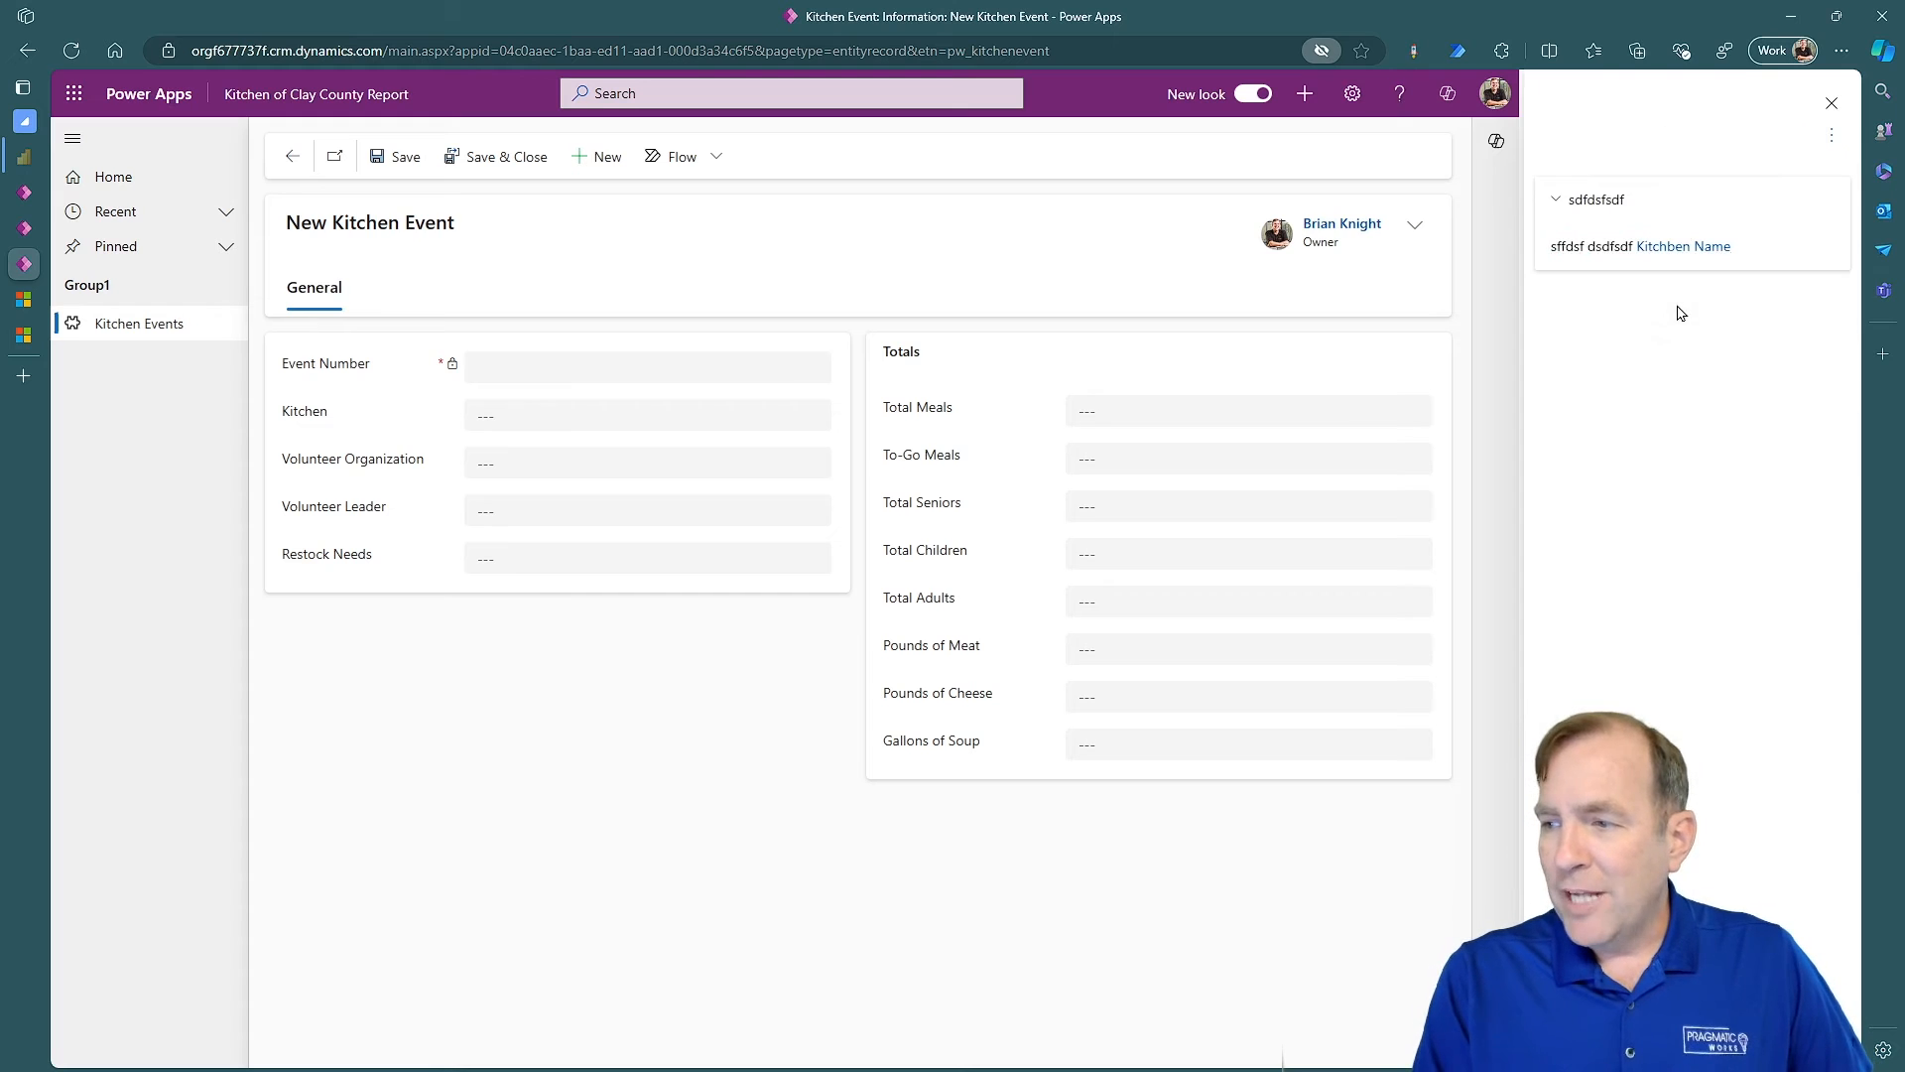
mouse_move(474, 431)
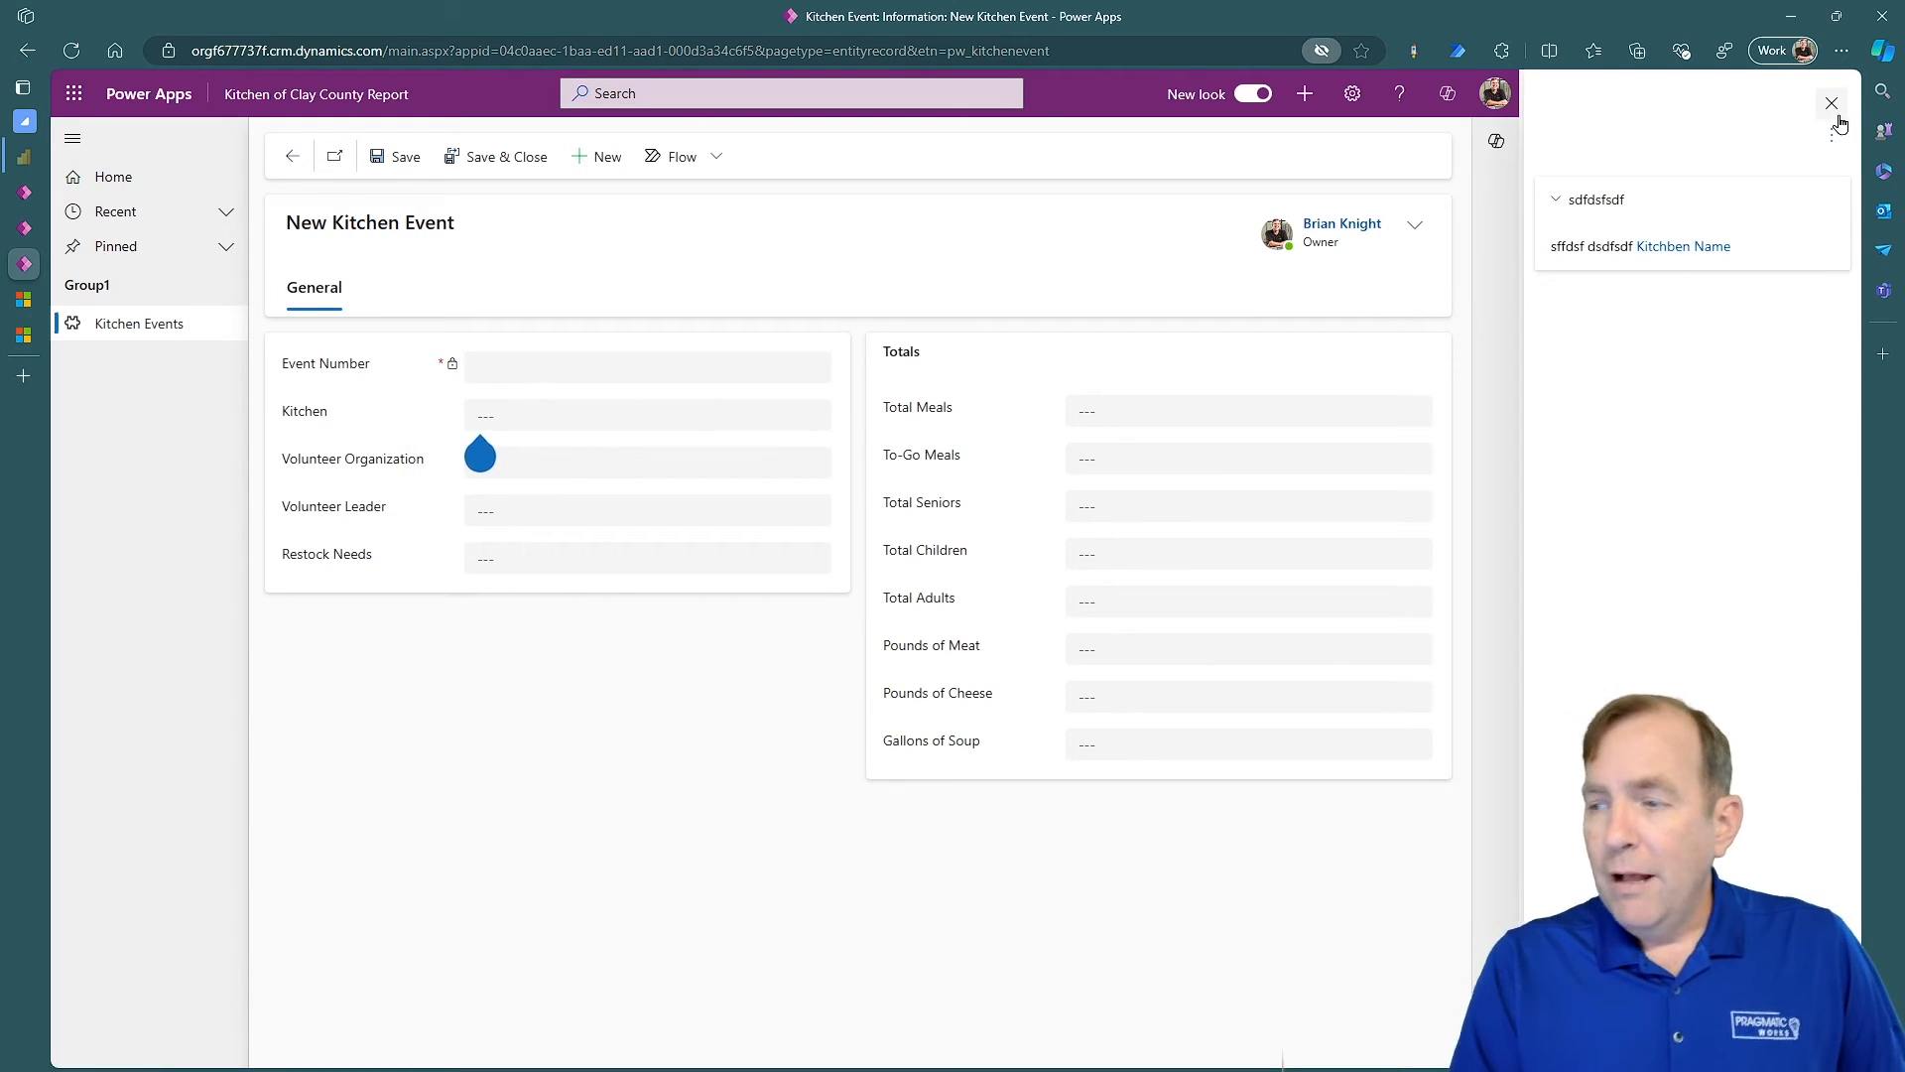
Close the help pane on the New Kitchen Event form
left_click(1832, 103)
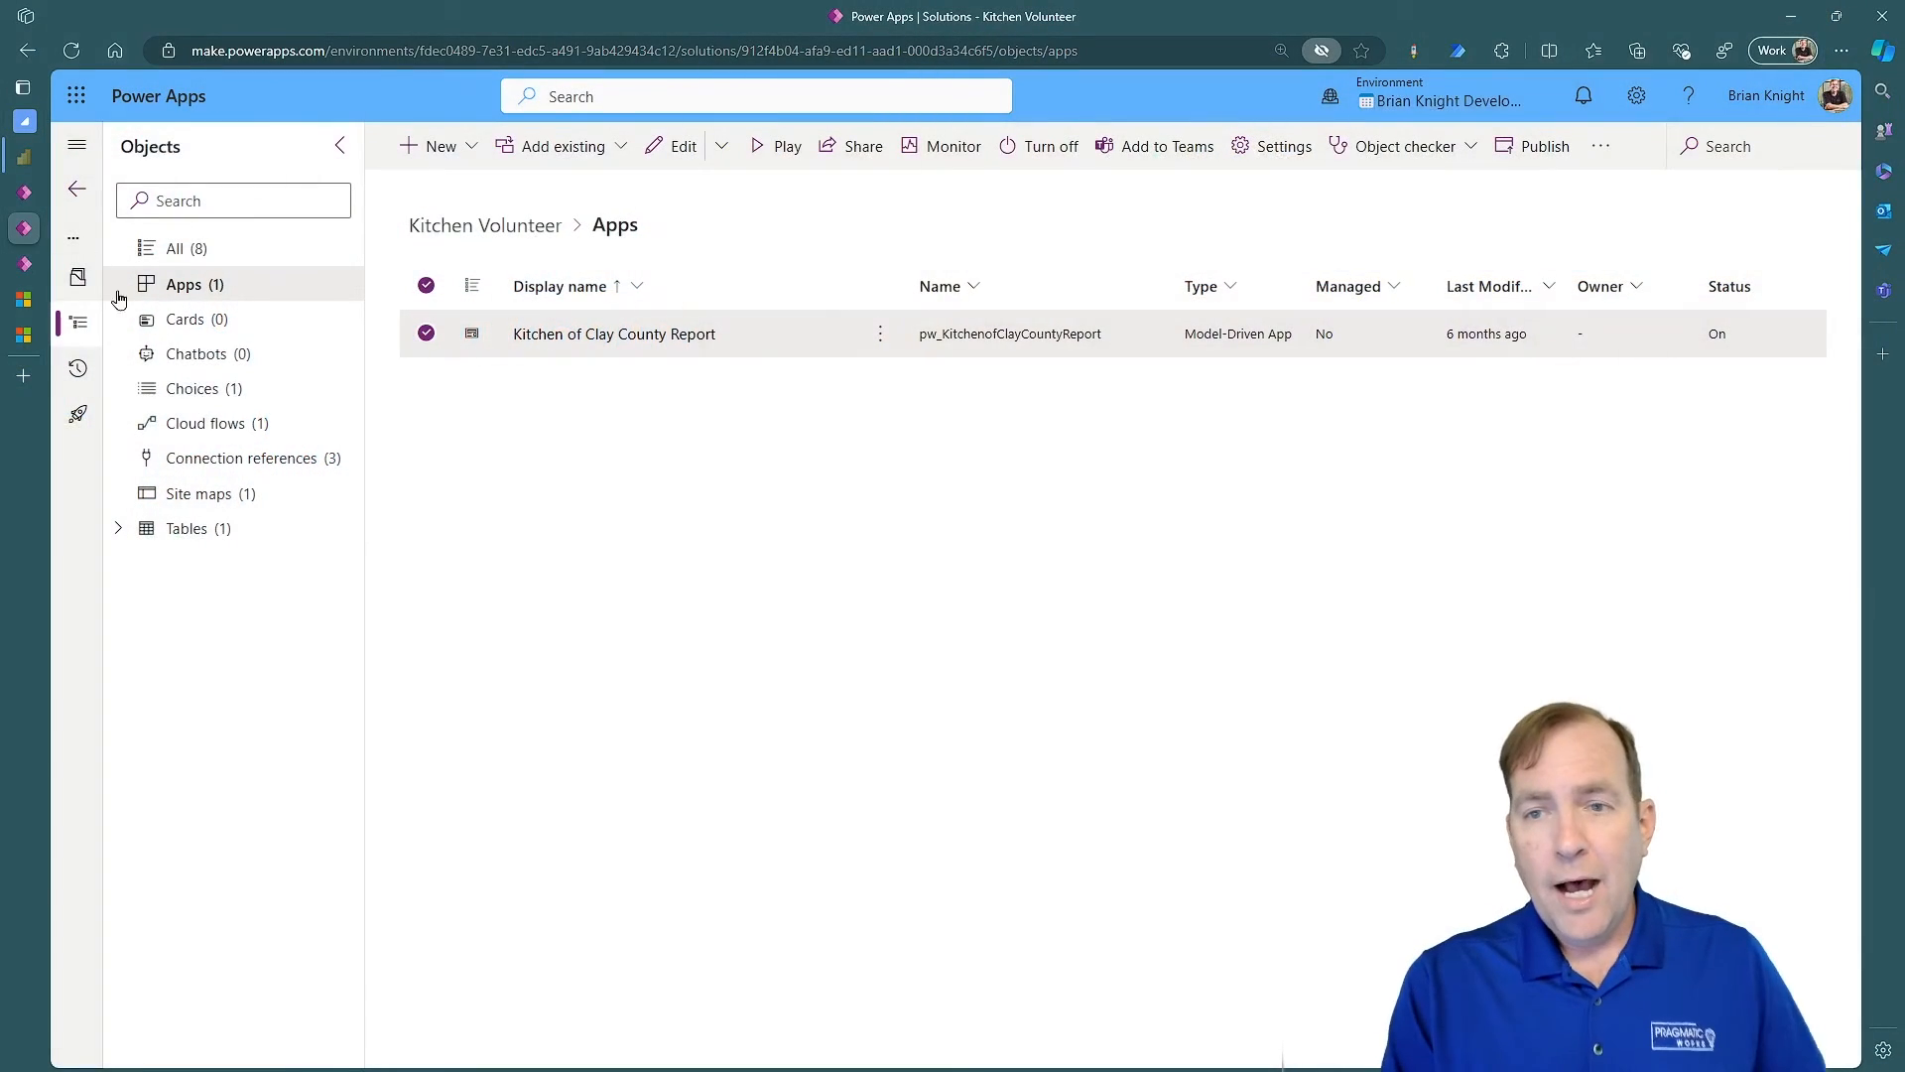
Add existing Help Page objects via More > Other, selecting both help pages
left_click(559, 145)
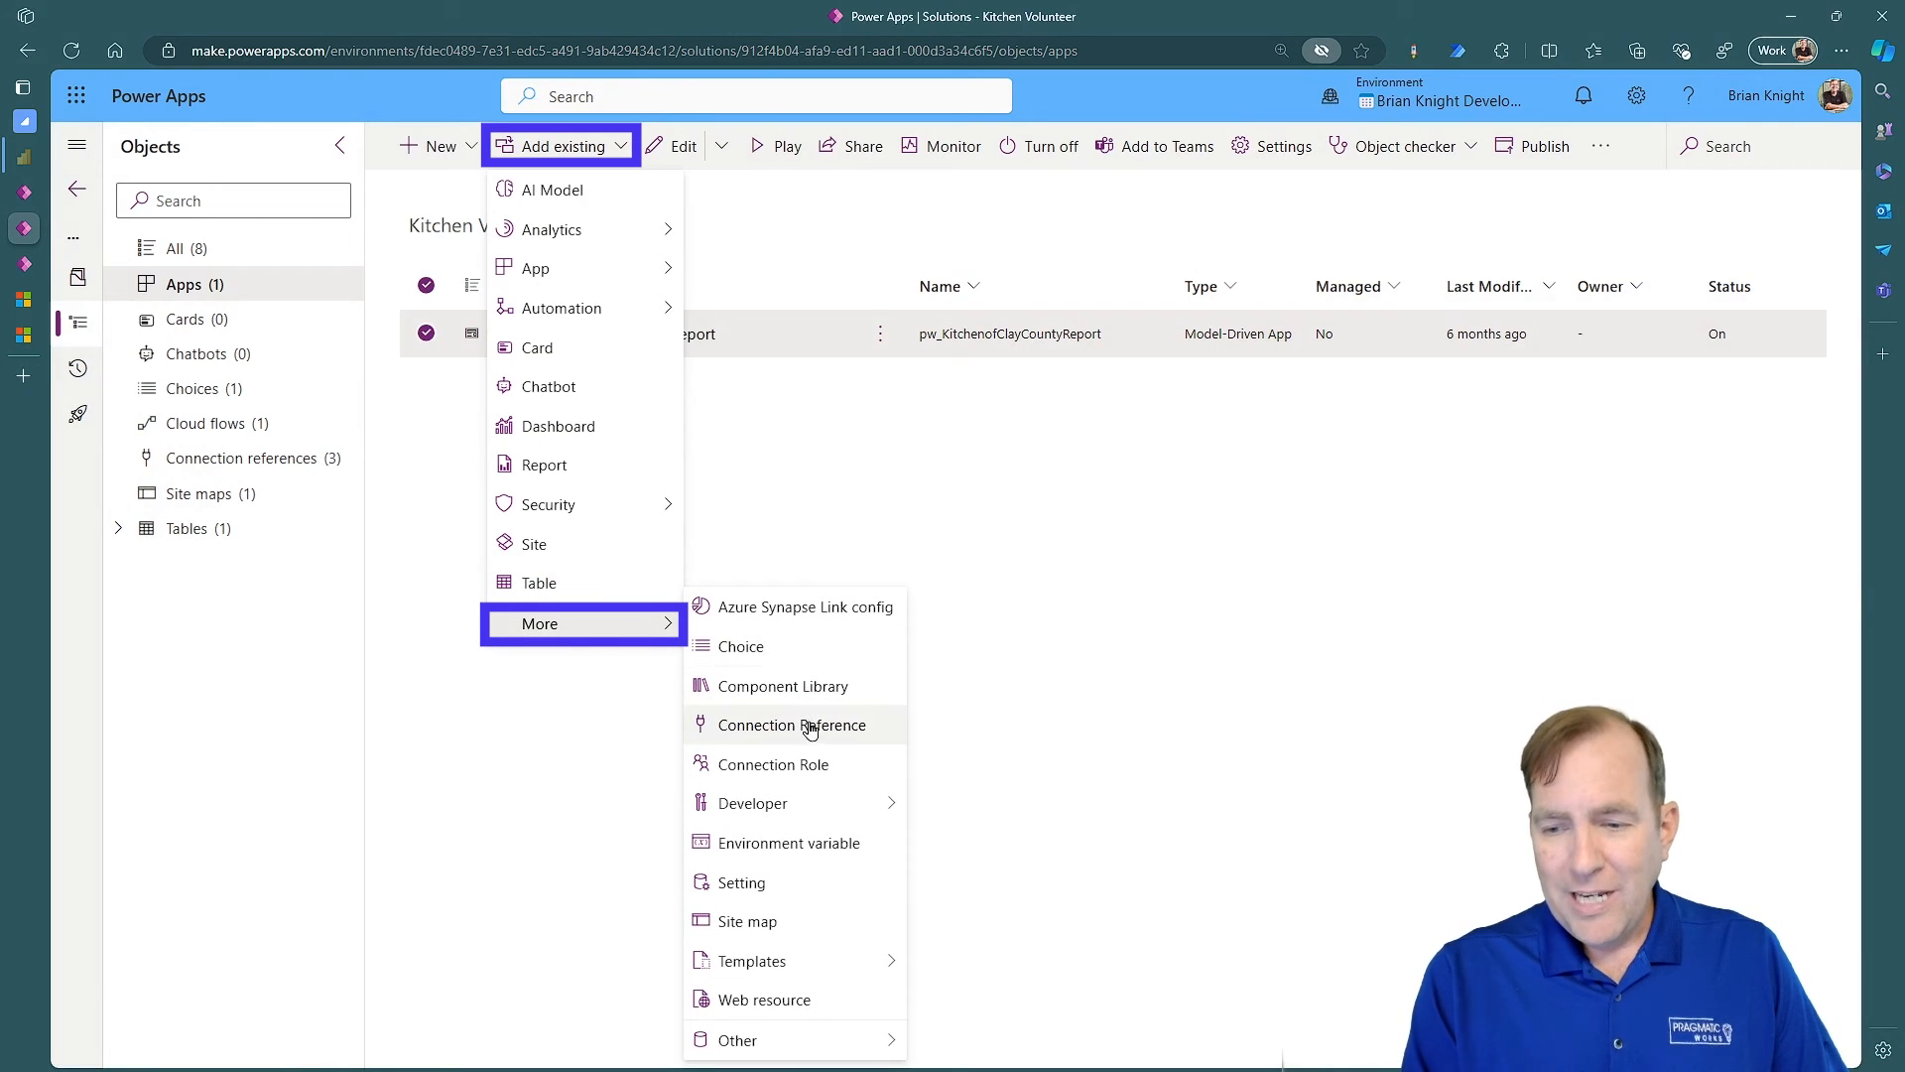
left_click(740, 1038)
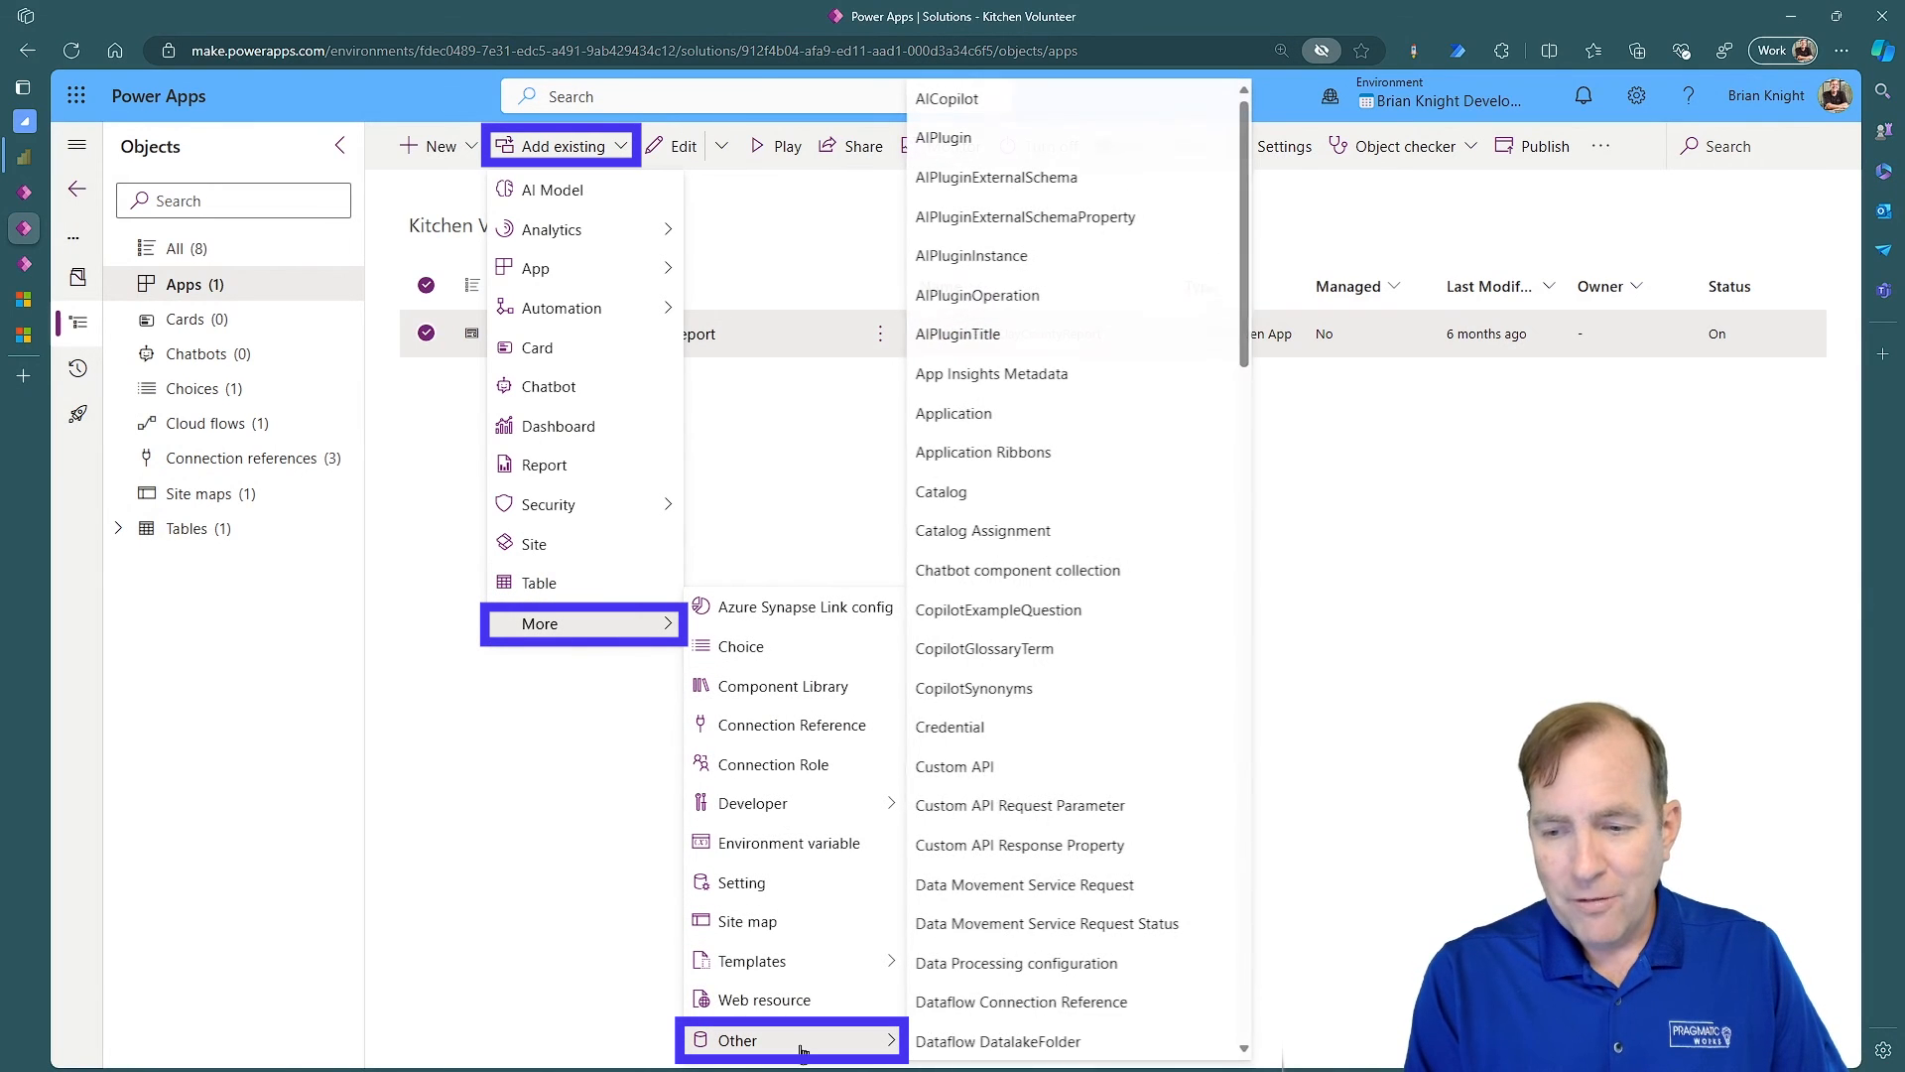
scroll("down", 3)
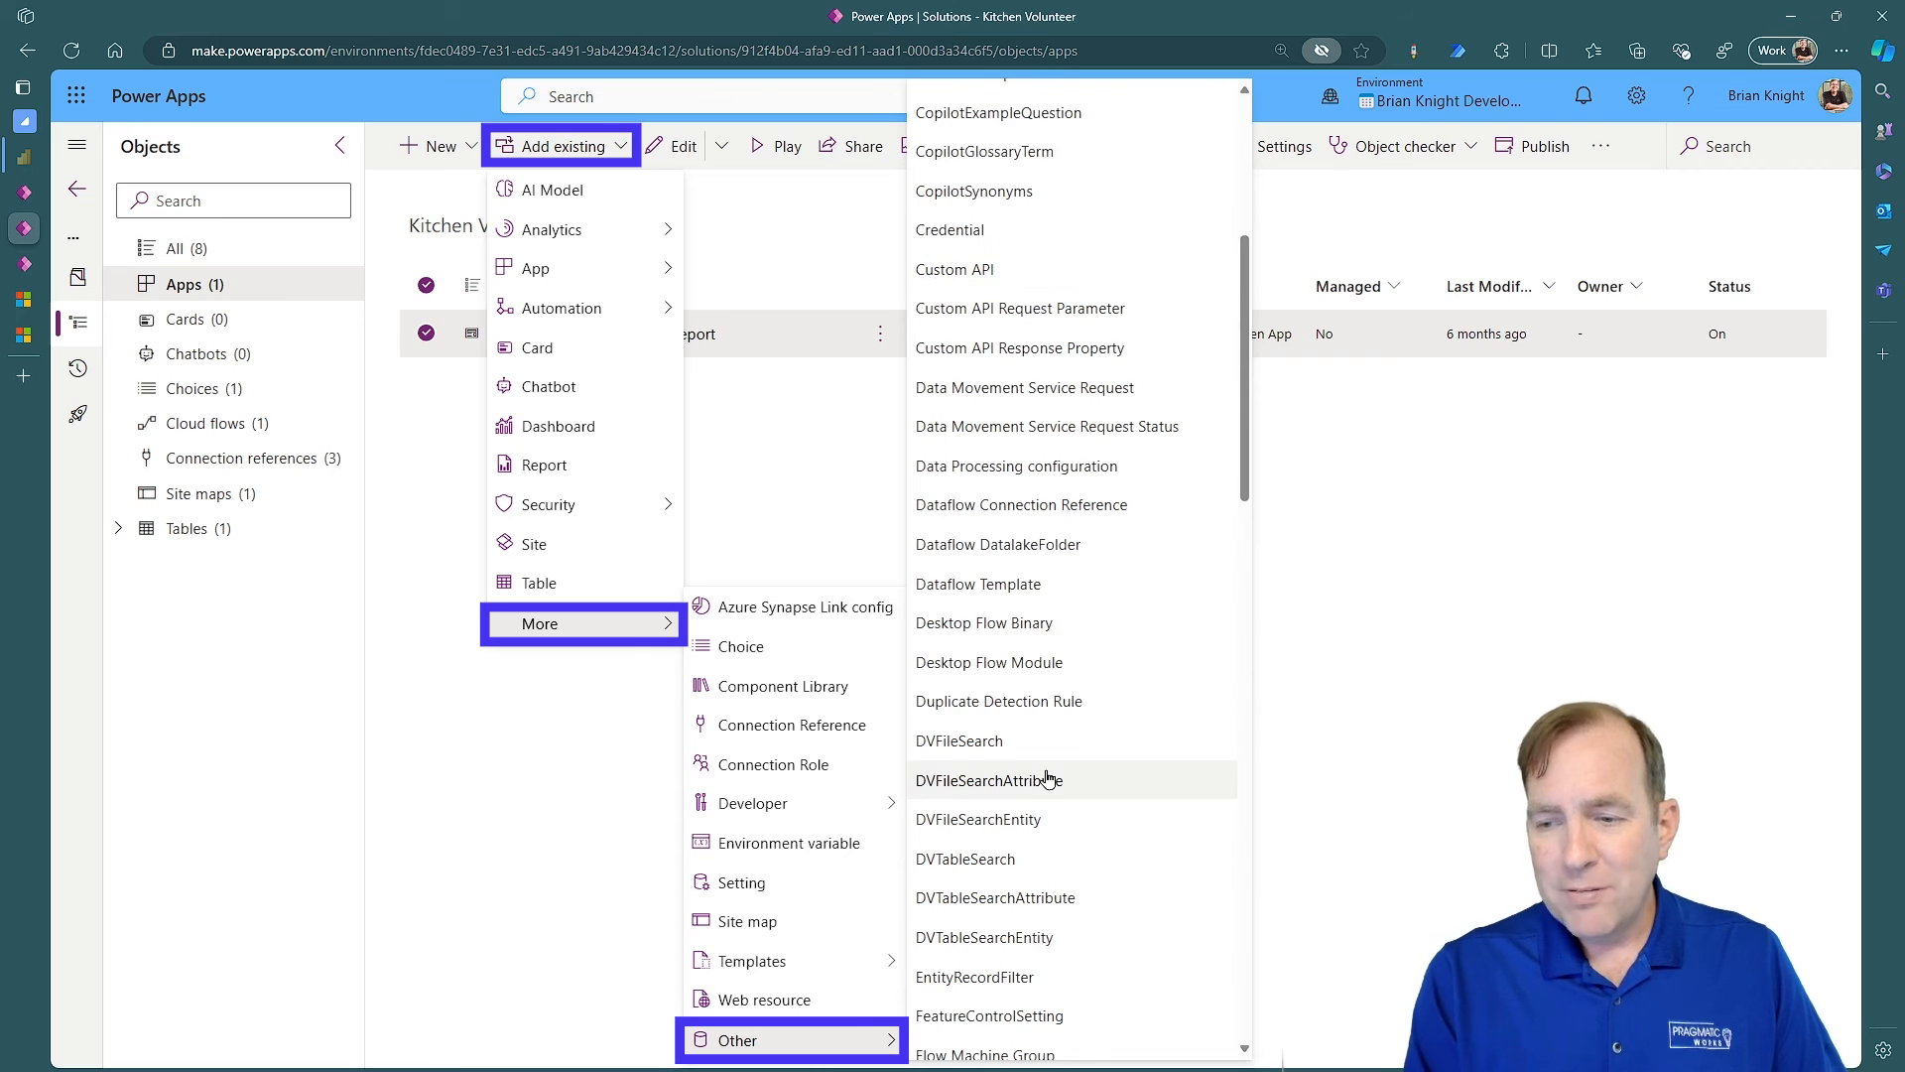
scroll("down", 3)
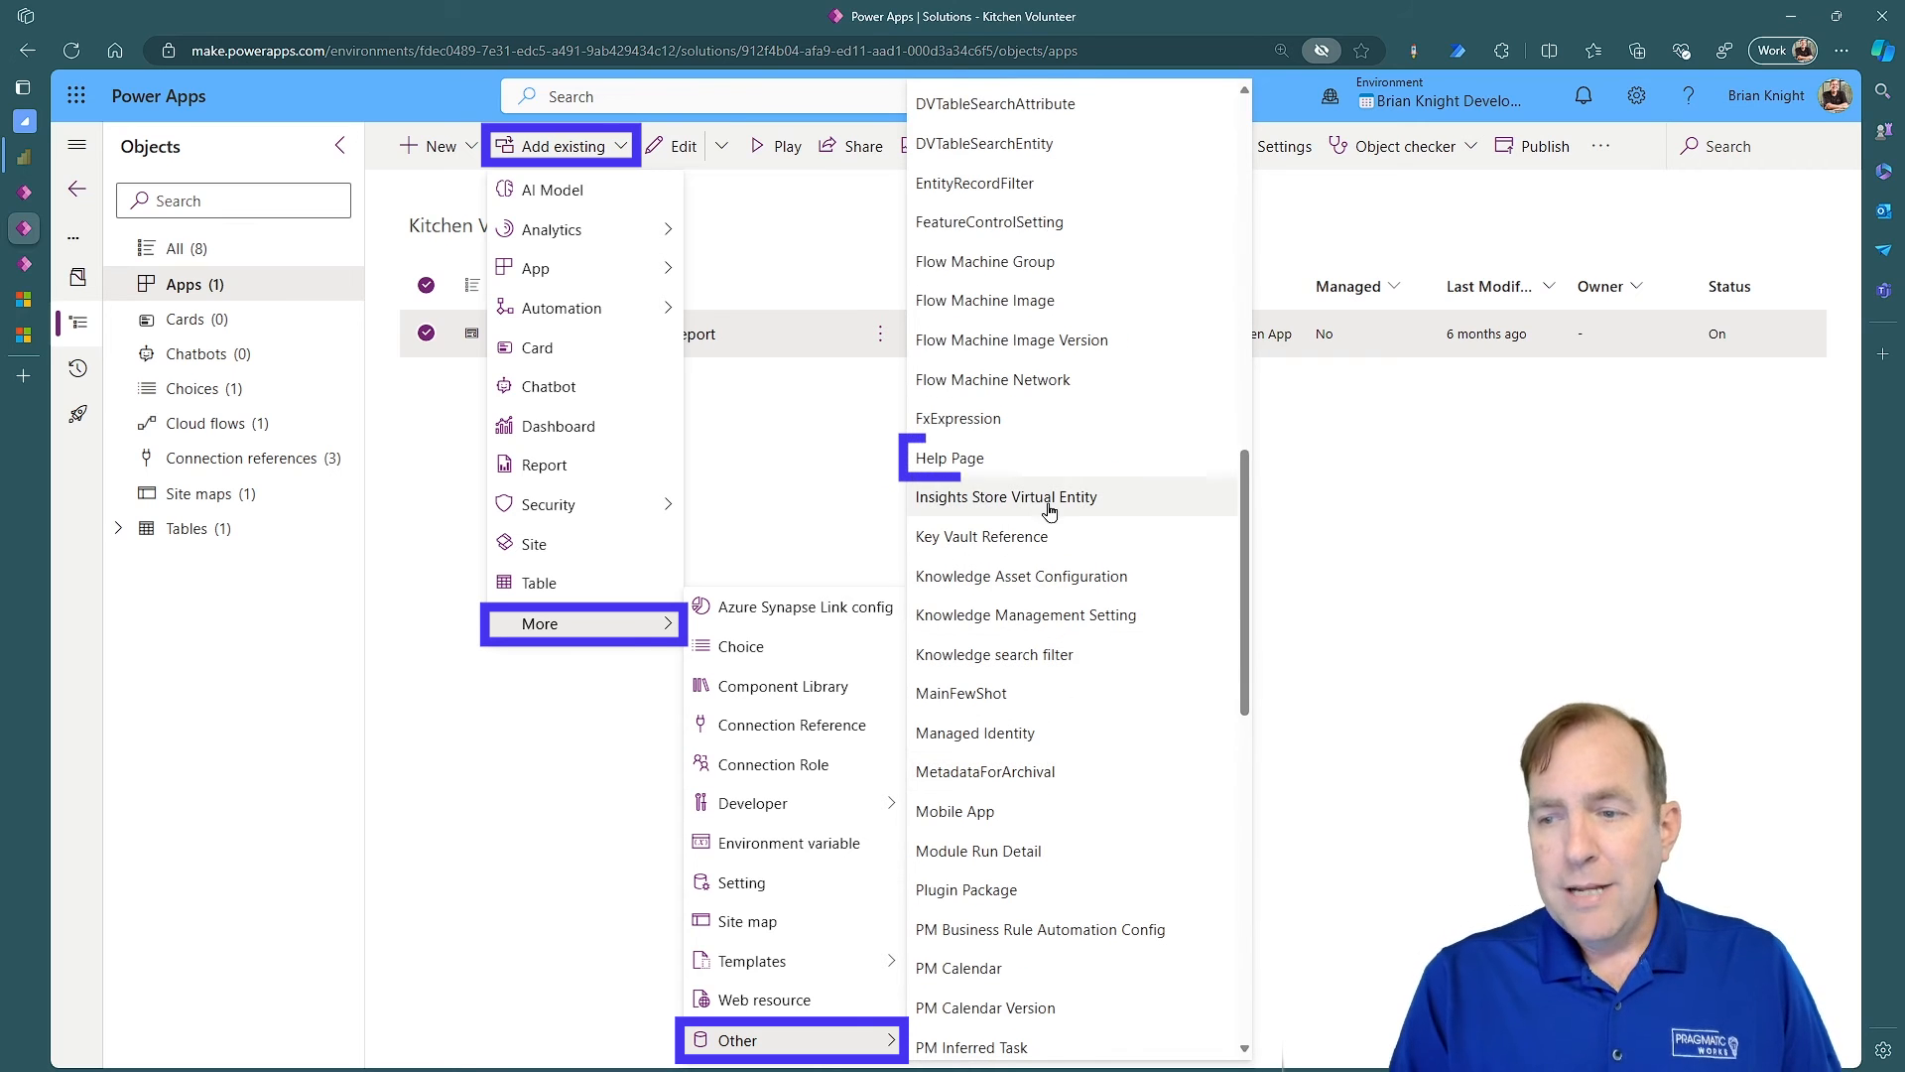
left_click(949, 457)
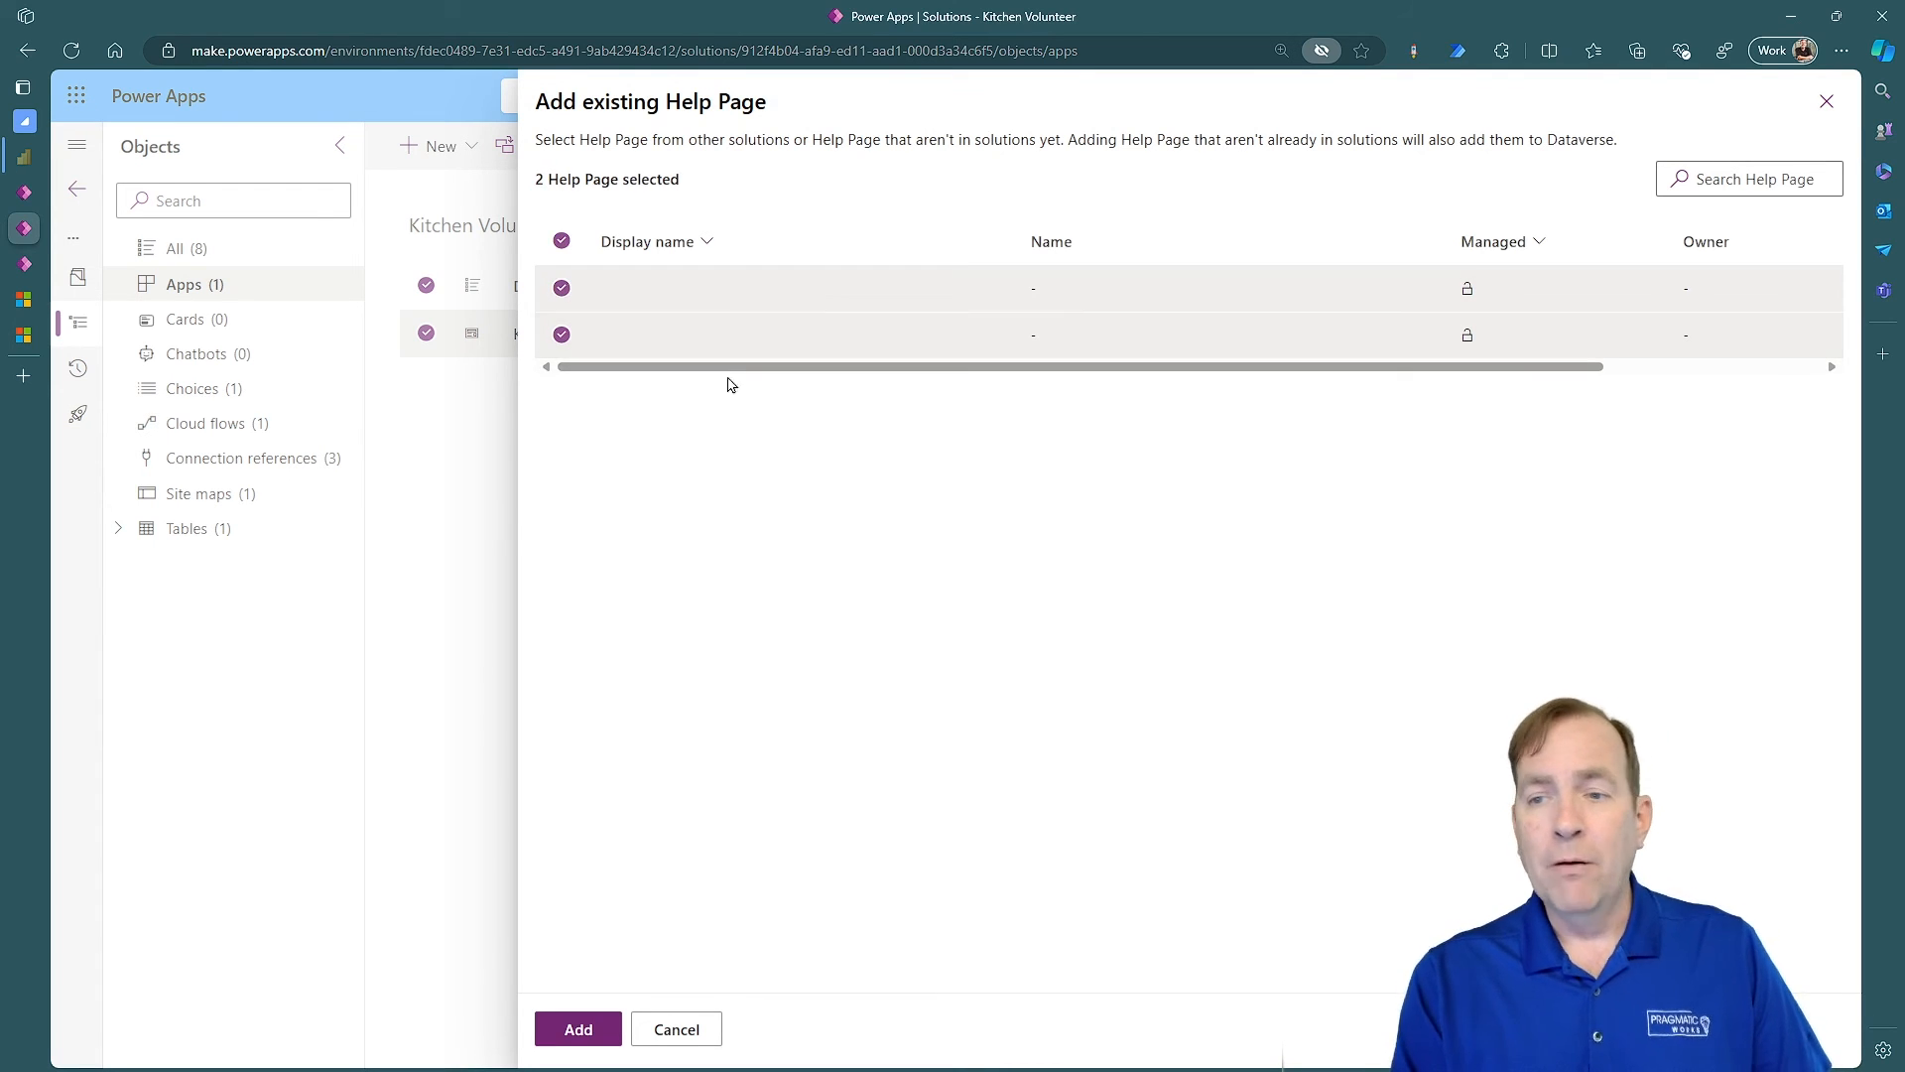
left_click(577, 1028)
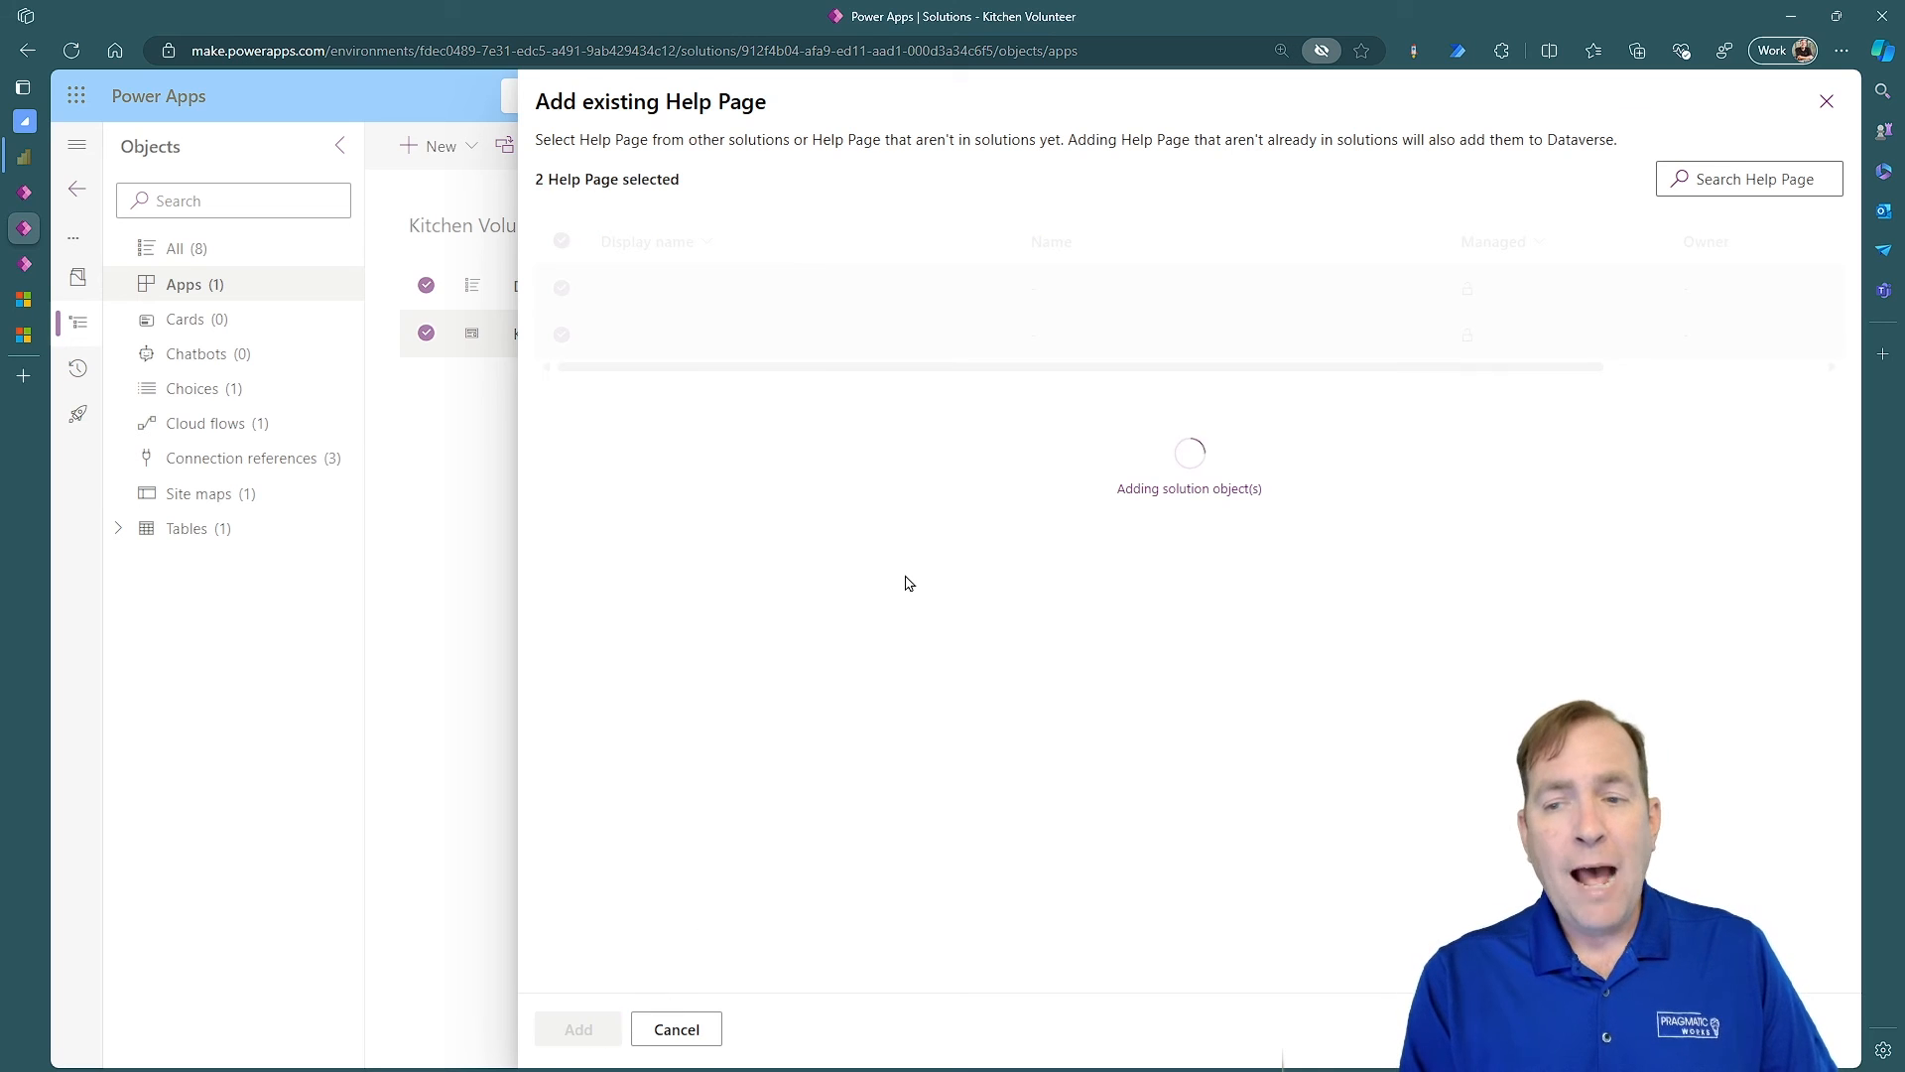